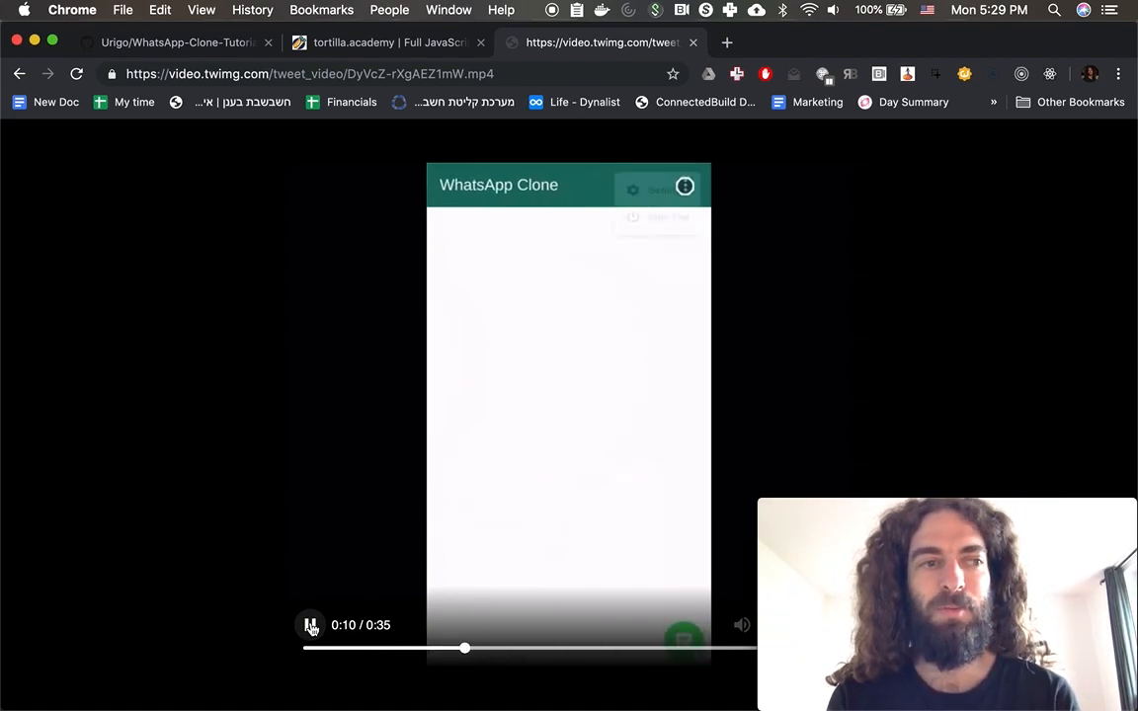
# - Play the WhatsApp Clone demo video, then move to the Urigo/WhatsApp-Clone-Tutorial repository
pyautogui.click(684, 186)
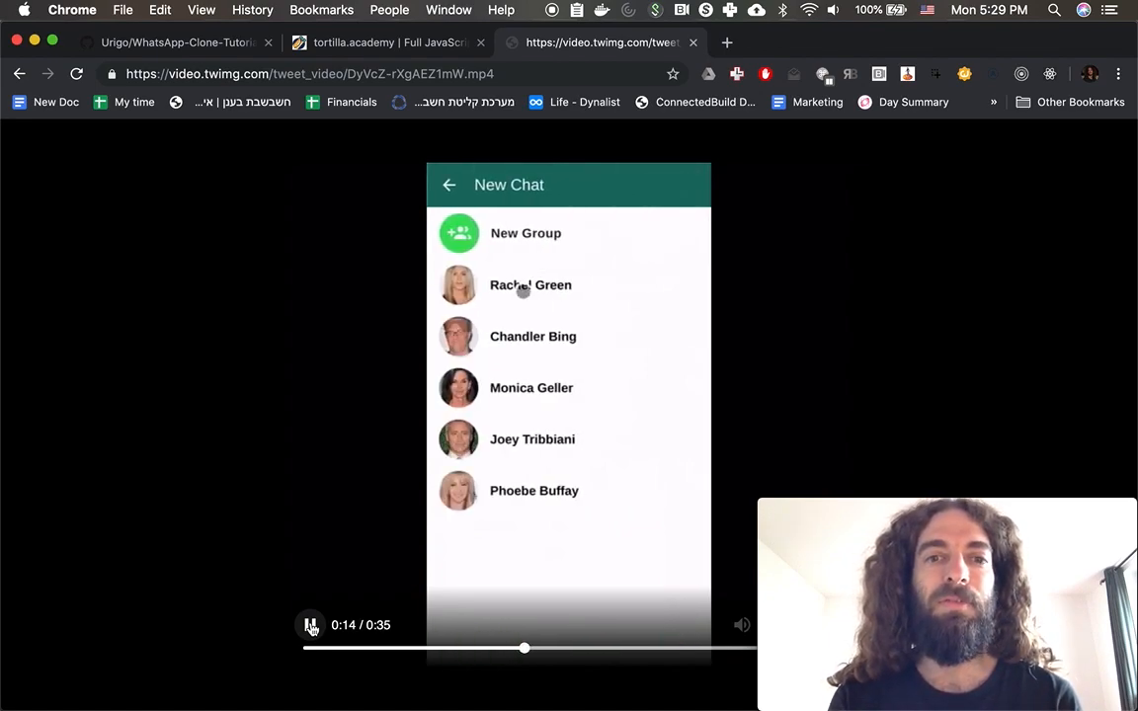
pyautogui.click(530, 285)
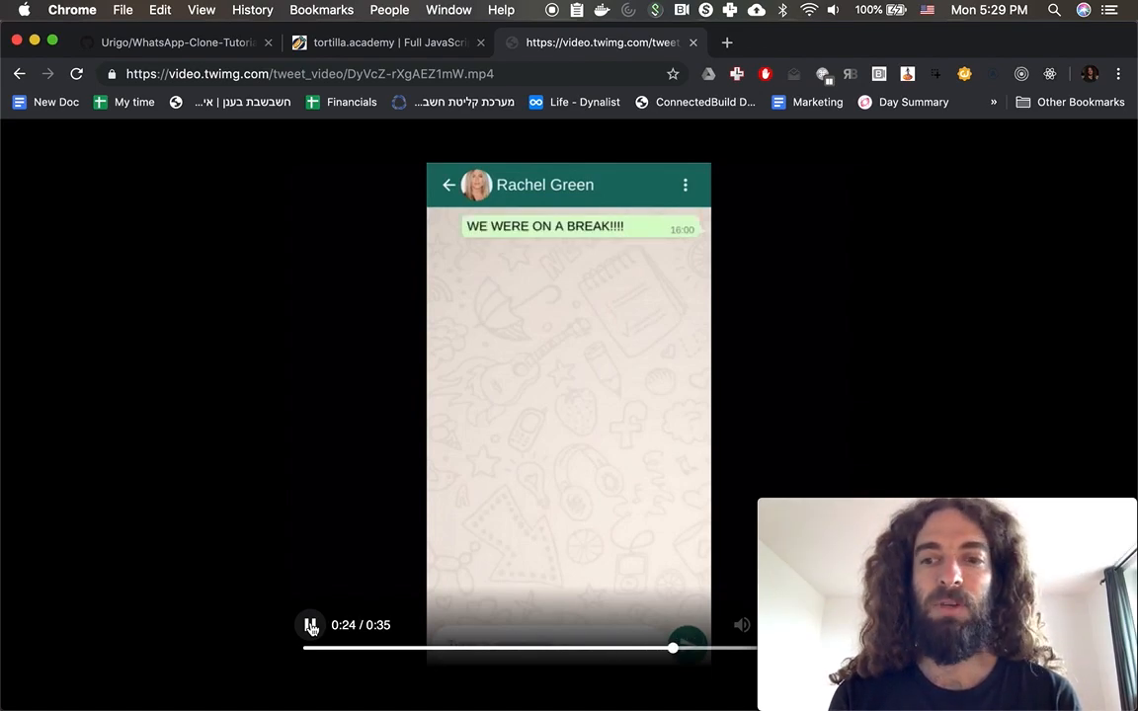
pyautogui.click(310, 625)
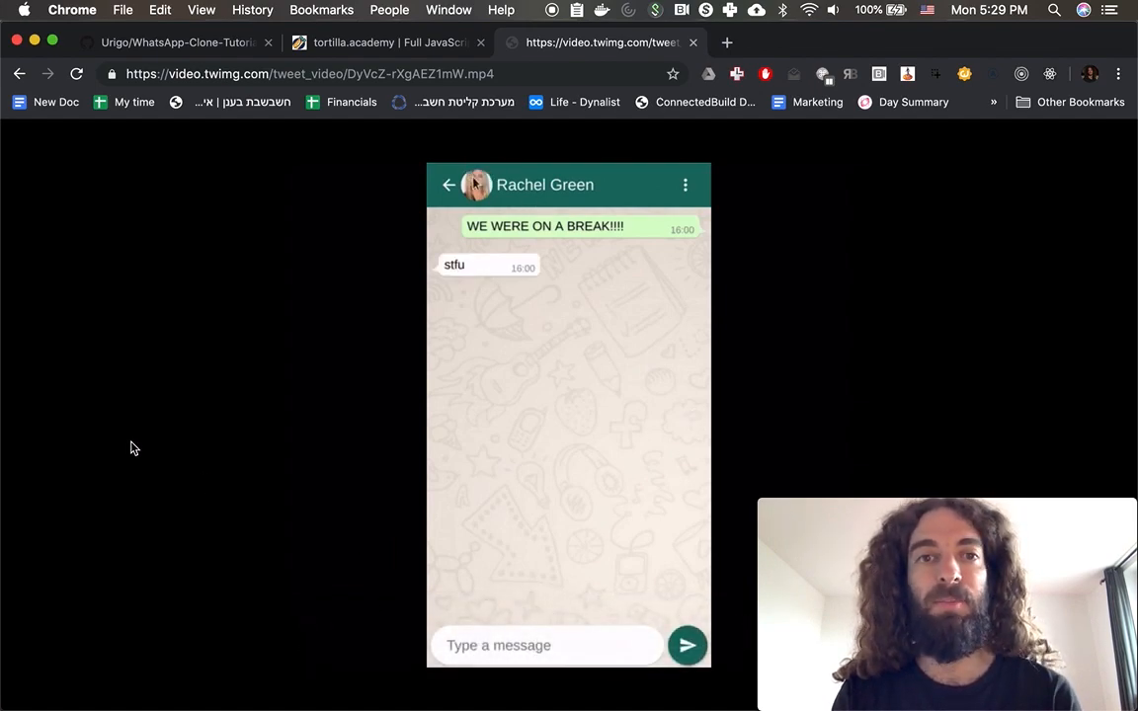
pyautogui.click(684, 186)
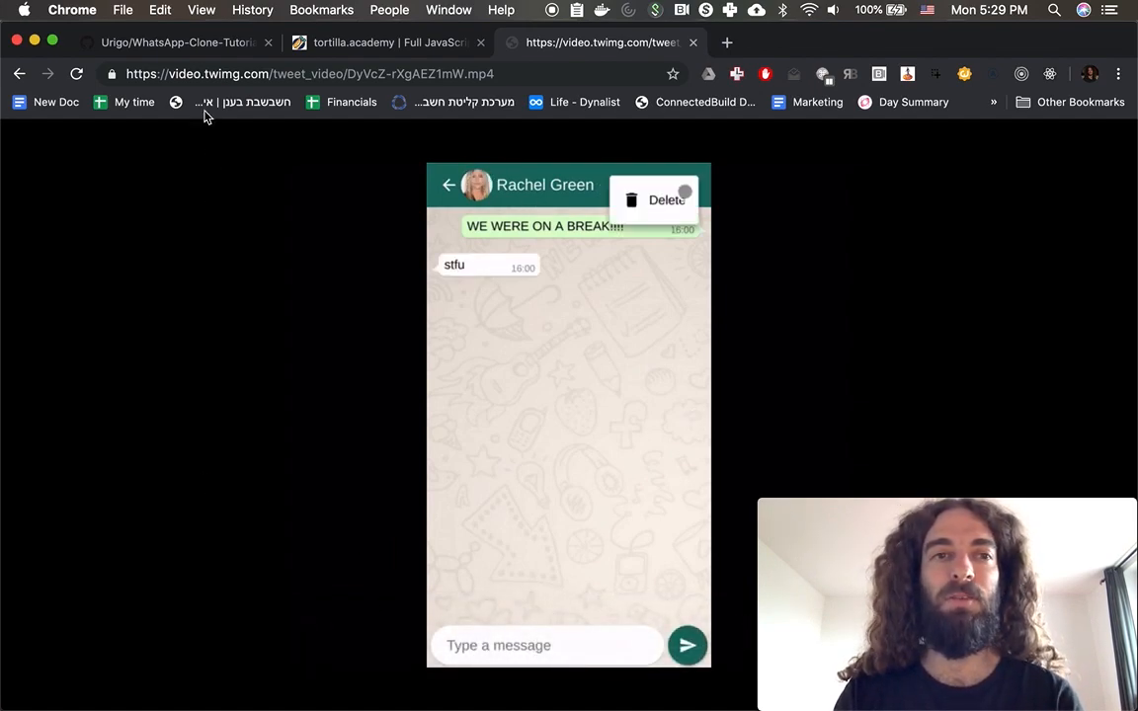
pyautogui.click(168, 42)
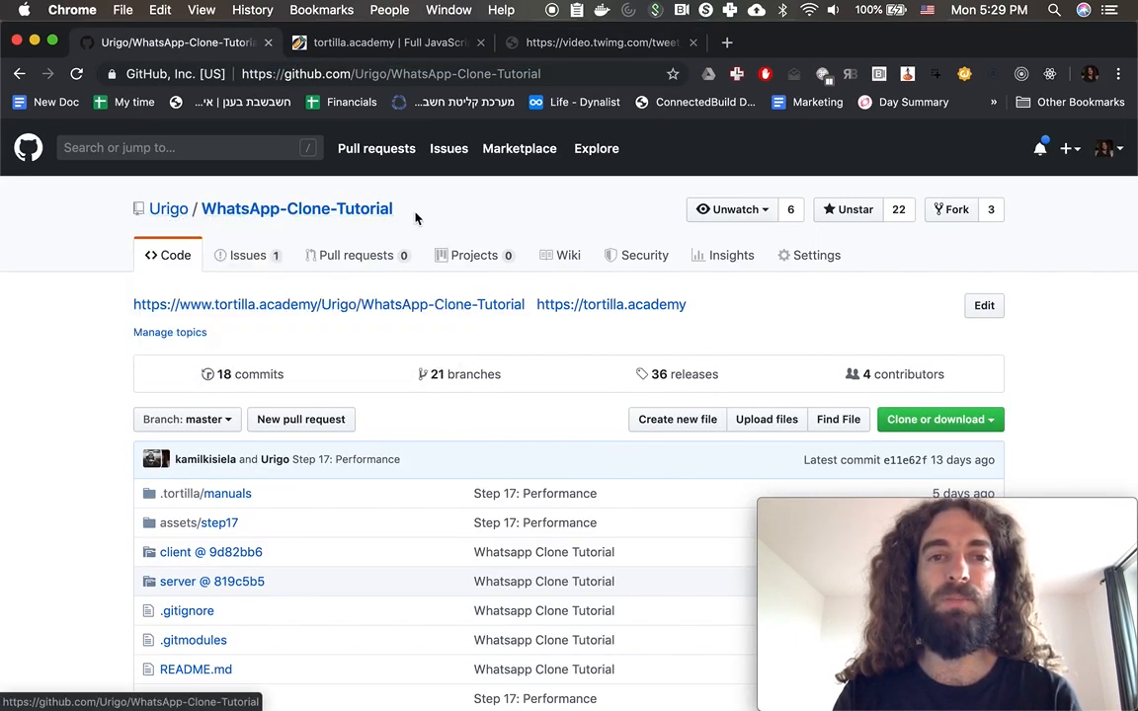
# - Scroll the WhatsApp-Clone-Tutorial repo down to its file list and README heading
pyautogui.scroll(-3)
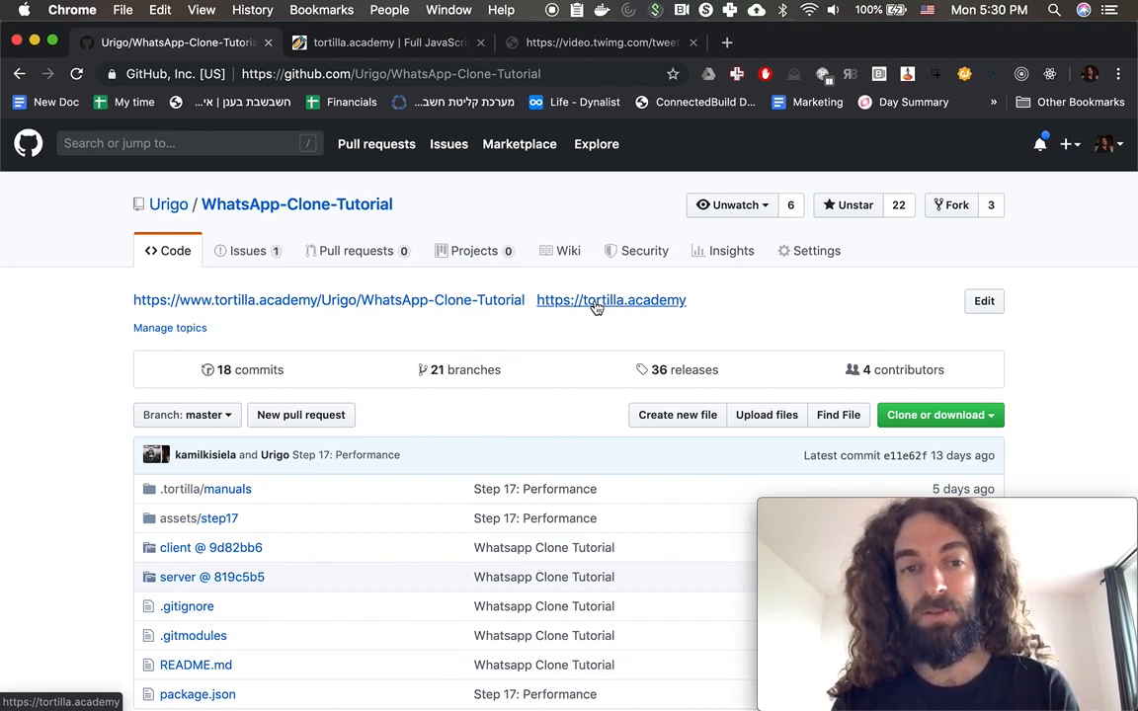
pyautogui.scroll(-3)
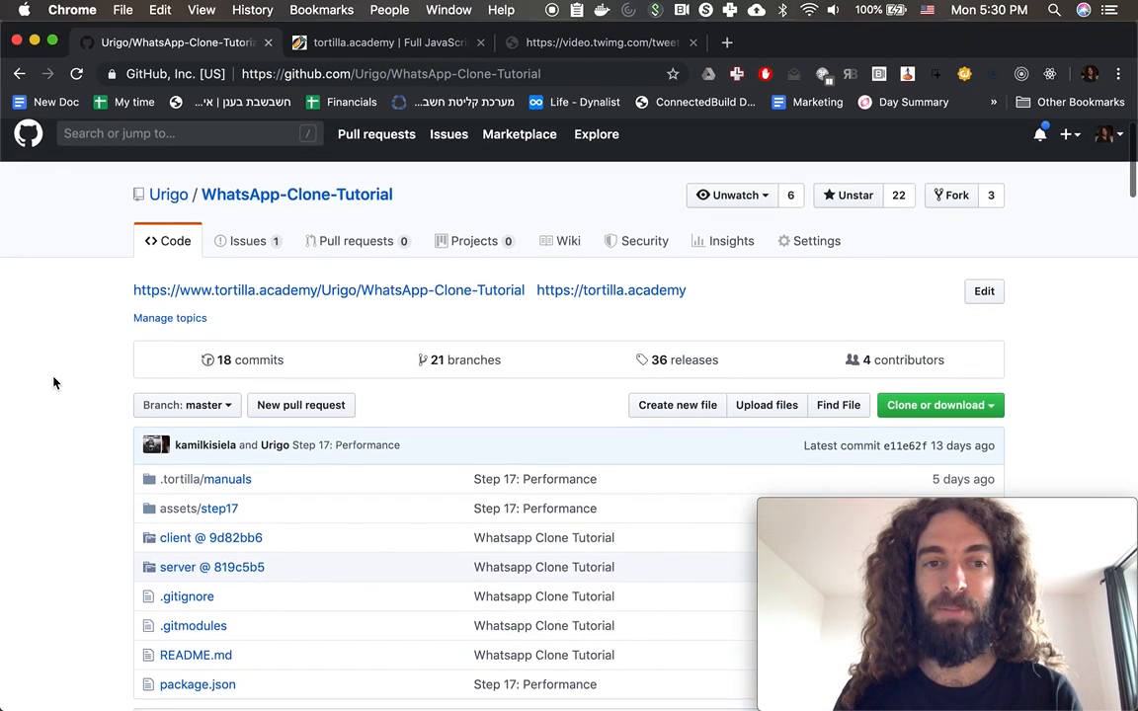
pyautogui.scroll(-3)
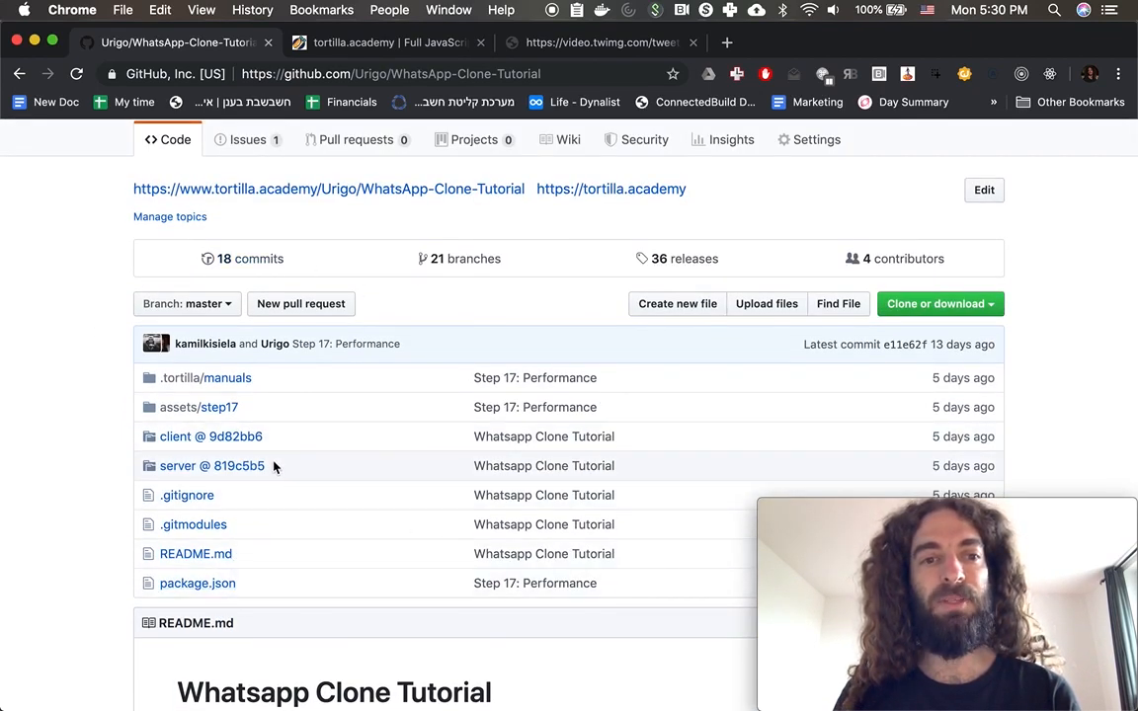
pyautogui.moveTo(209, 437)
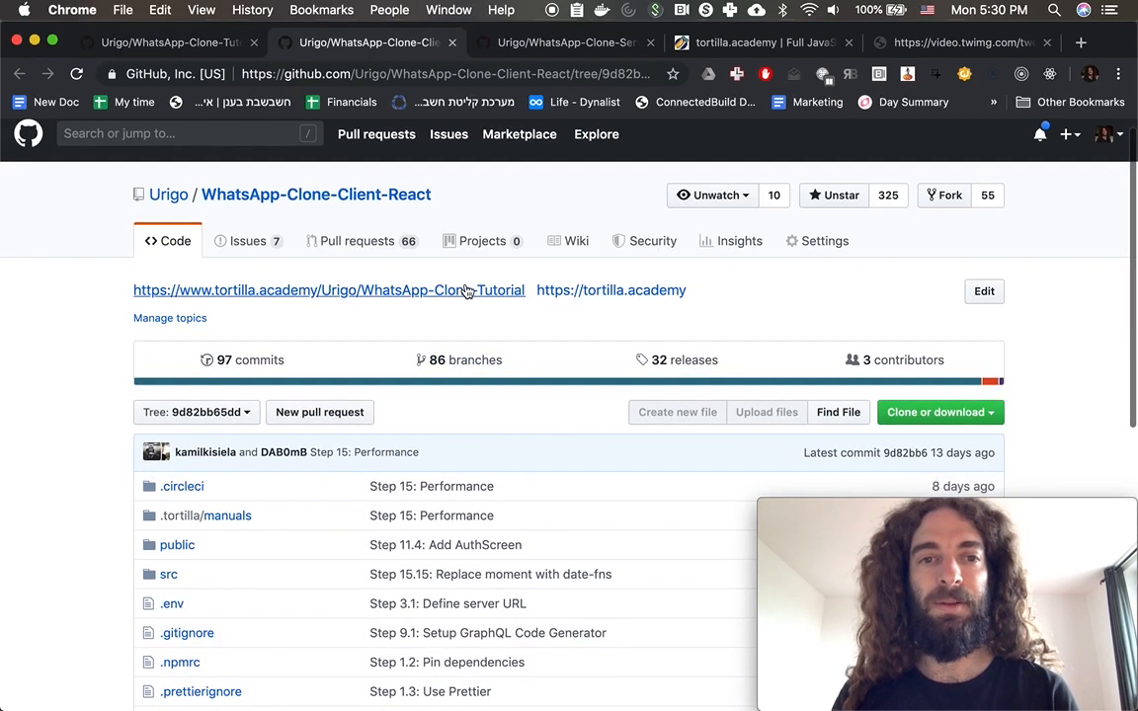
# - Bring up the WhatsApp-Clone-Server repository and scroll through its contents
pyautogui.click(569, 43)
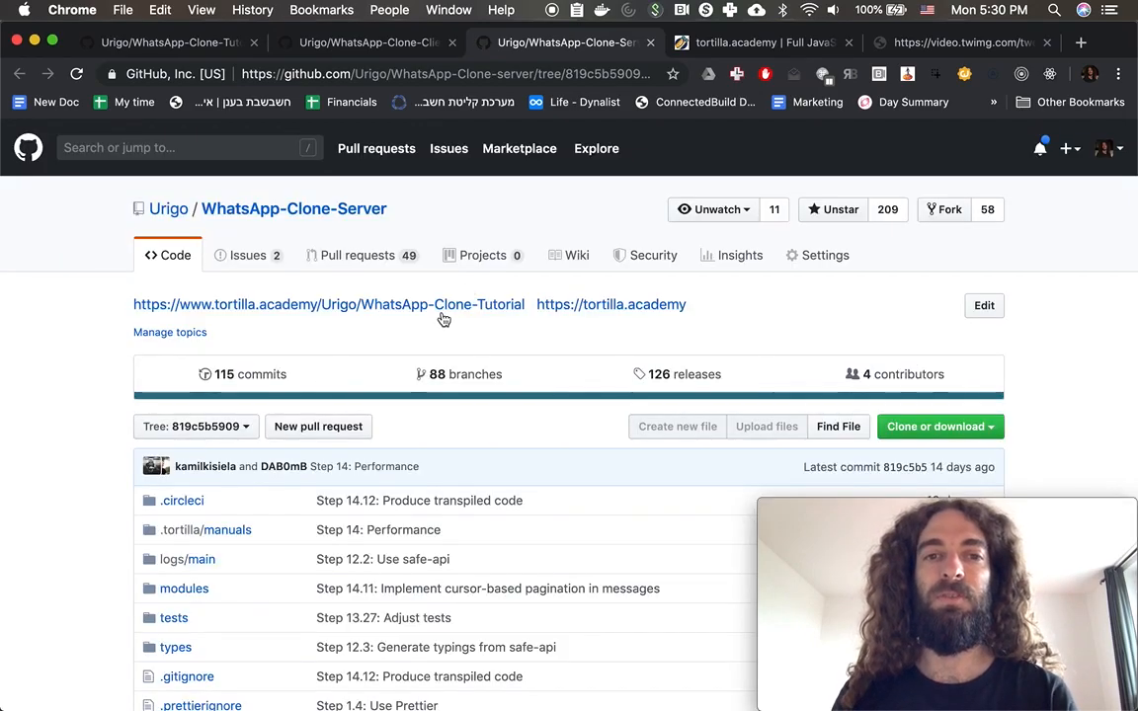
pyautogui.scroll(-3)
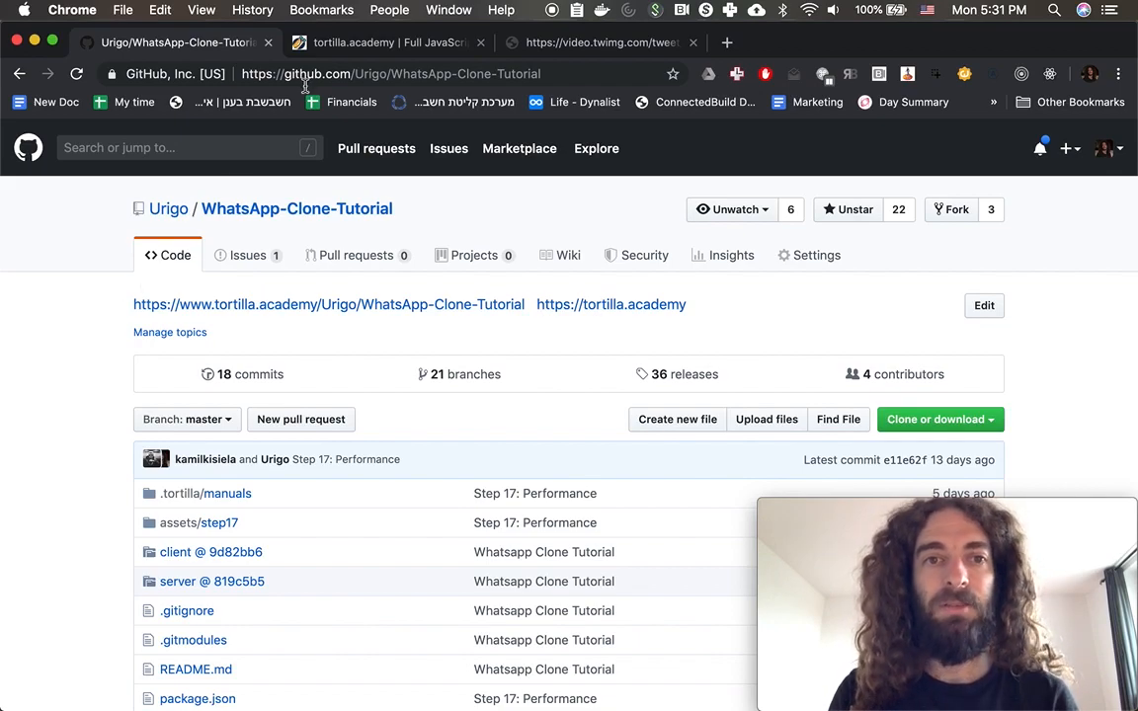
# - Show the Tortilla Academy homepage scrolled to its 'Check out some of our courses' section
pyautogui.click(385, 43)
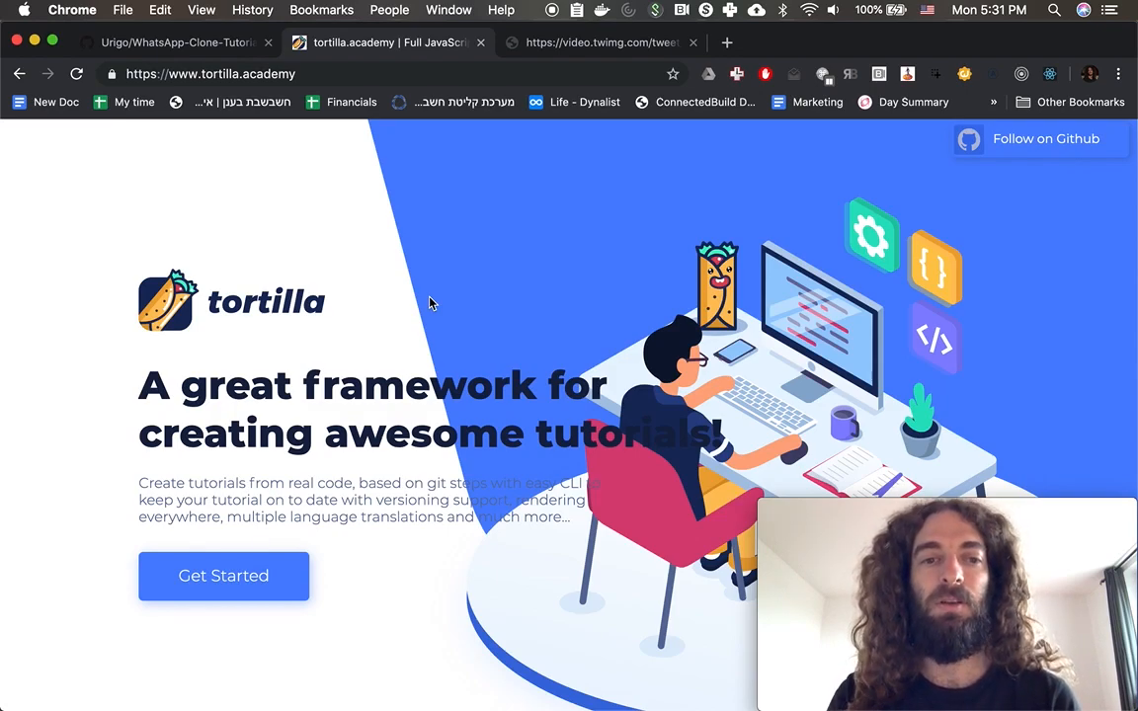
pyautogui.scroll(-3)
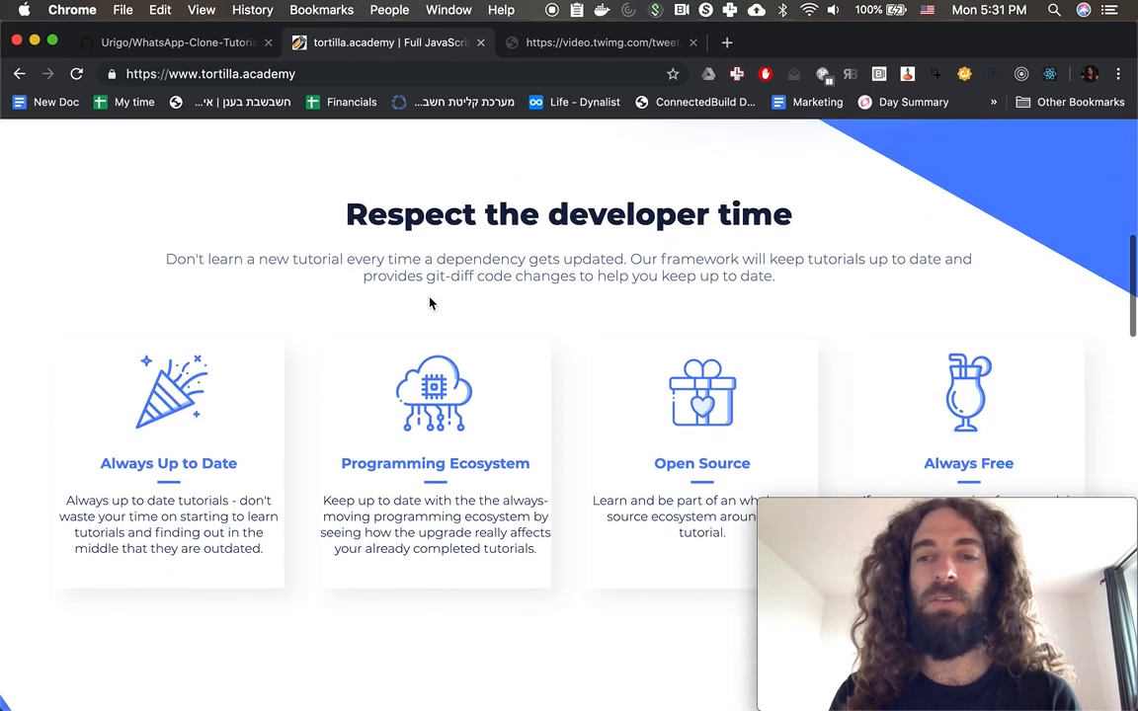
pyautogui.scroll(-3)
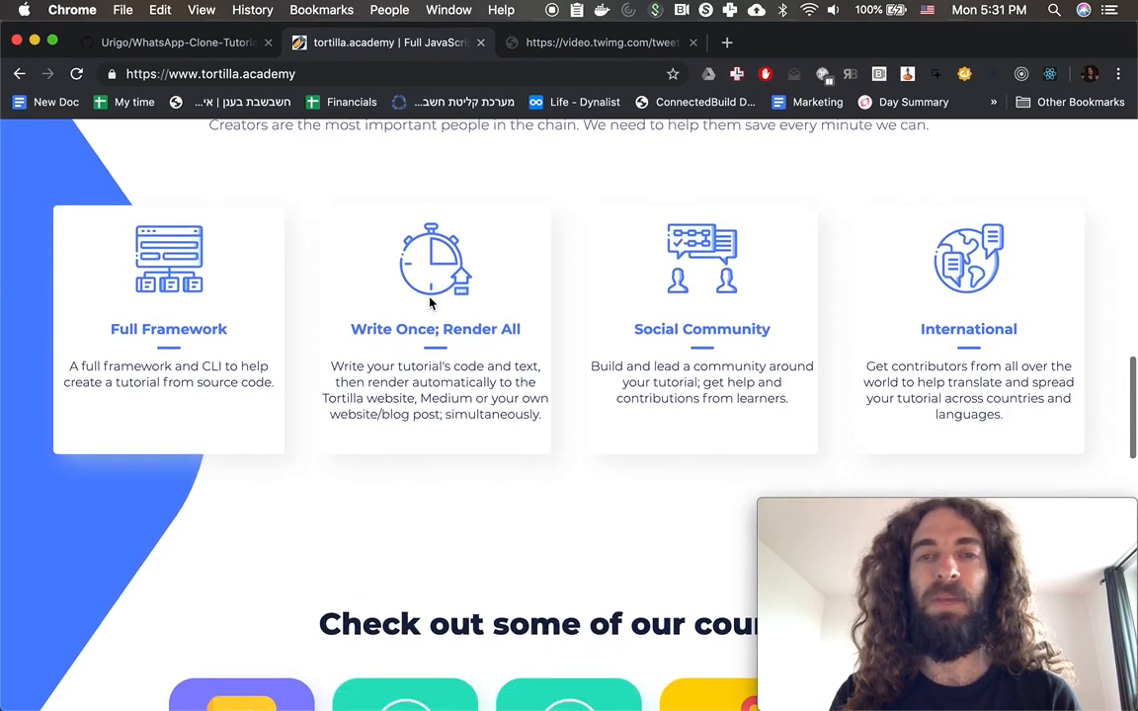
pyautogui.scroll(-3)
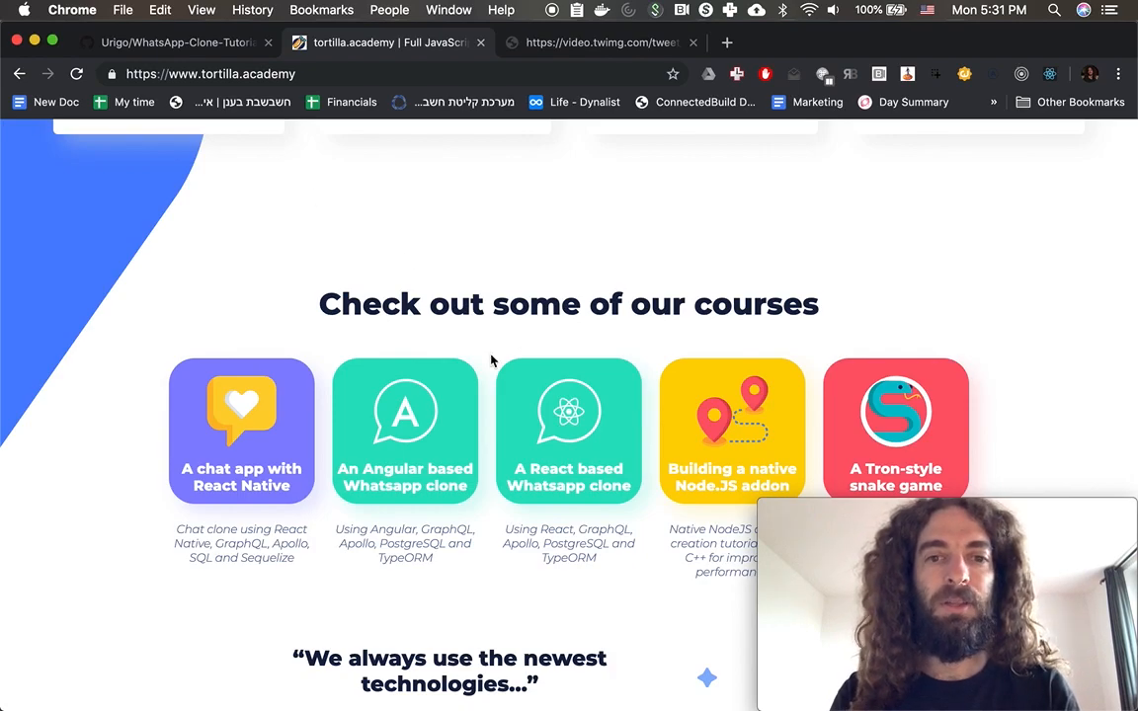
# - Enter the 'A React based Whatsapp clone' course and scroll down through its server setup steps
pyautogui.click(569, 431)
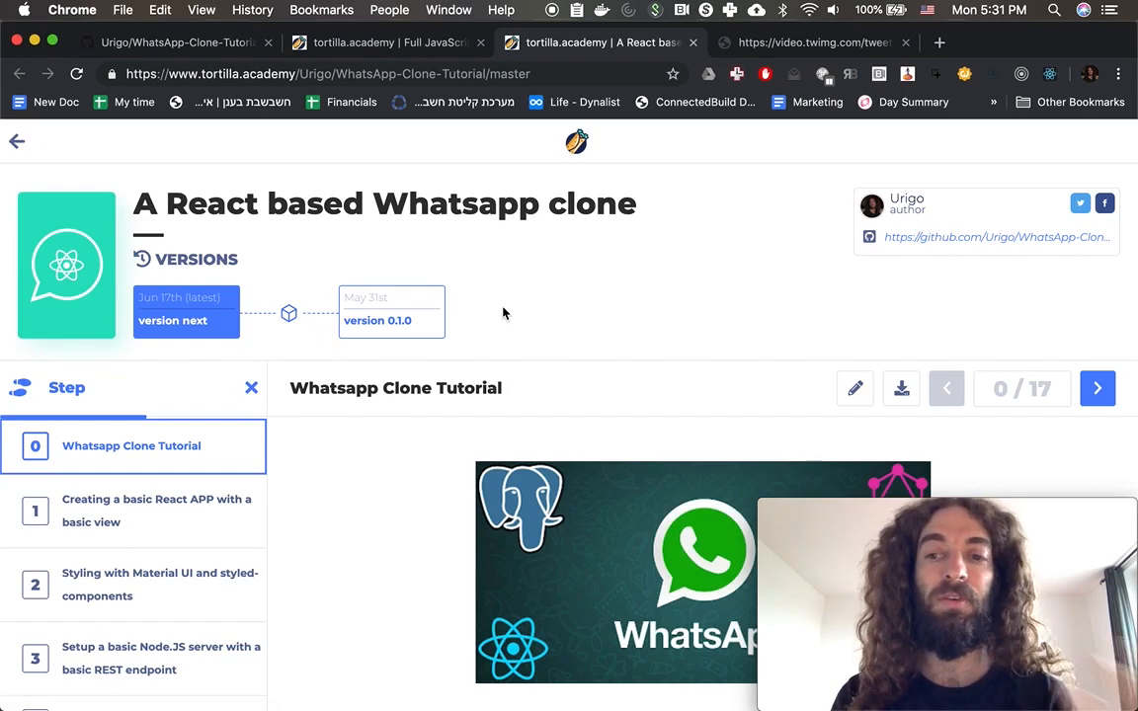
pyautogui.moveTo(564, 285)
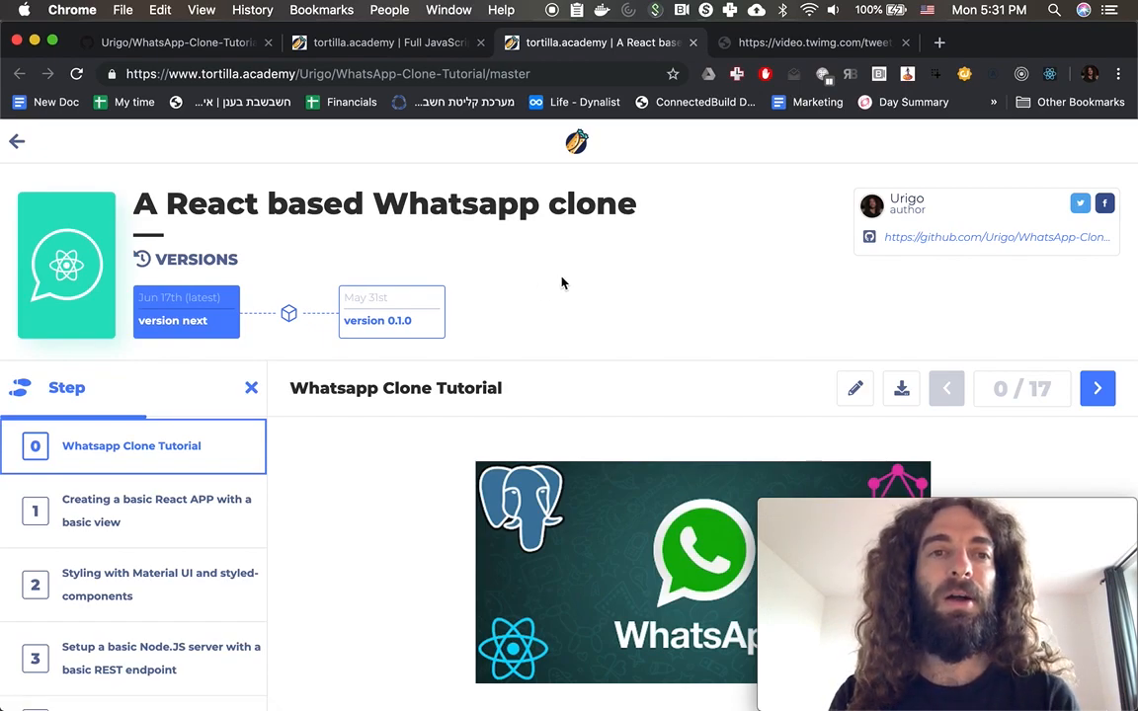
pyautogui.scroll(-3)
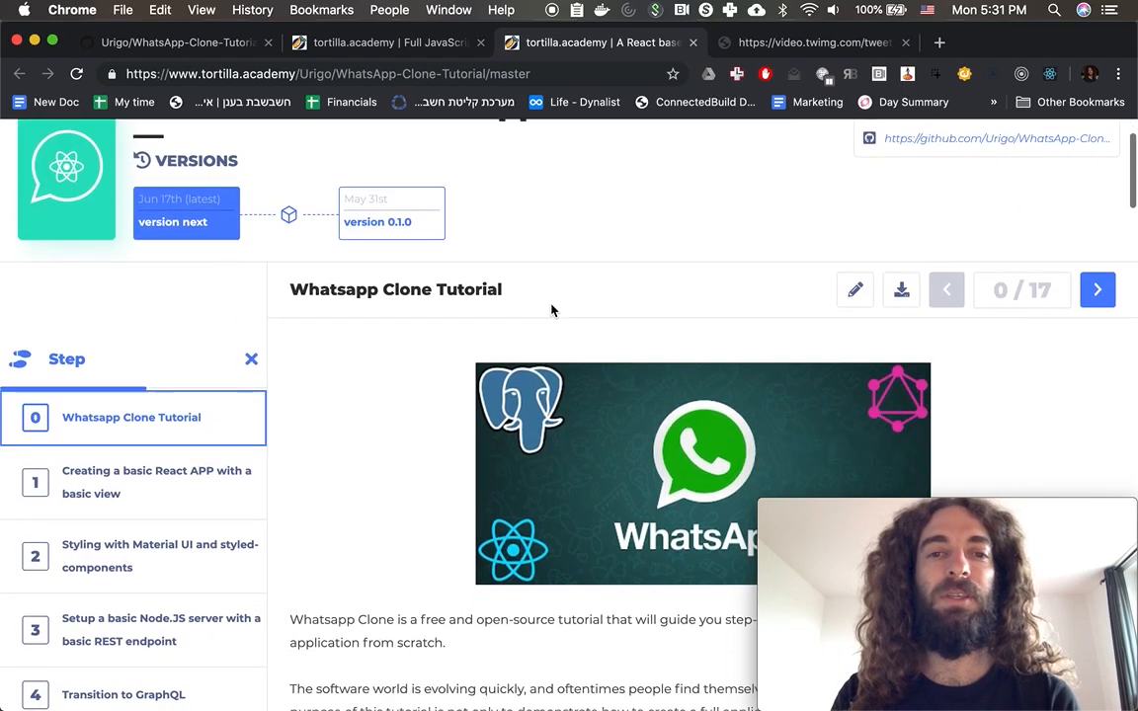
pyautogui.scroll(-3)
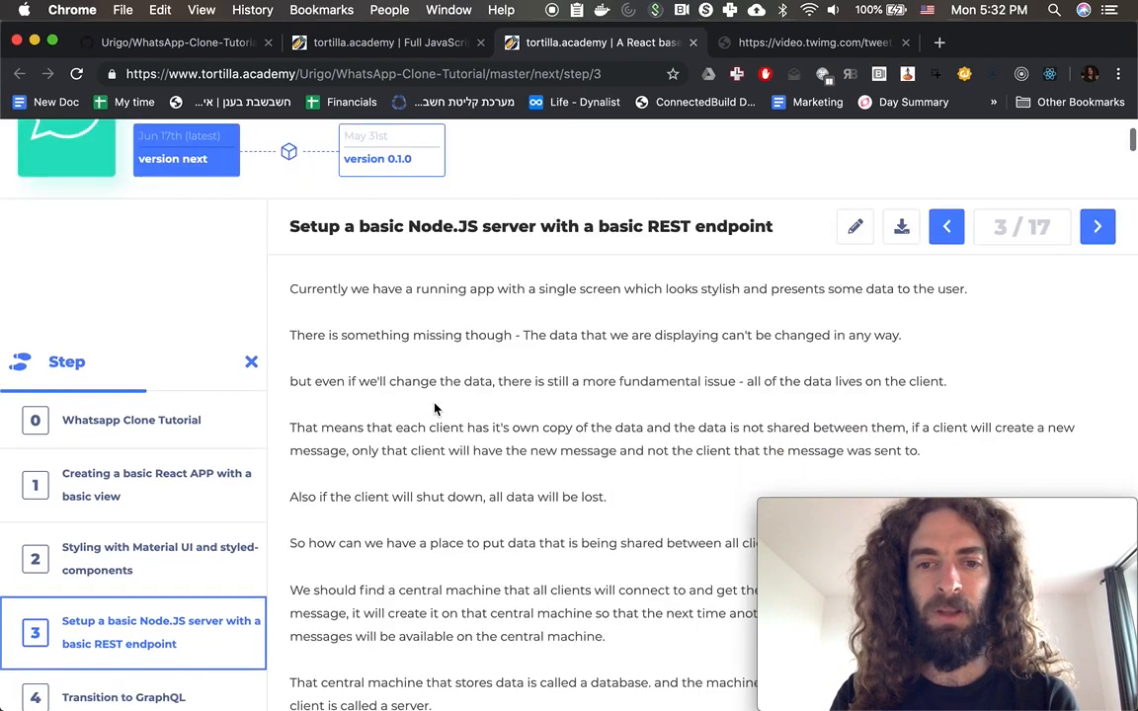
pyautogui.scroll(-3)
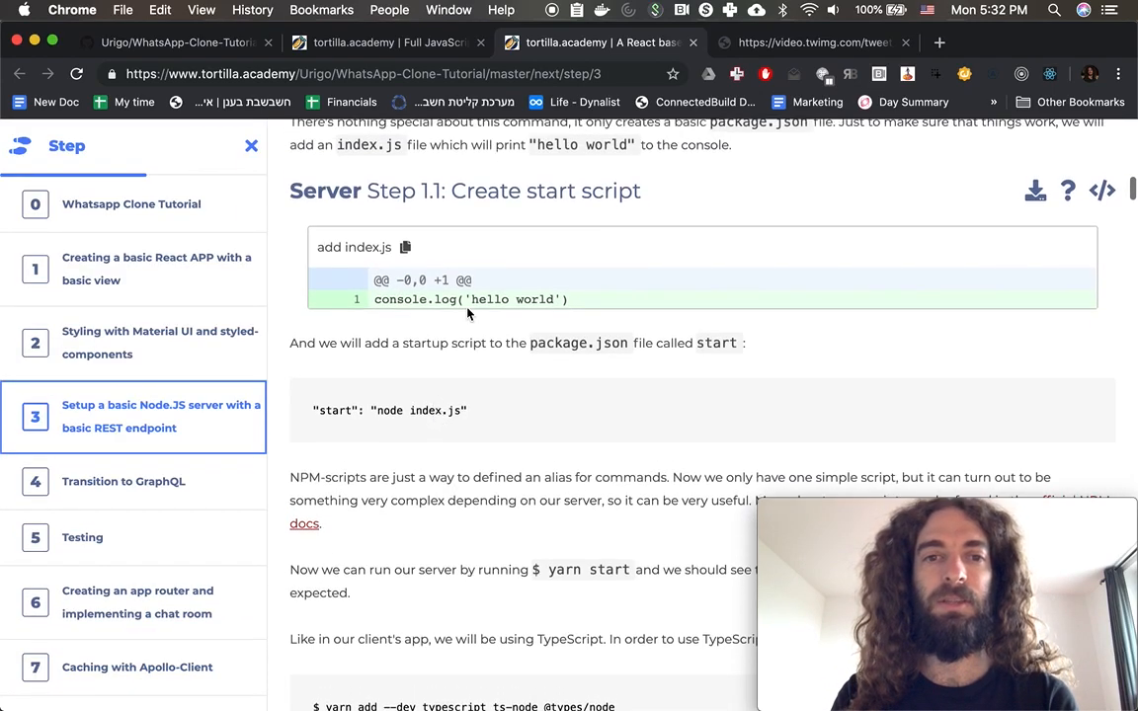
pyautogui.scroll(-3)
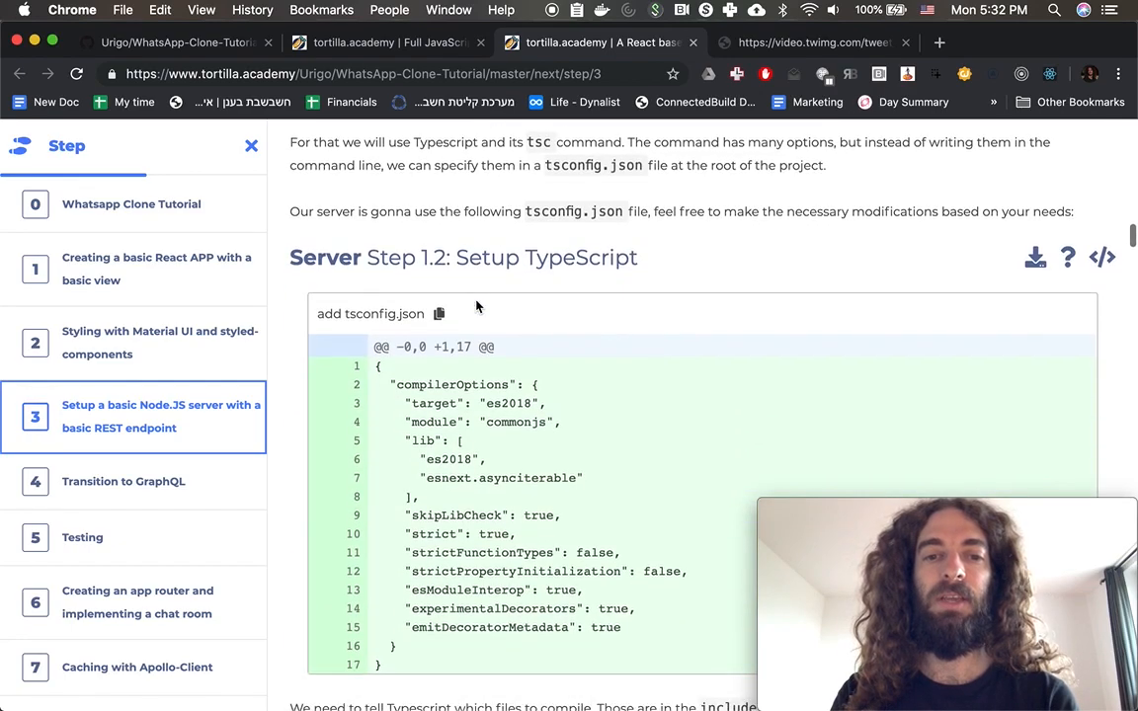
pyautogui.scroll(-3)
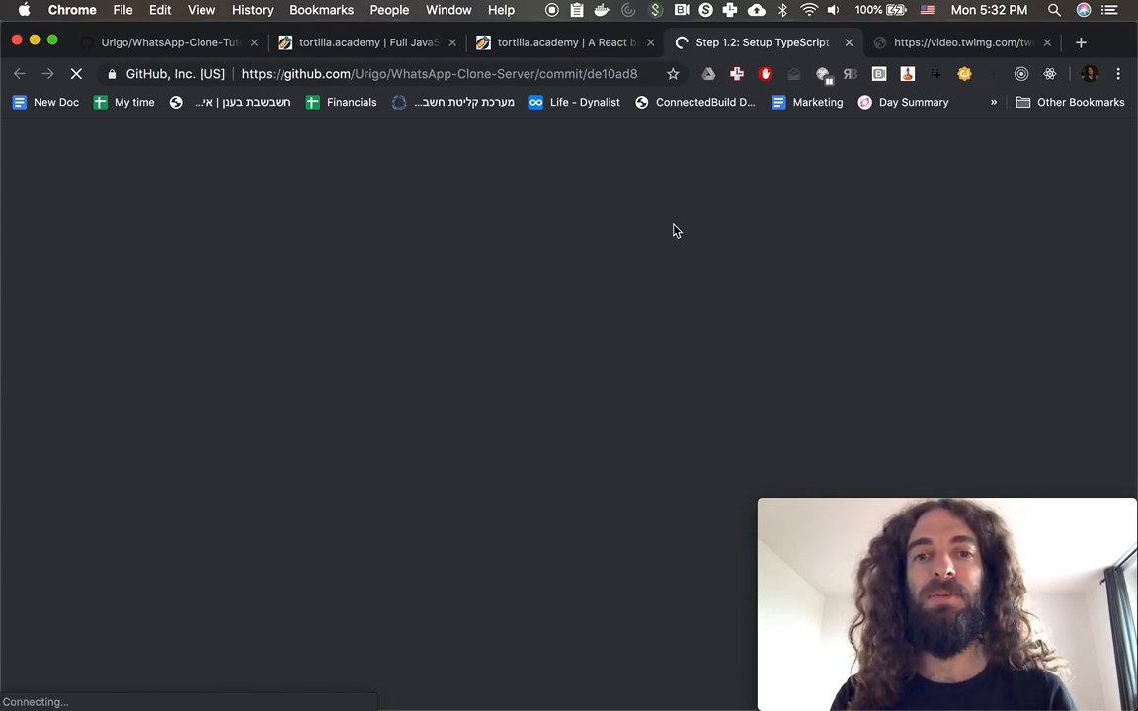
pyautogui.moveTo(581, 286)
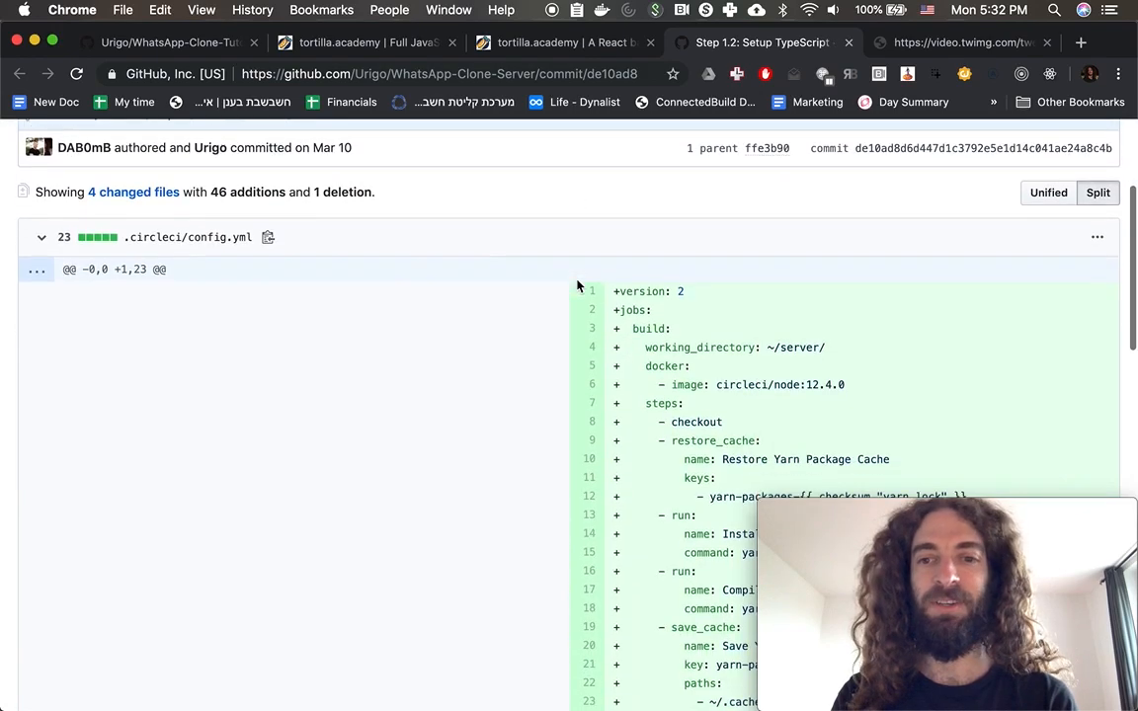
# - Scroll through the server Step 1.2 commit diff and its changed files
pyautogui.scroll(-3)
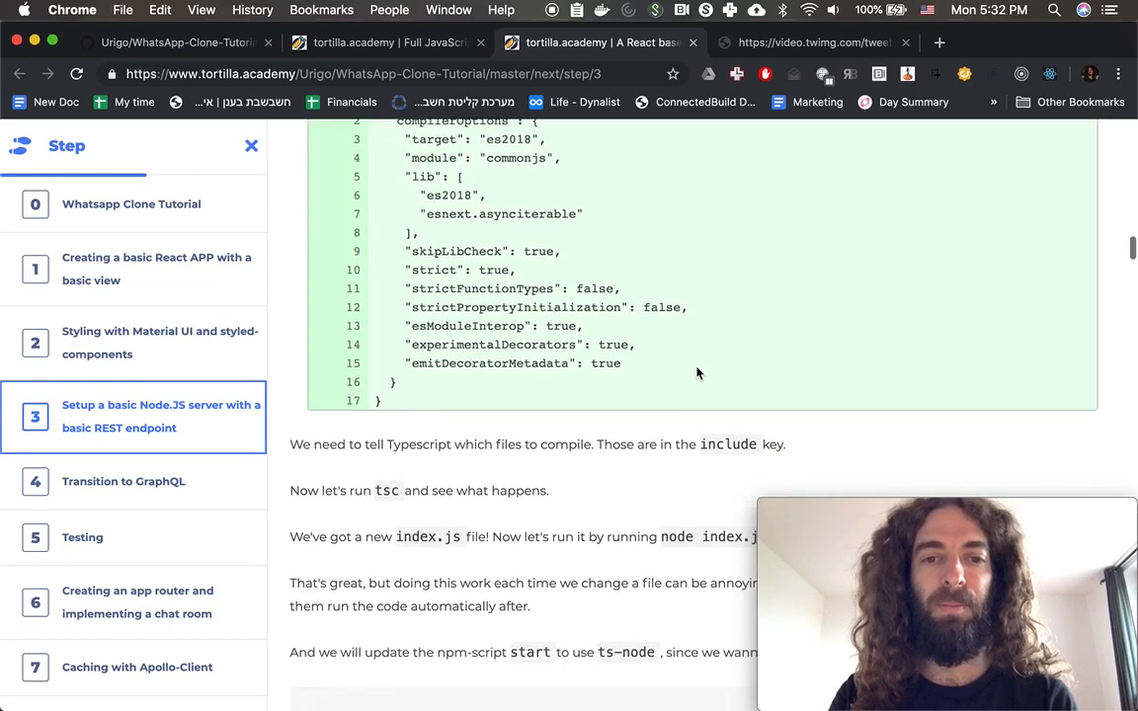
# - From the WhatsApp-Clone-Tutorial repo, follow the 'client @ 9d82bb6' submodule to WhatsApp-Clone-Client-React
pyautogui.scroll(-3)
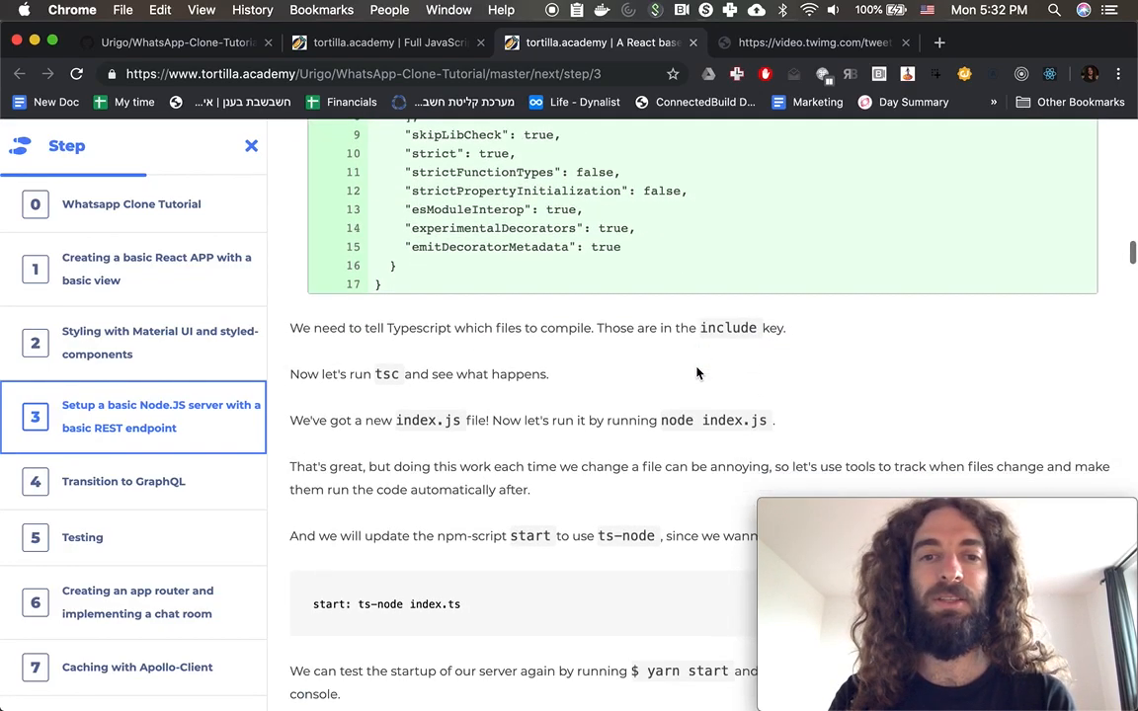
pyautogui.scroll(-3)
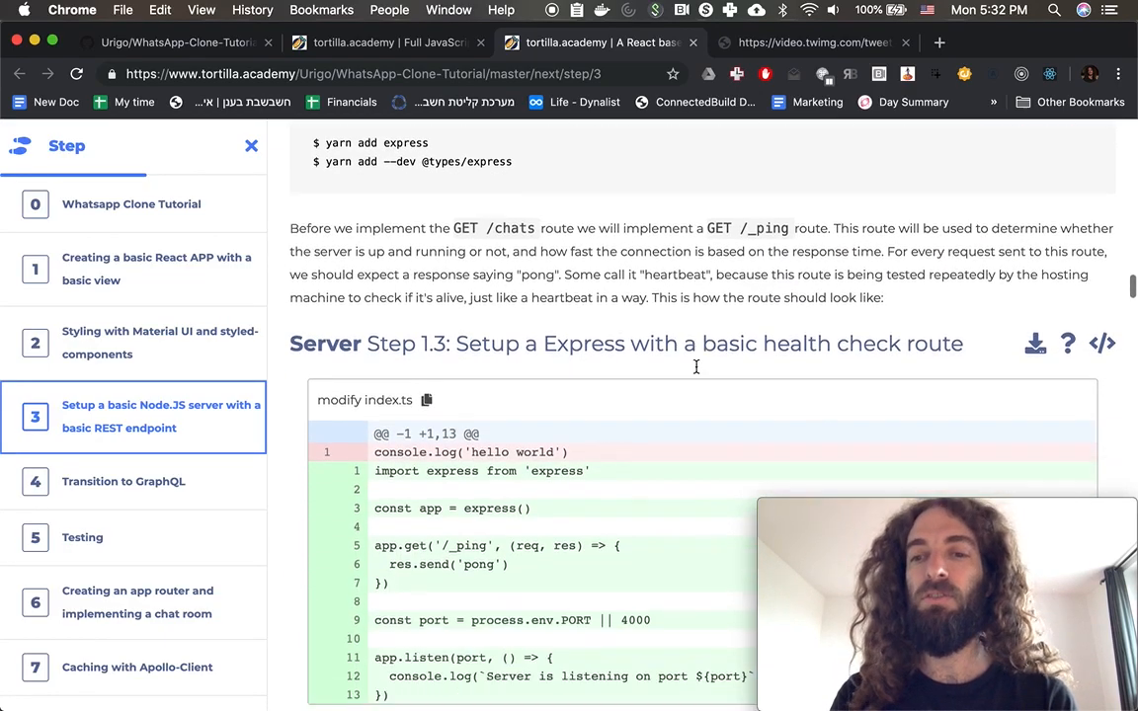
pyautogui.scroll(-3)
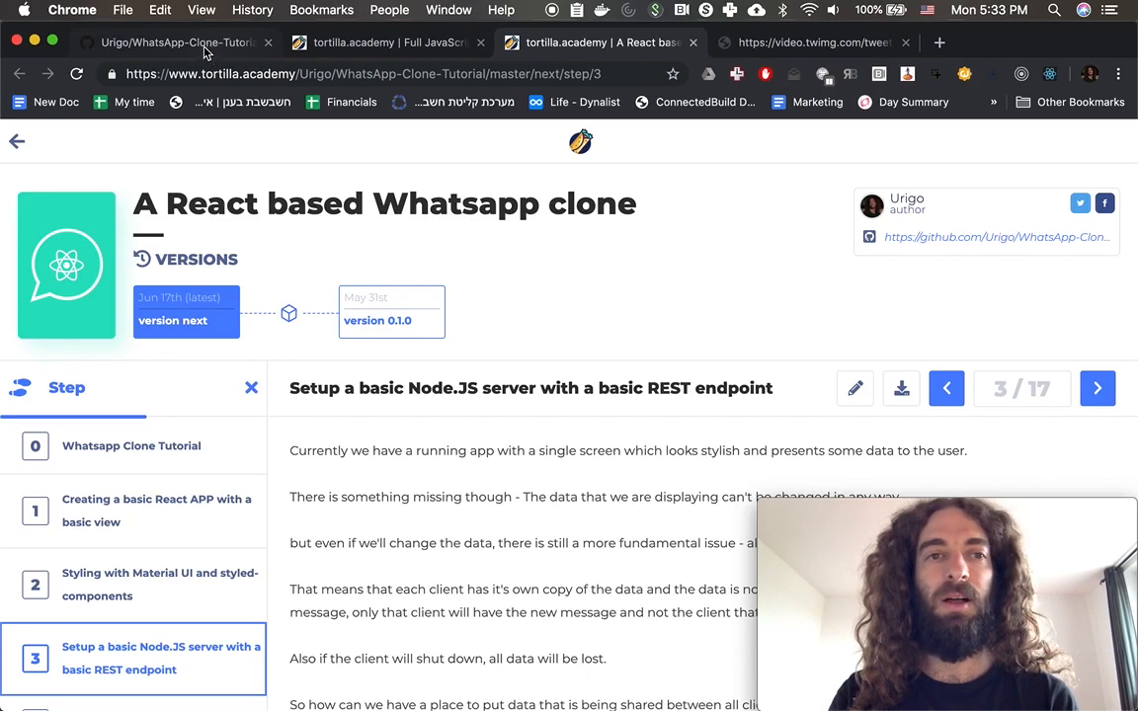
pyautogui.click(996, 238)
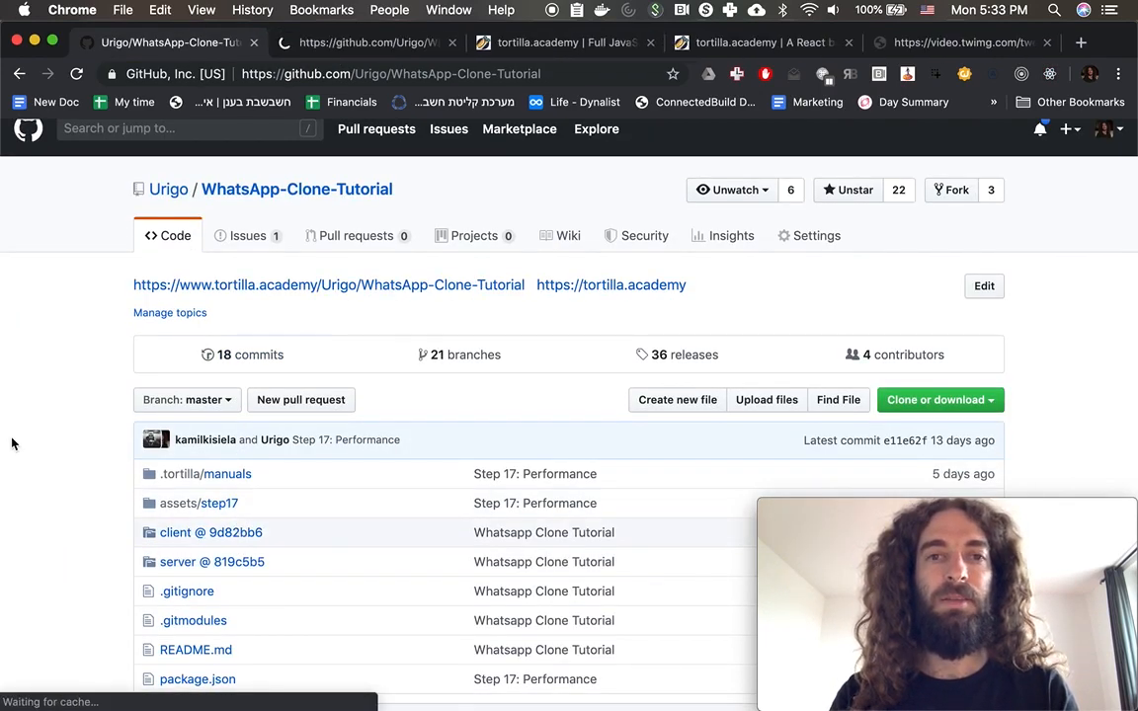
pyautogui.click(209, 534)
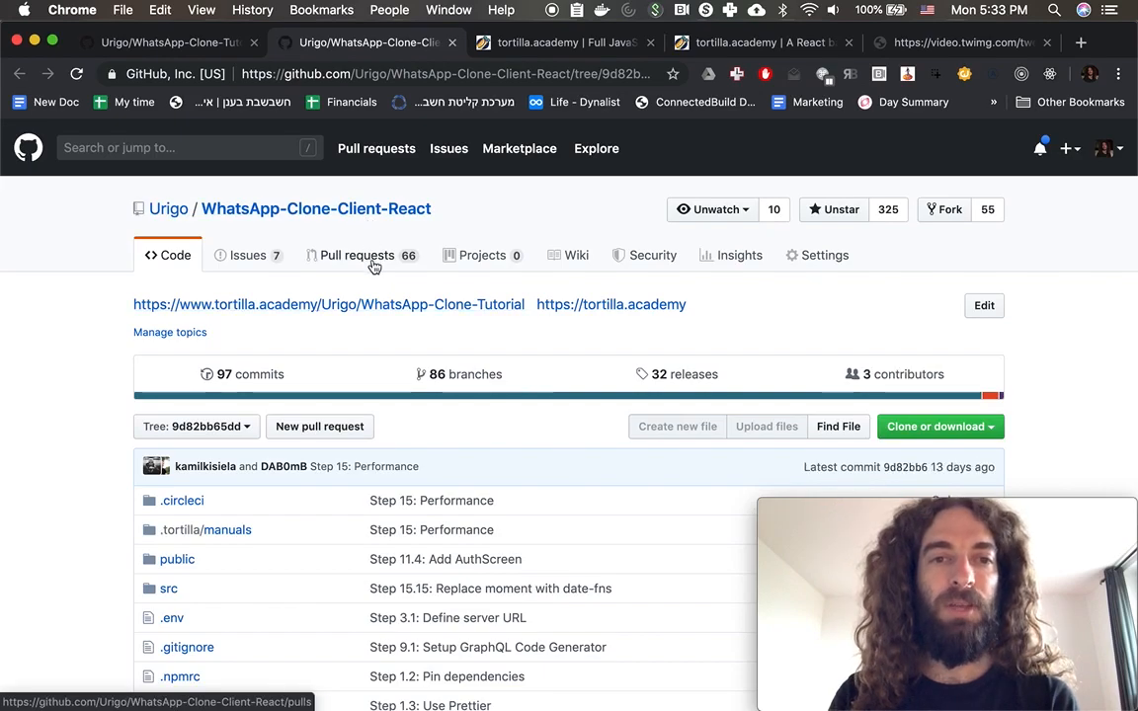
# - Show the client repository's 66 open Renovate pull requests and scroll down the list
pyautogui.click(356, 255)
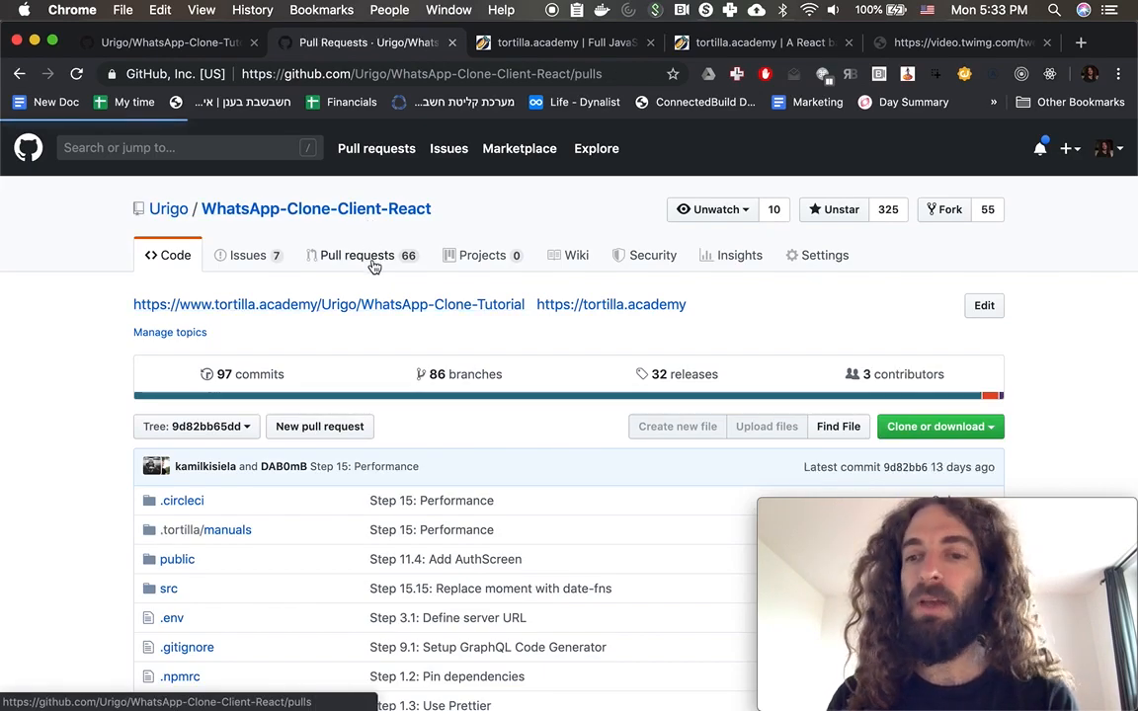
pyautogui.click(356, 255)
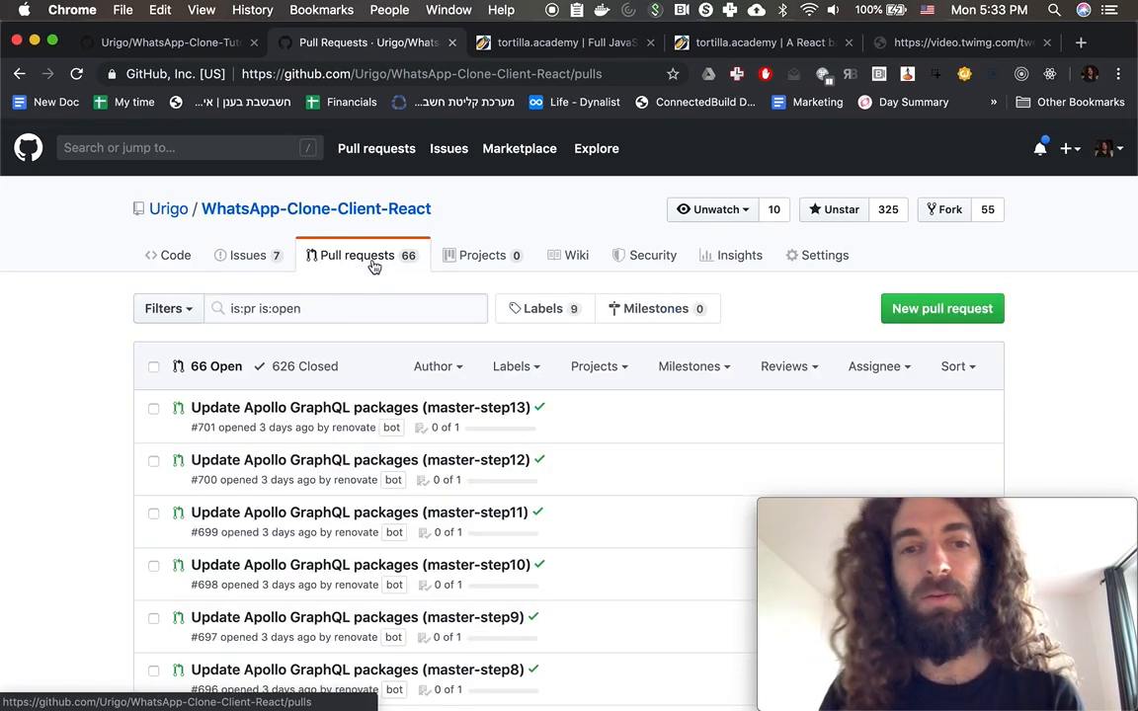
pyautogui.scroll(-3)
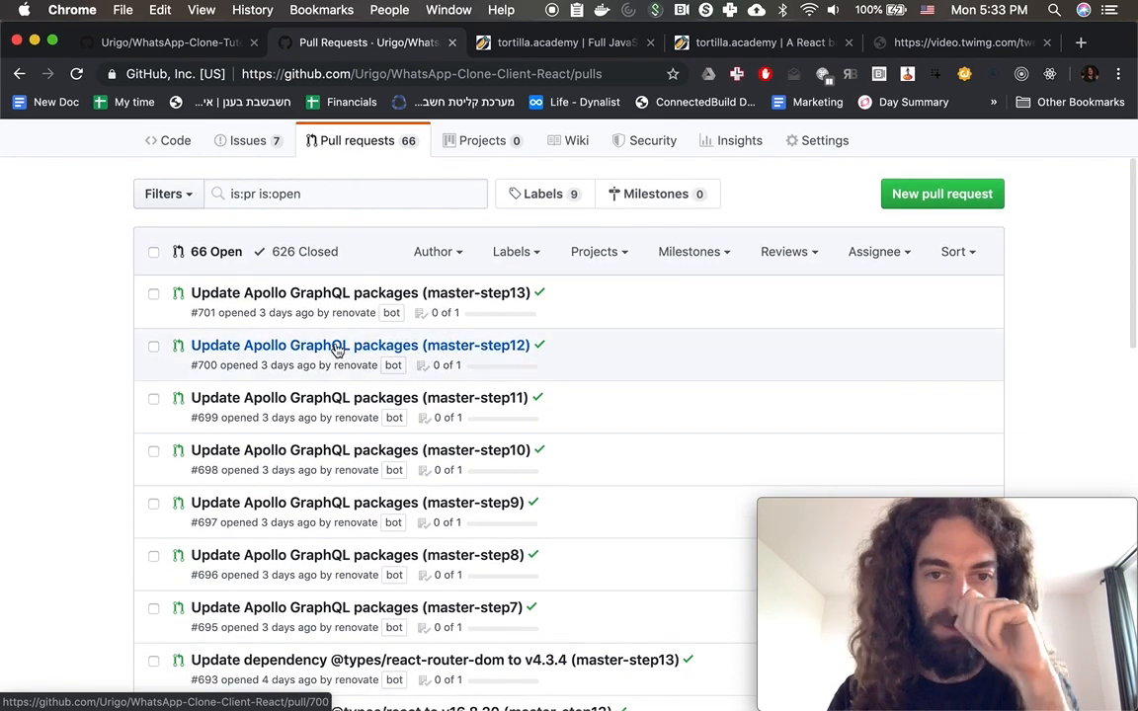
pyautogui.scroll(-3)
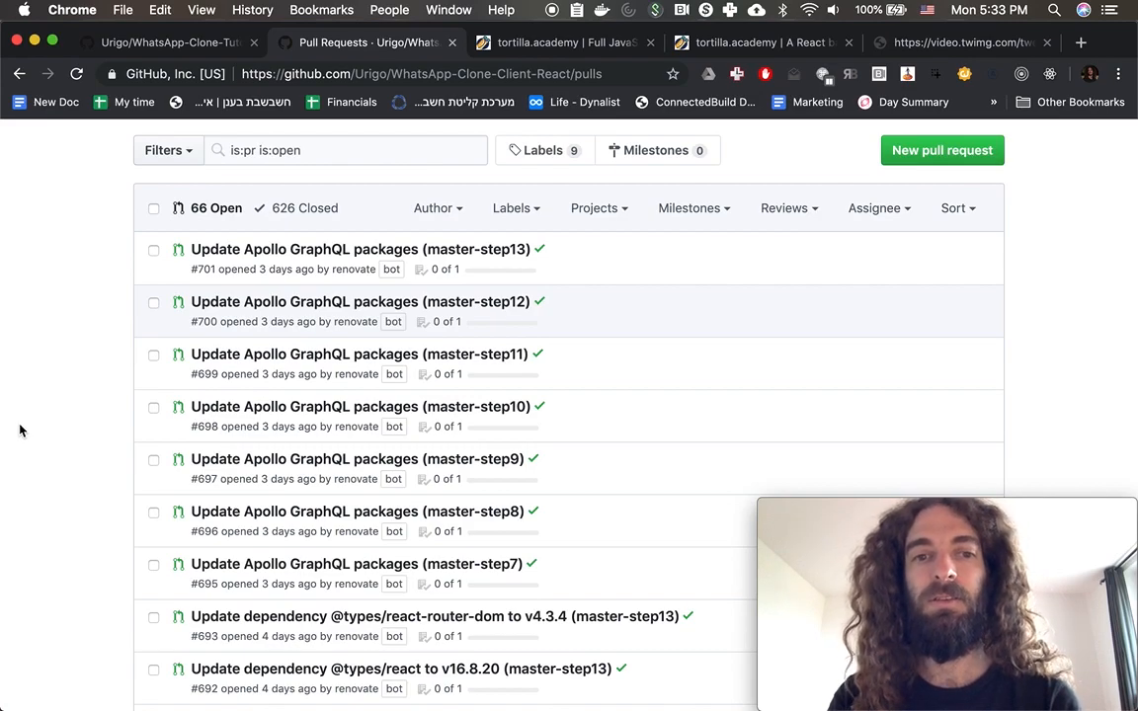
pyautogui.scroll(-3)
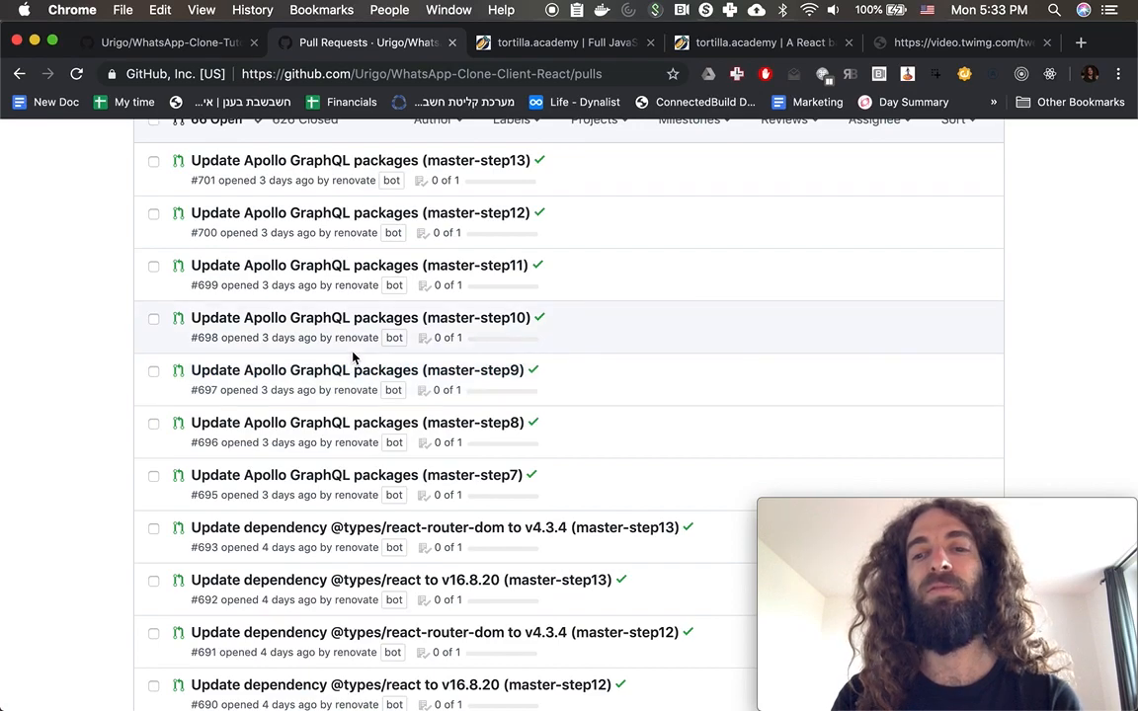
pyautogui.moveTo(356, 336)
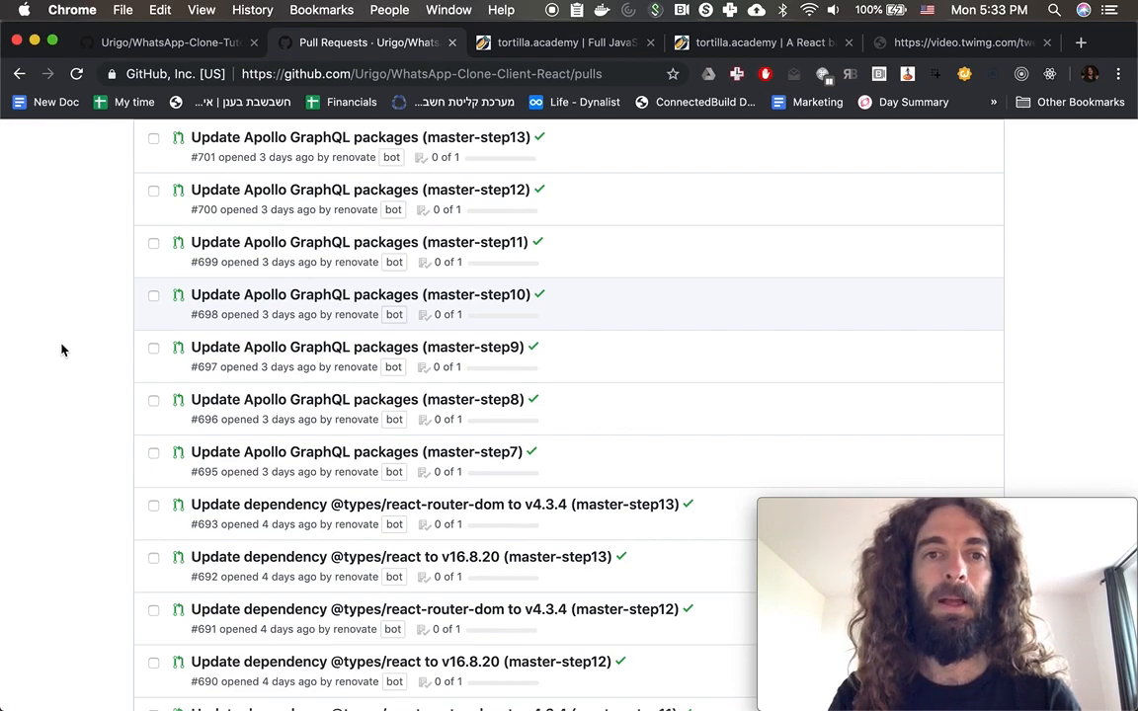
pyautogui.scroll(-3)
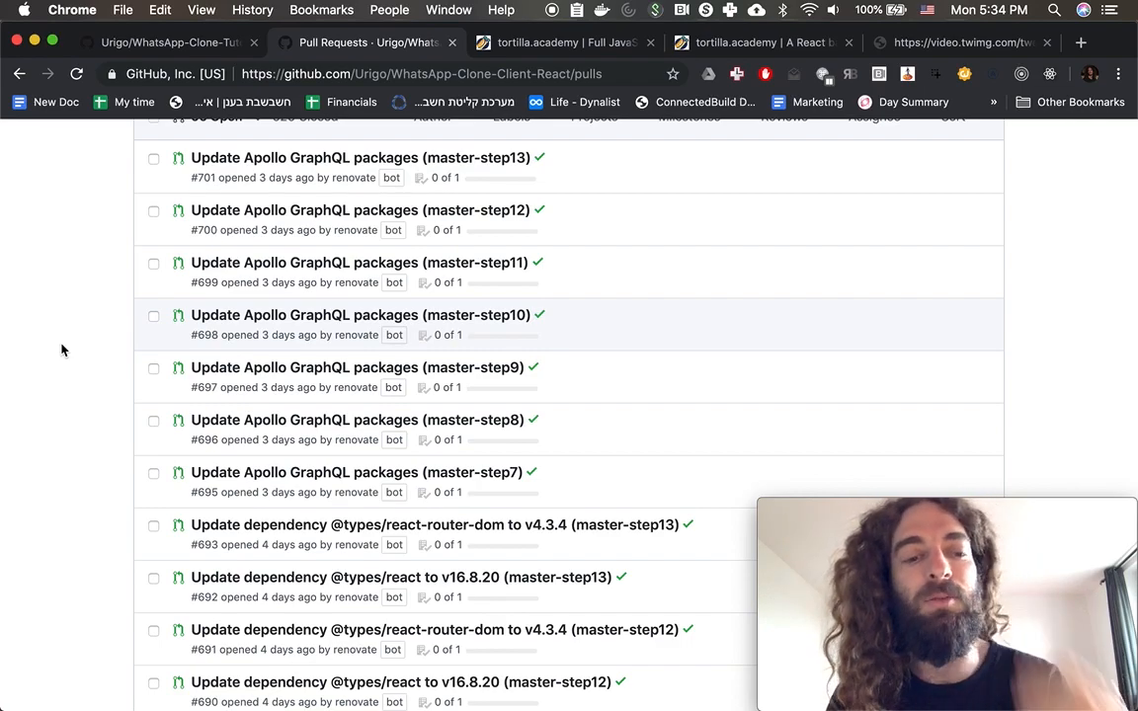
# - Return to the tortilla.academy homepage with its featured courses
pyautogui.click(563, 44)
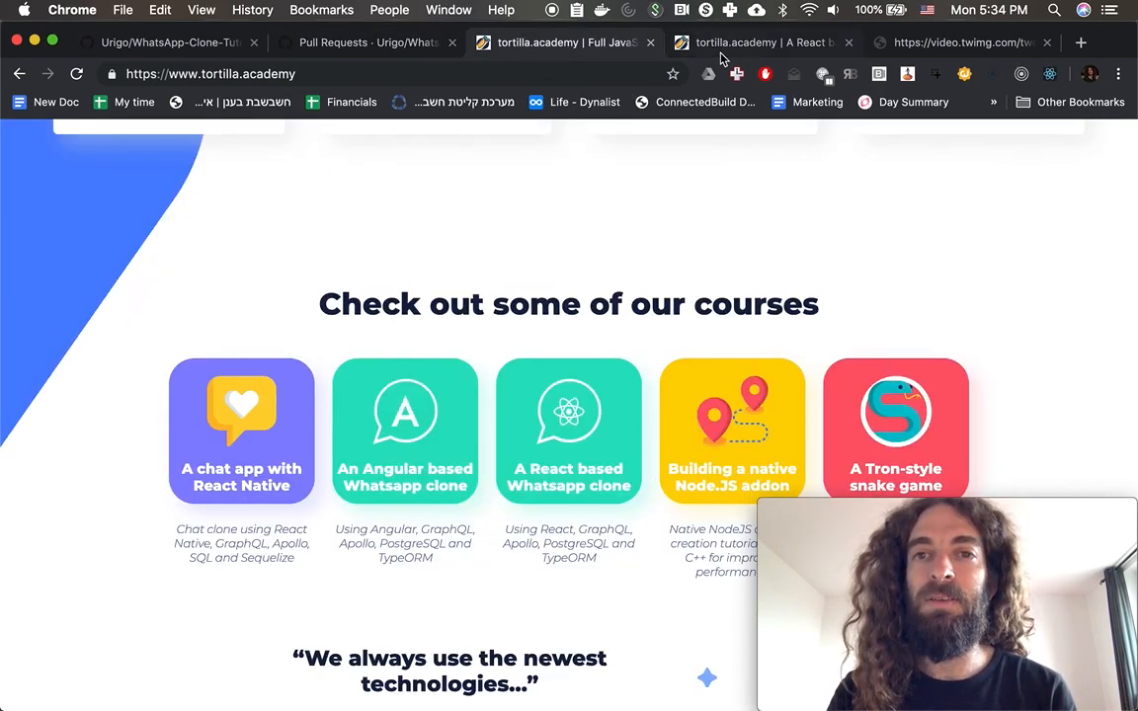
# - Reopen the React WhatsApp clone course and select version 0.1.0 in the Versions timeline
pyautogui.click(570, 431)
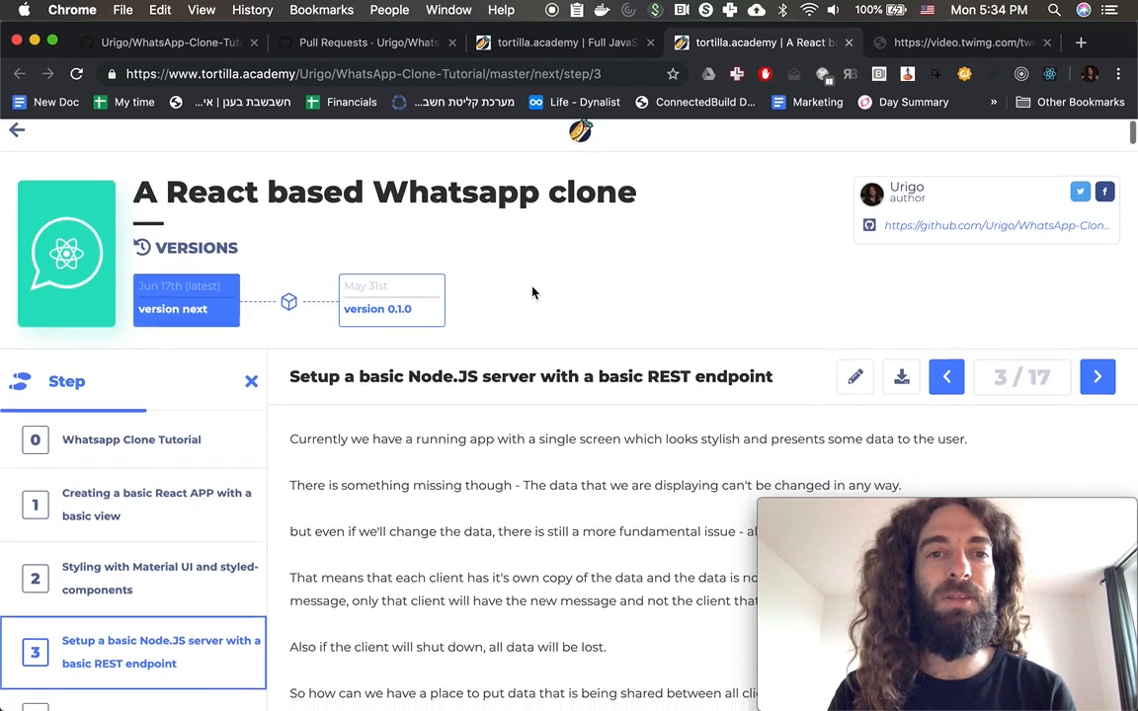
pyautogui.scroll(-3)
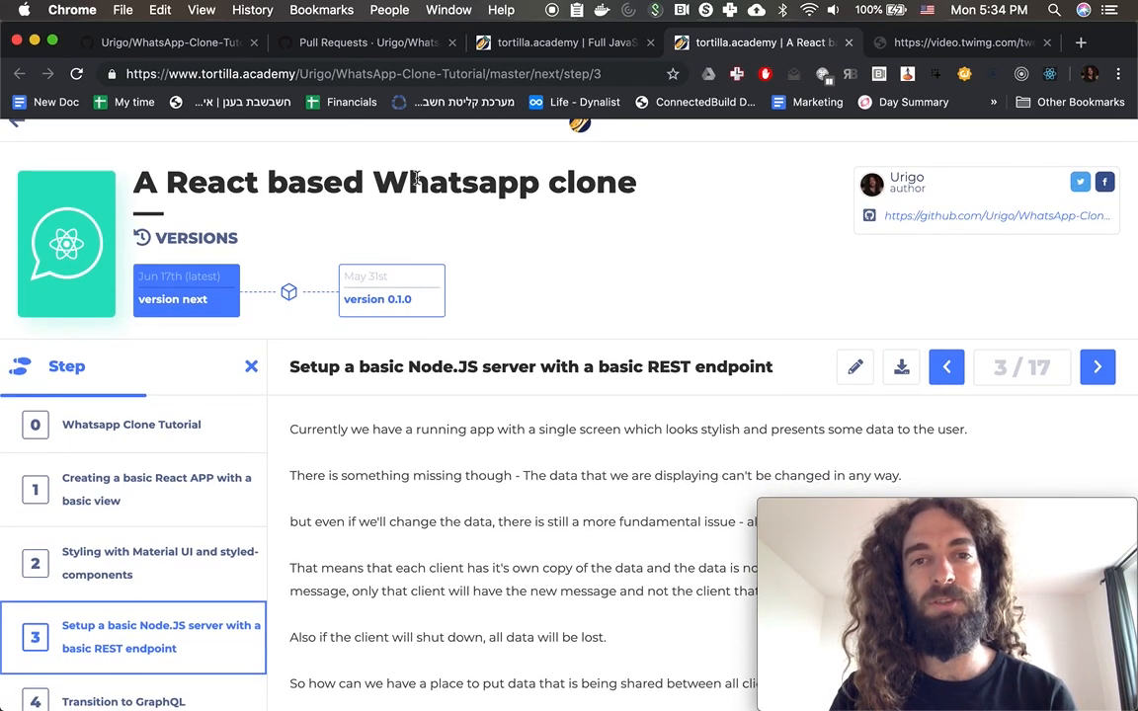
pyautogui.click(377, 300)
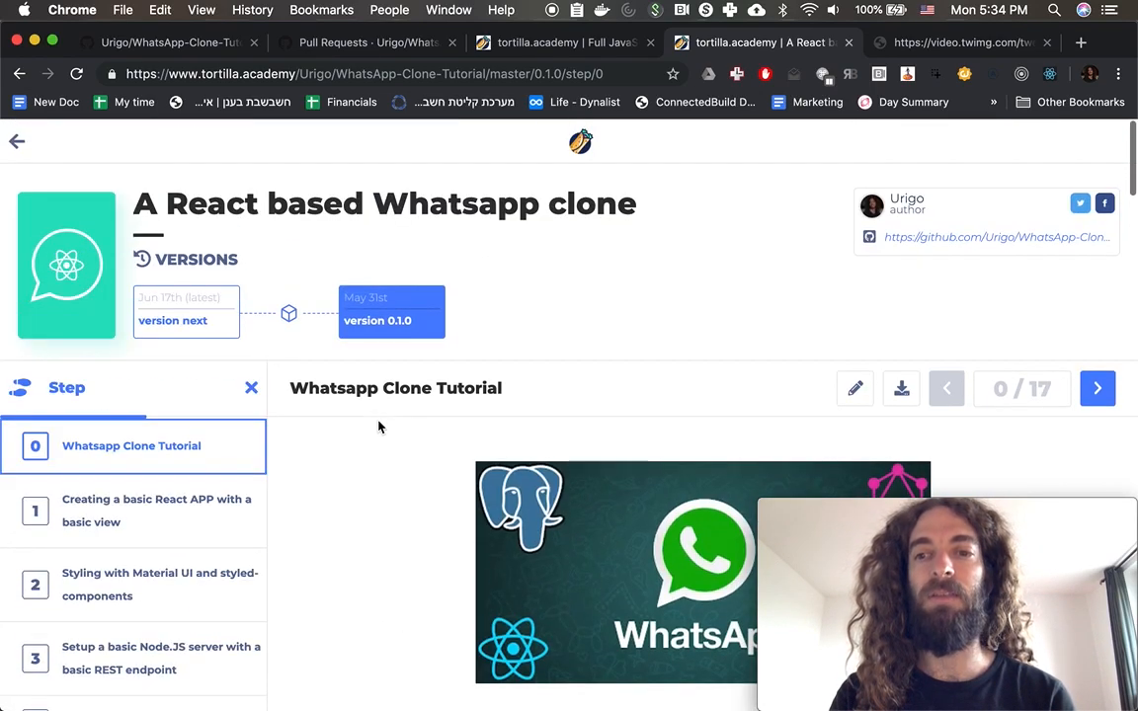
pyautogui.moveTo(494, 332)
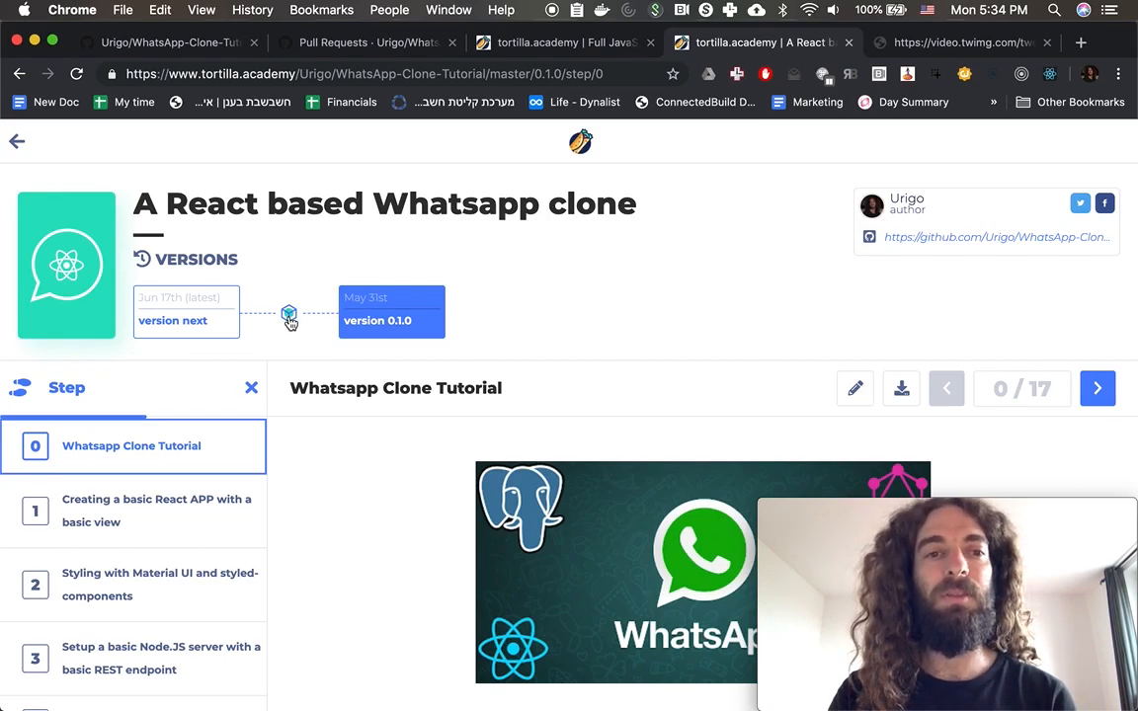
# - Compare tutorial version next against 0.1.0 and read down the diff
pyautogui.click(289, 314)
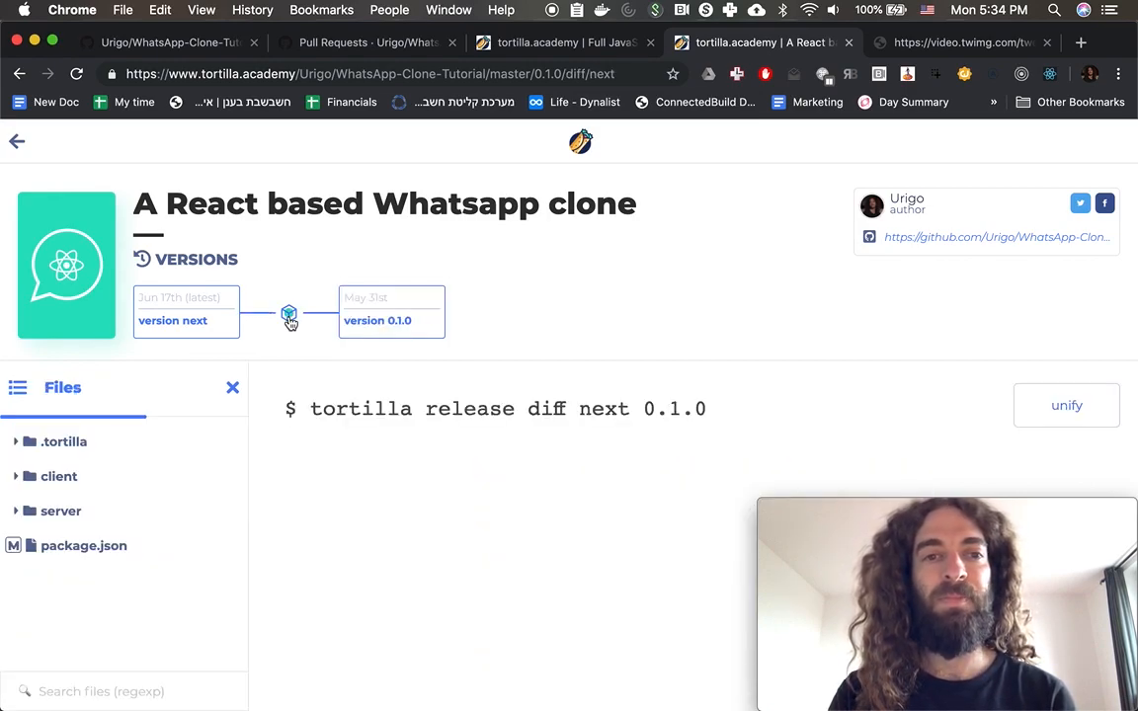
pyautogui.scroll(-3)
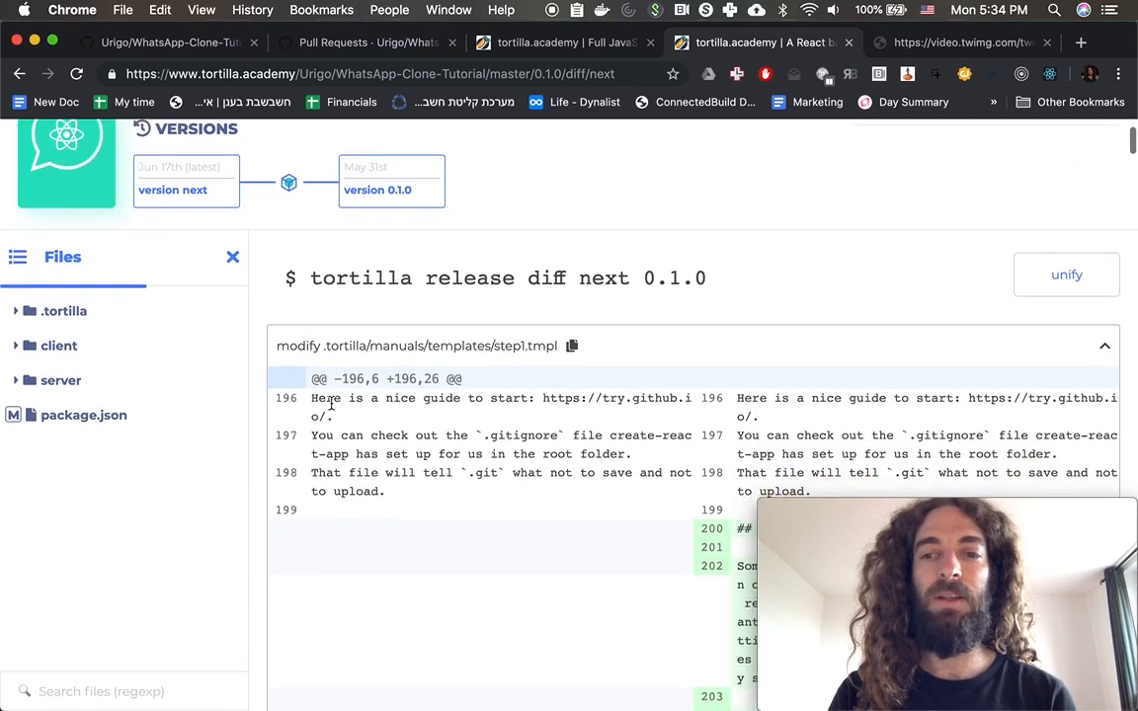
pyautogui.scroll(-3)
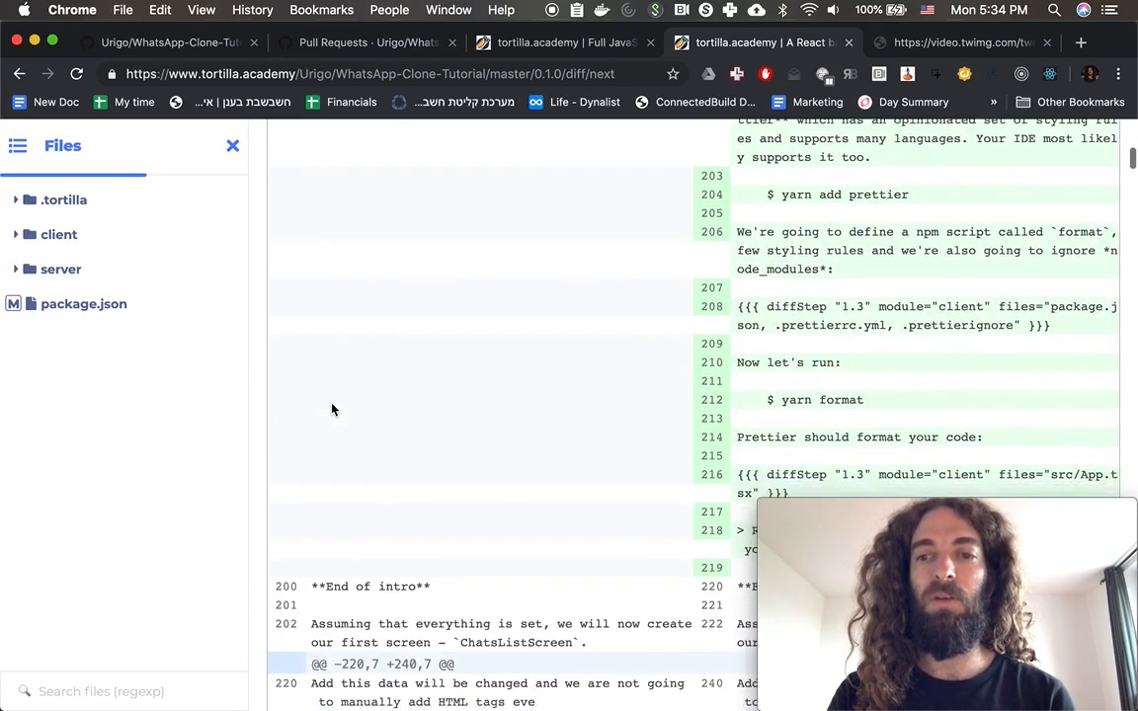
pyautogui.scroll(-3)
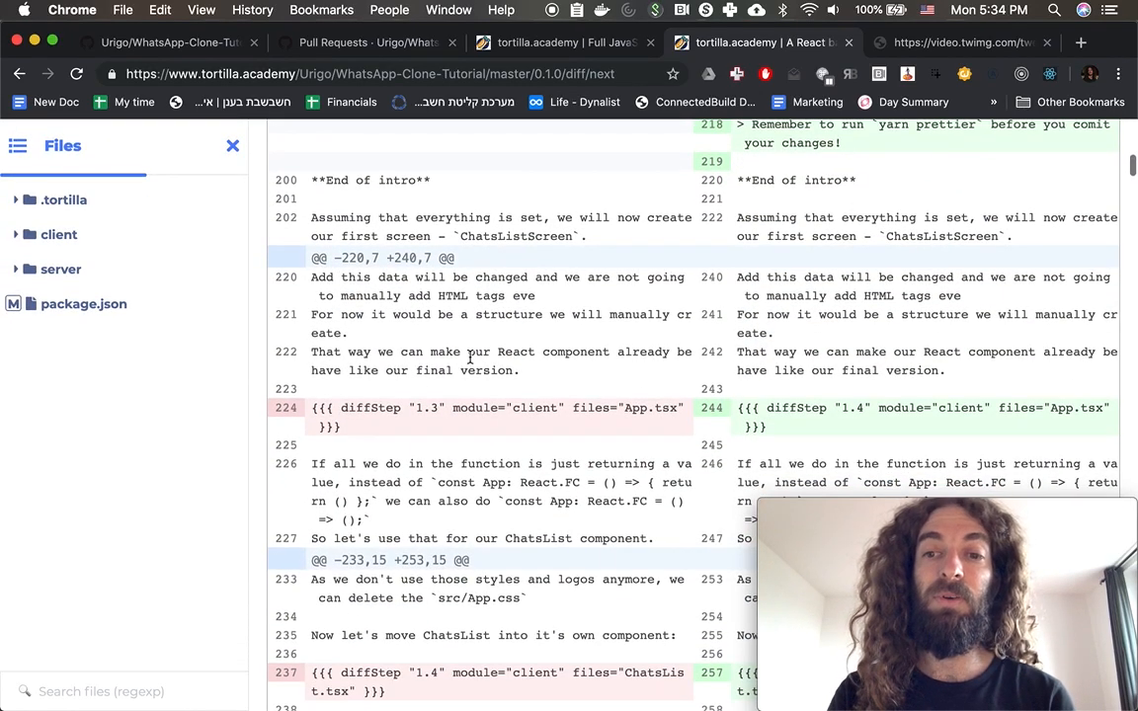
pyautogui.scroll(-3)
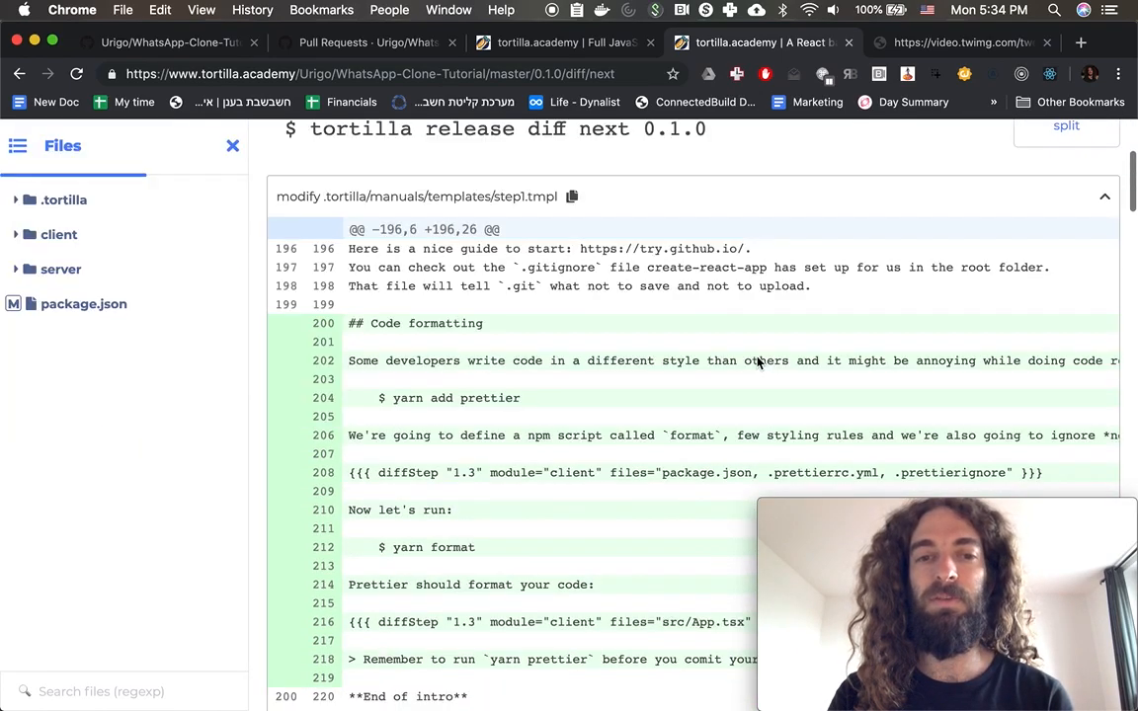
pyautogui.scroll(-3)
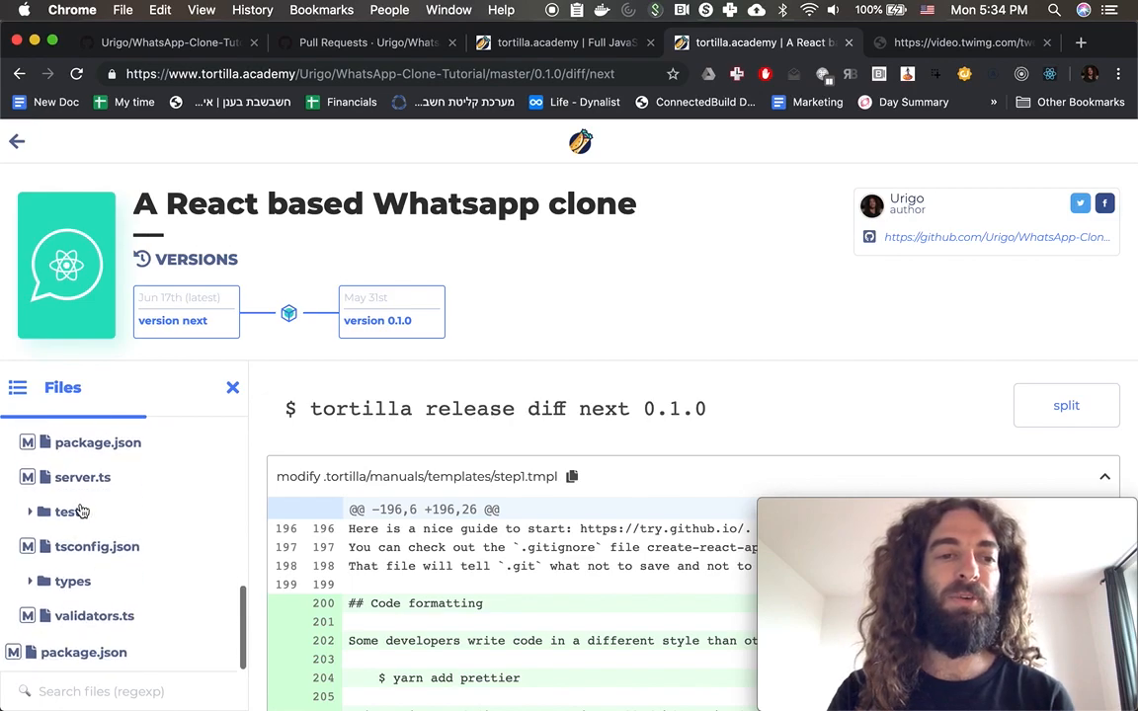
pyautogui.scroll(-3)
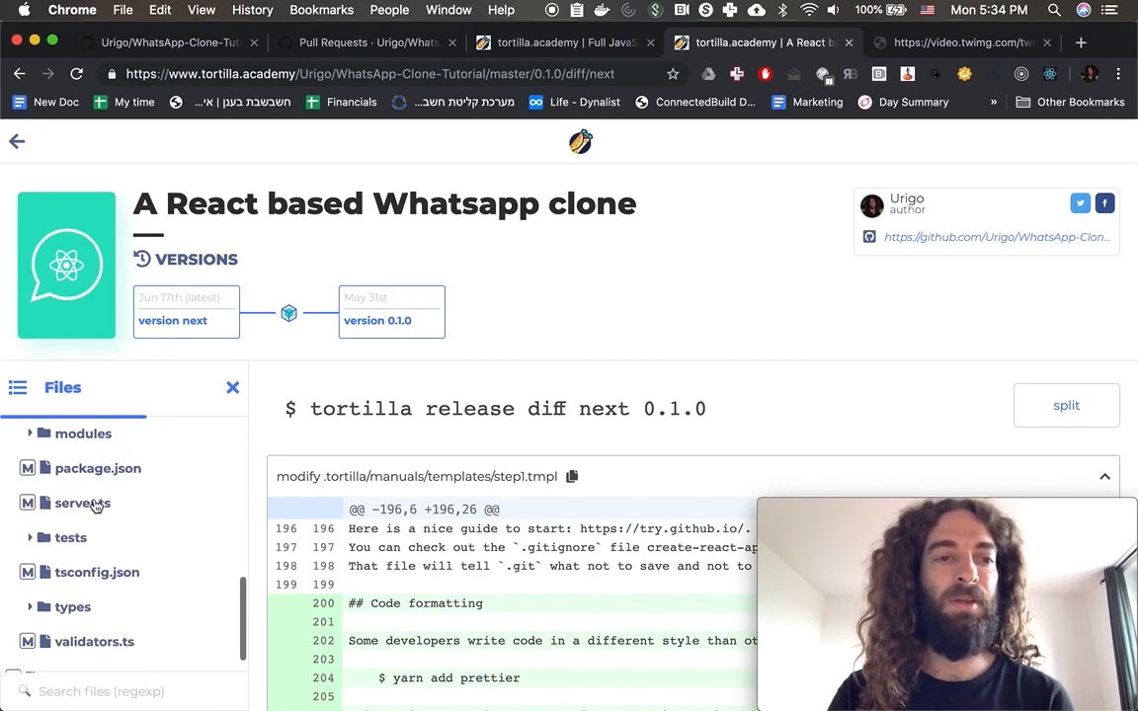
# - Review the changes to server/package.json from the Files tree
pyautogui.click(99, 467)
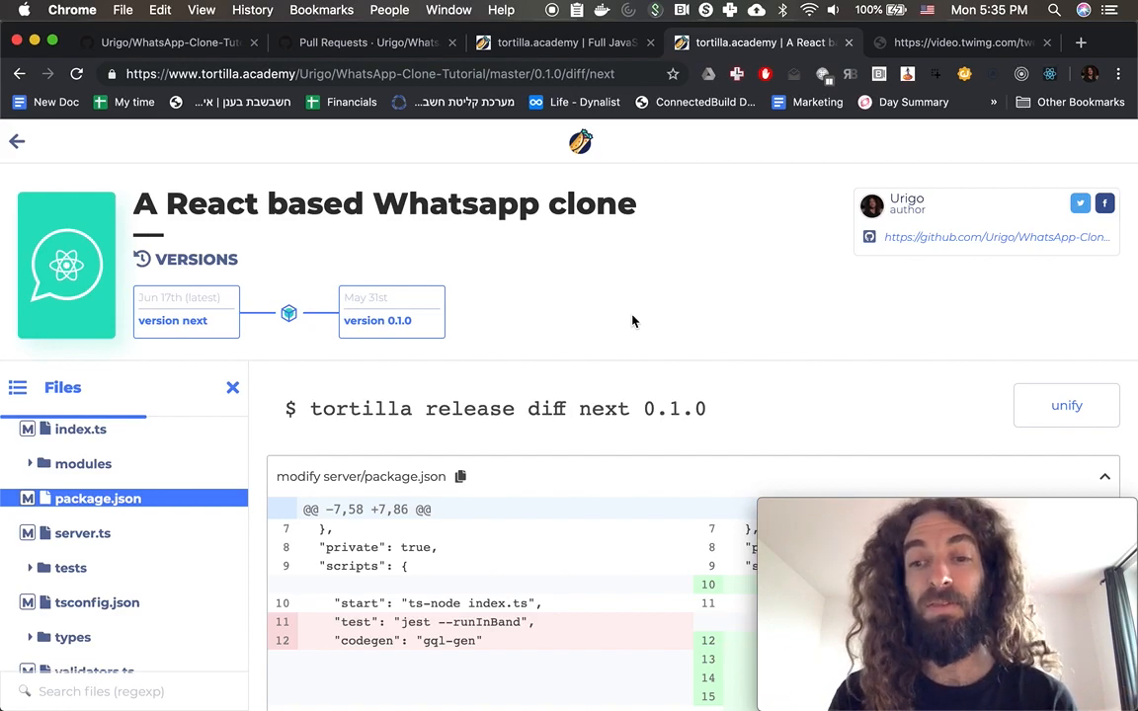
pyautogui.scroll(-3)
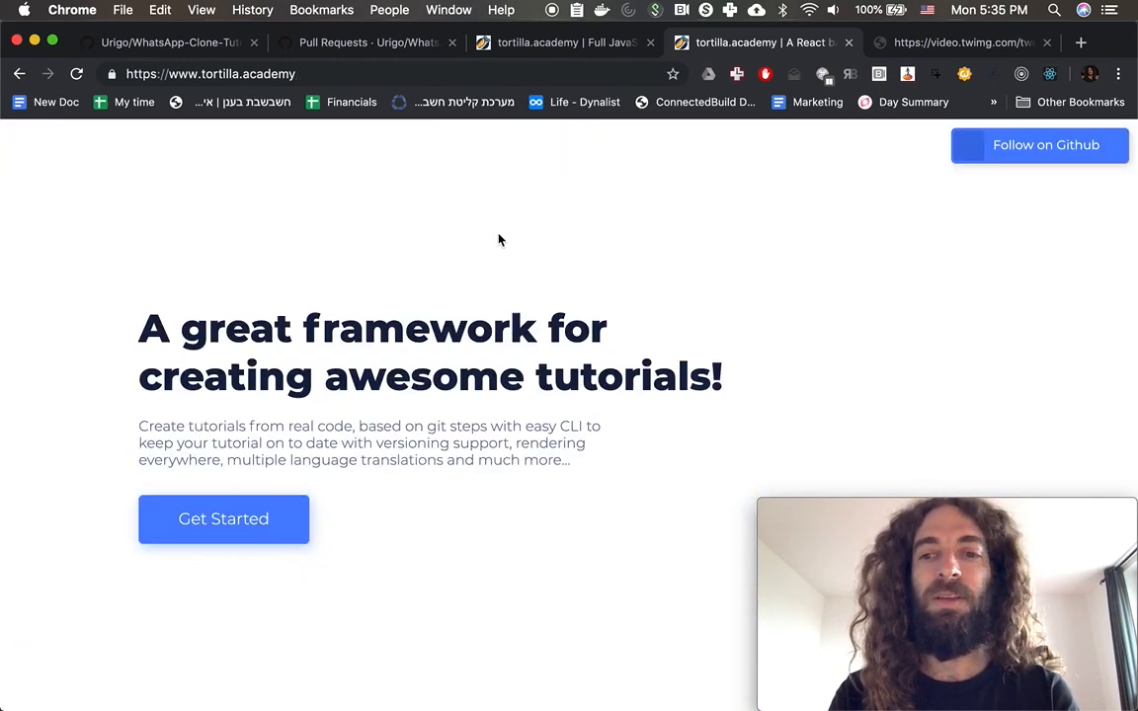
pyautogui.scroll(-3)
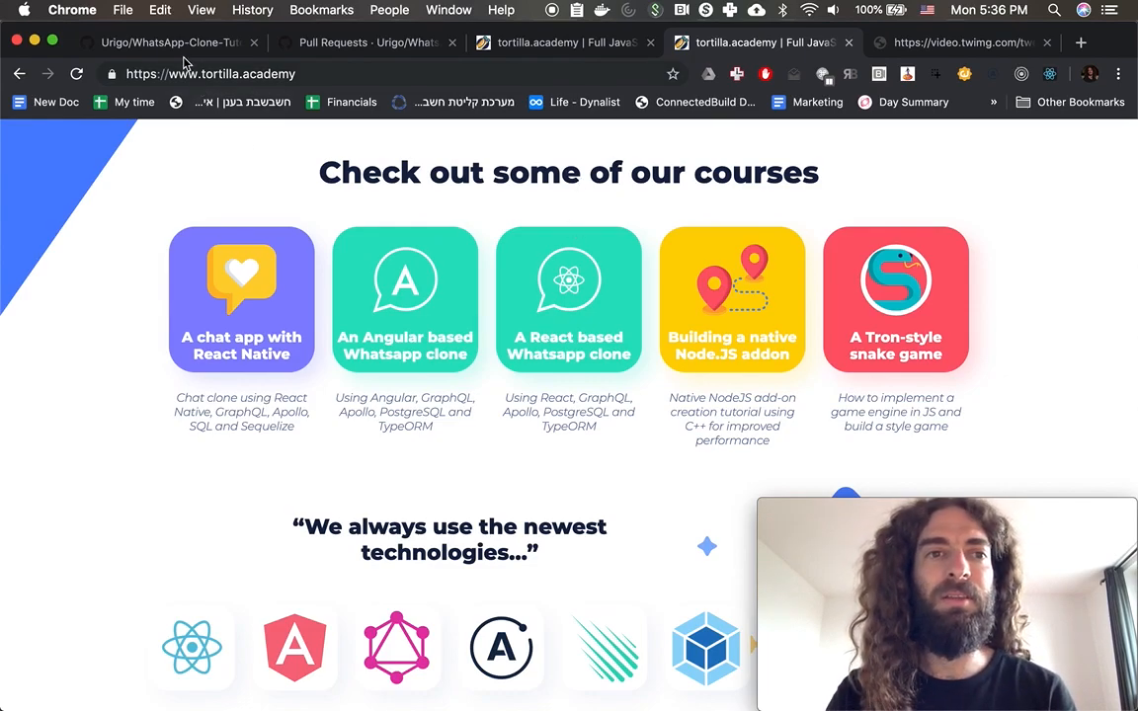
# - Read the Urigo/WhatsApp-Clone-Tutorial README down to its step list and Begin Tutorial link
pyautogui.click(168, 43)
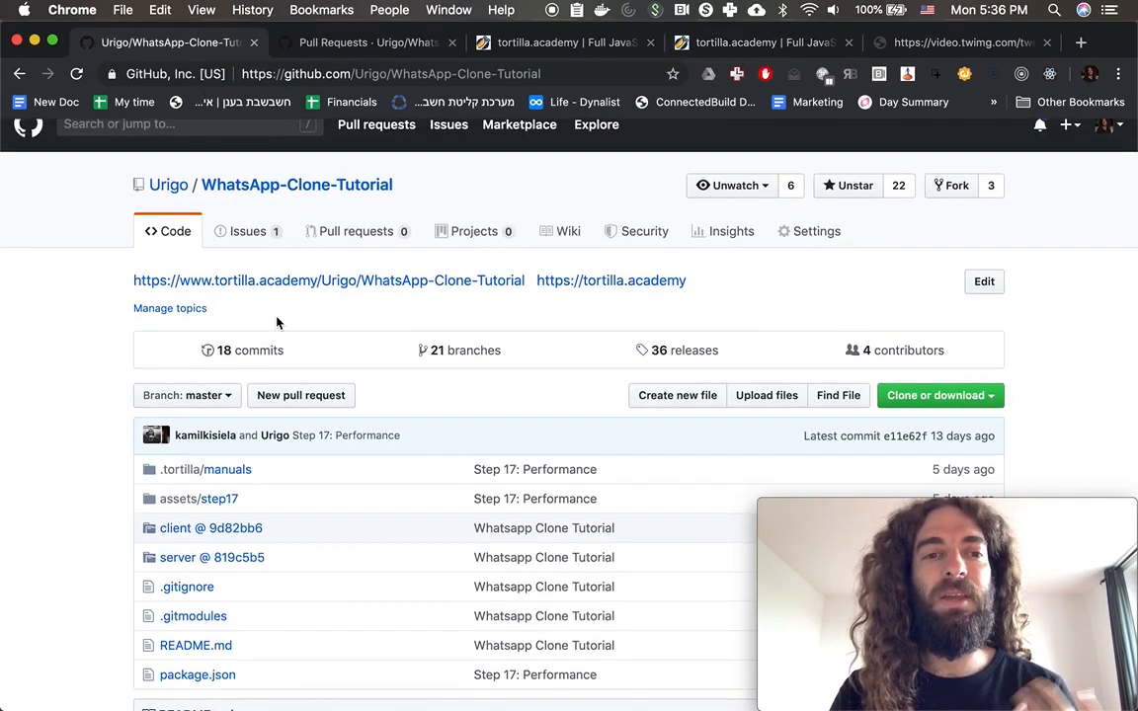
pyautogui.scroll(-3)
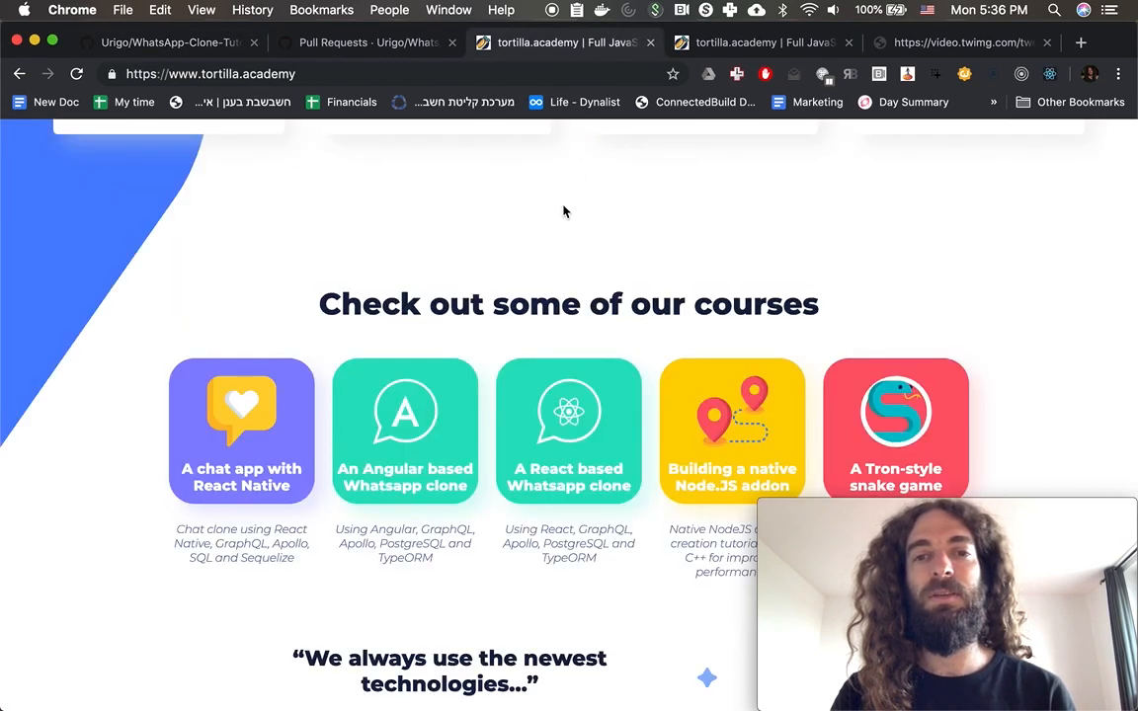
pyautogui.scroll(-3)
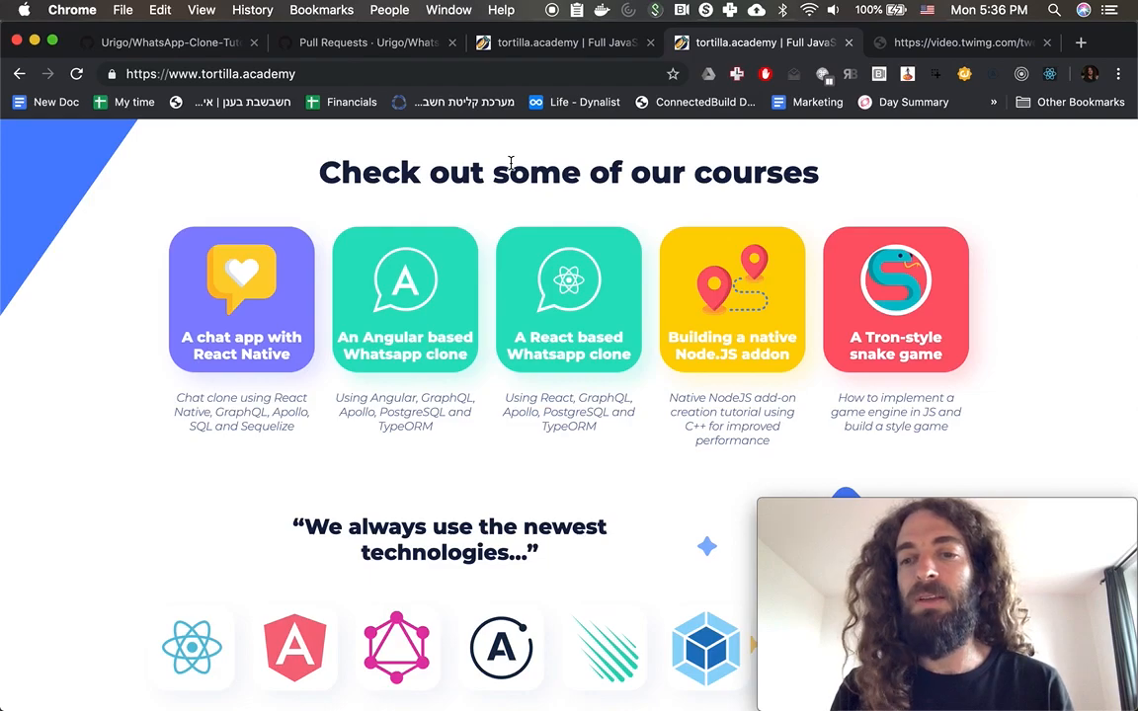
pyautogui.click(158, 43)
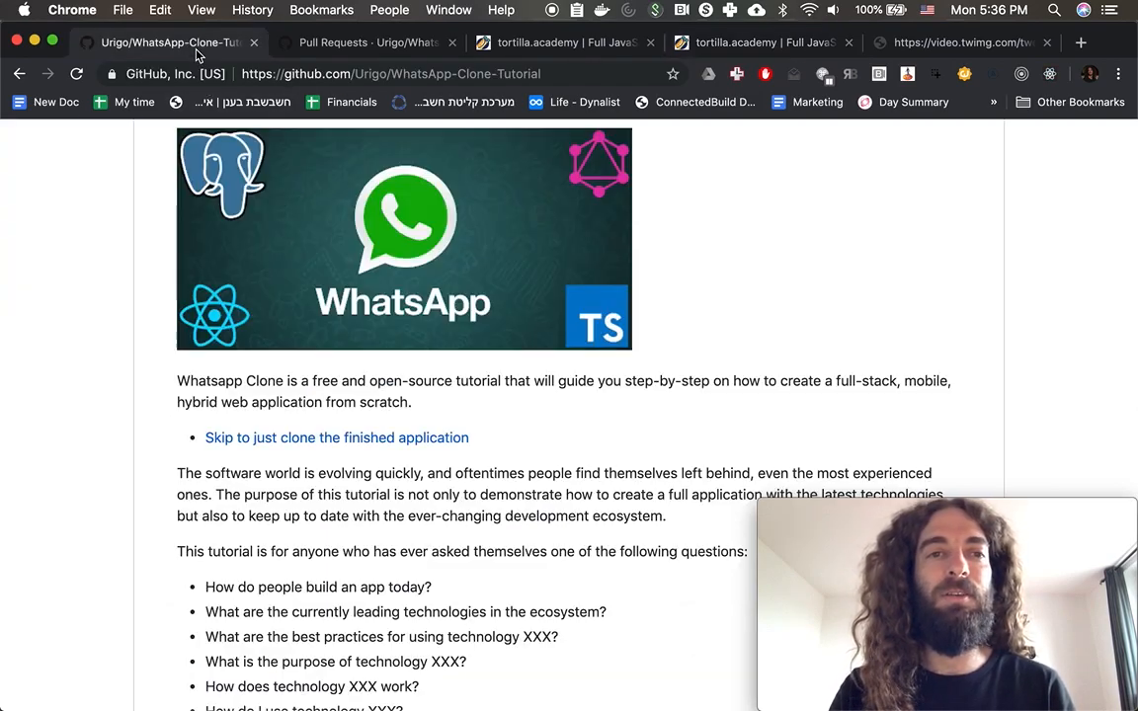
pyautogui.scroll(-3)
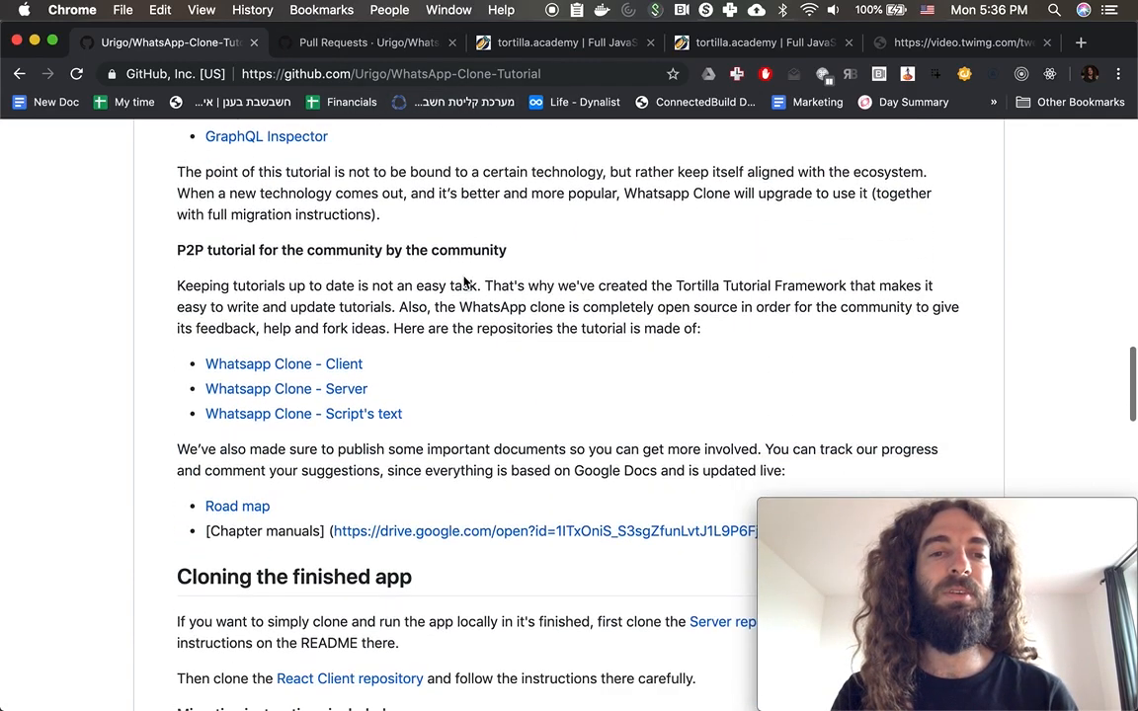
pyautogui.scroll(-3)
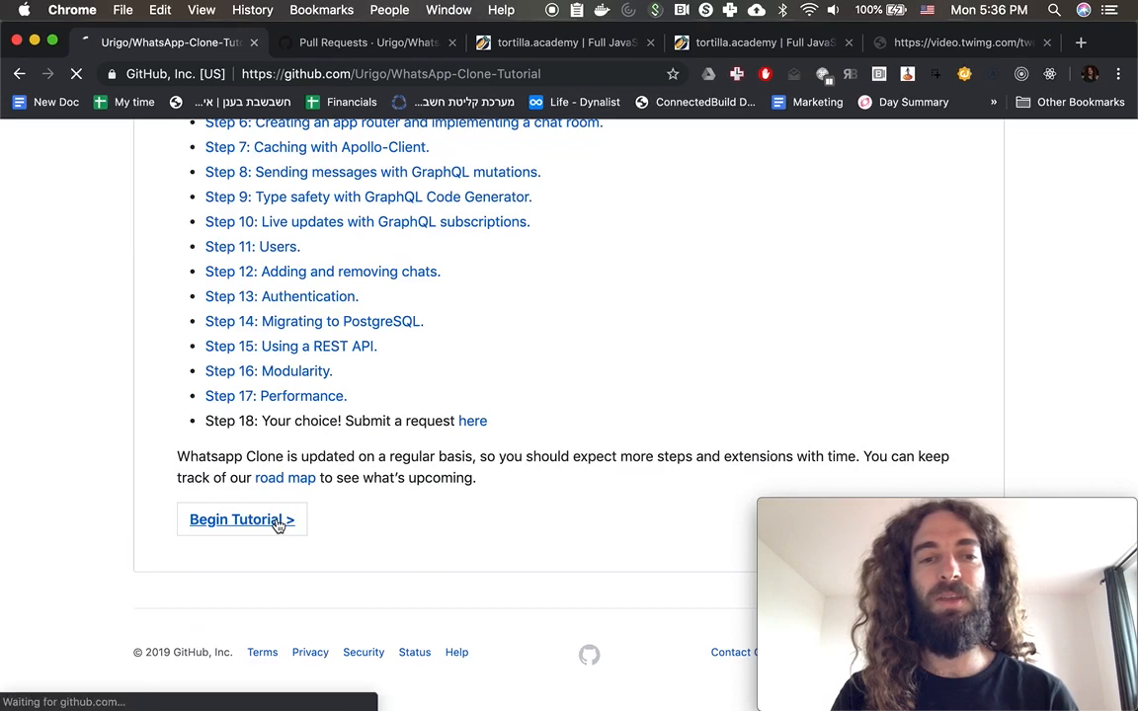
# - Begin the tutorial and skim step1.md through Client Step 1.3
pyautogui.click(241, 520)
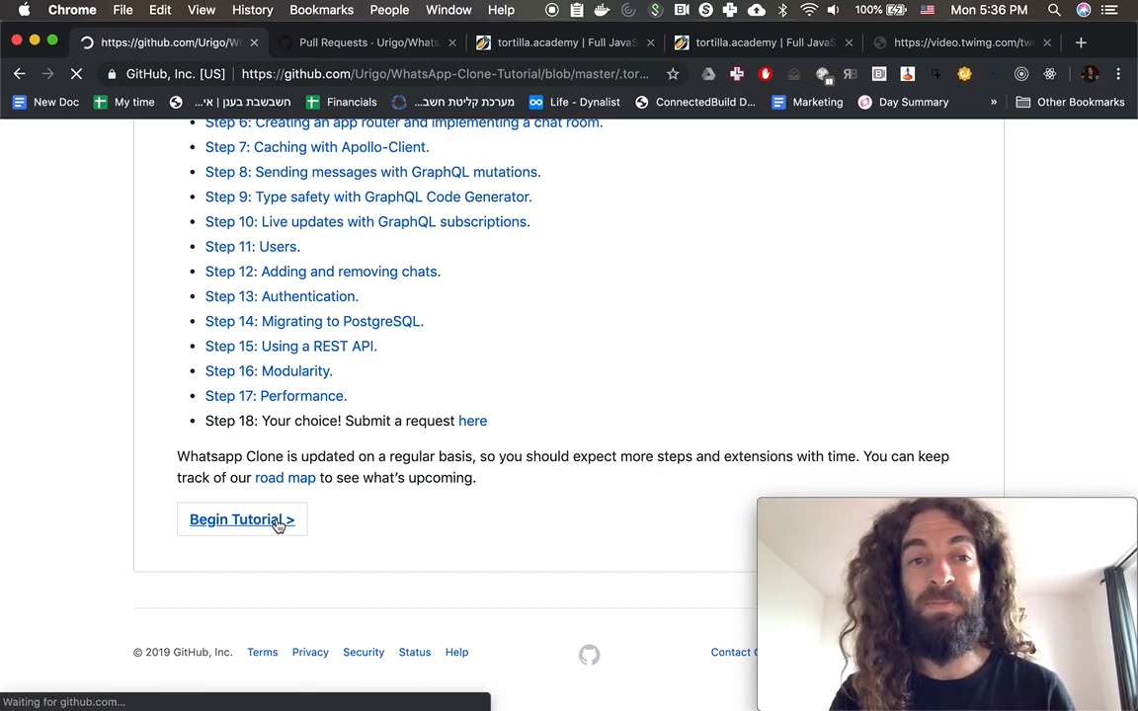
pyautogui.click(241, 520)
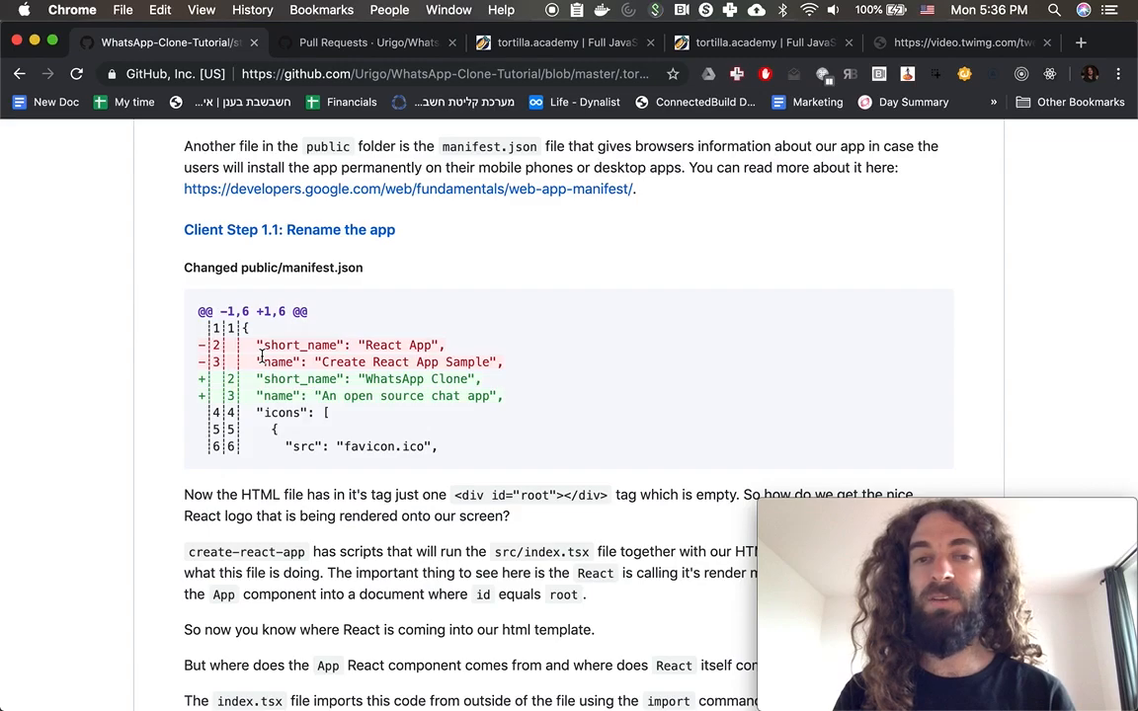
pyautogui.scroll(-3)
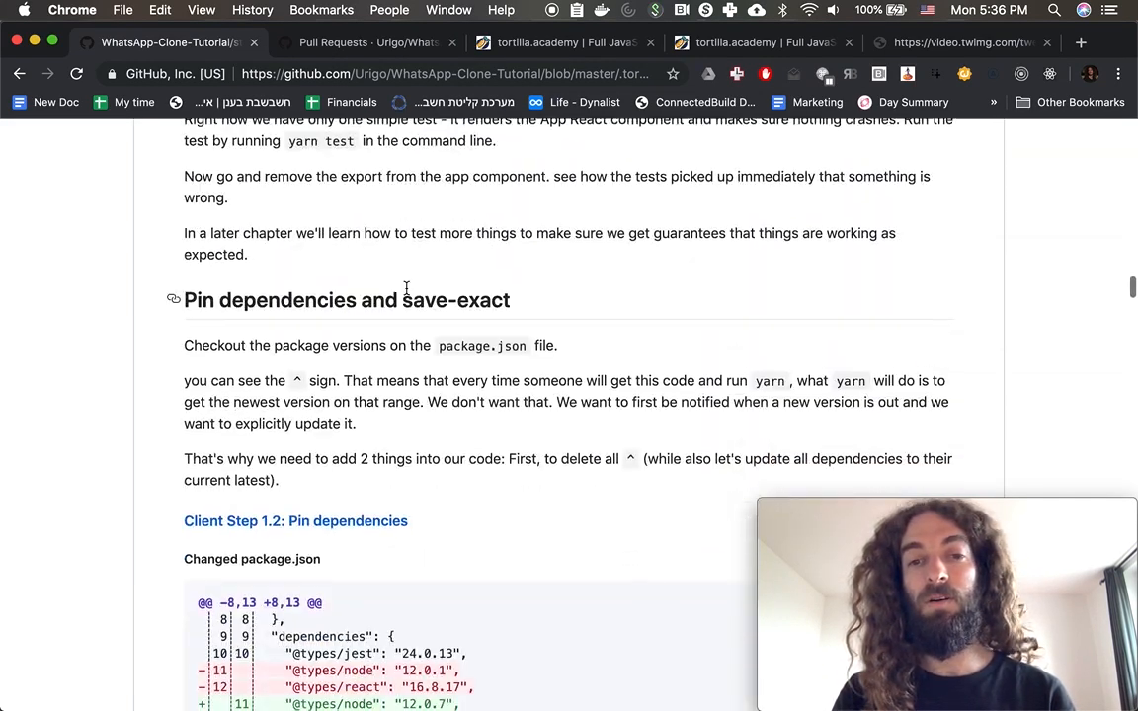
pyautogui.scroll(-3)
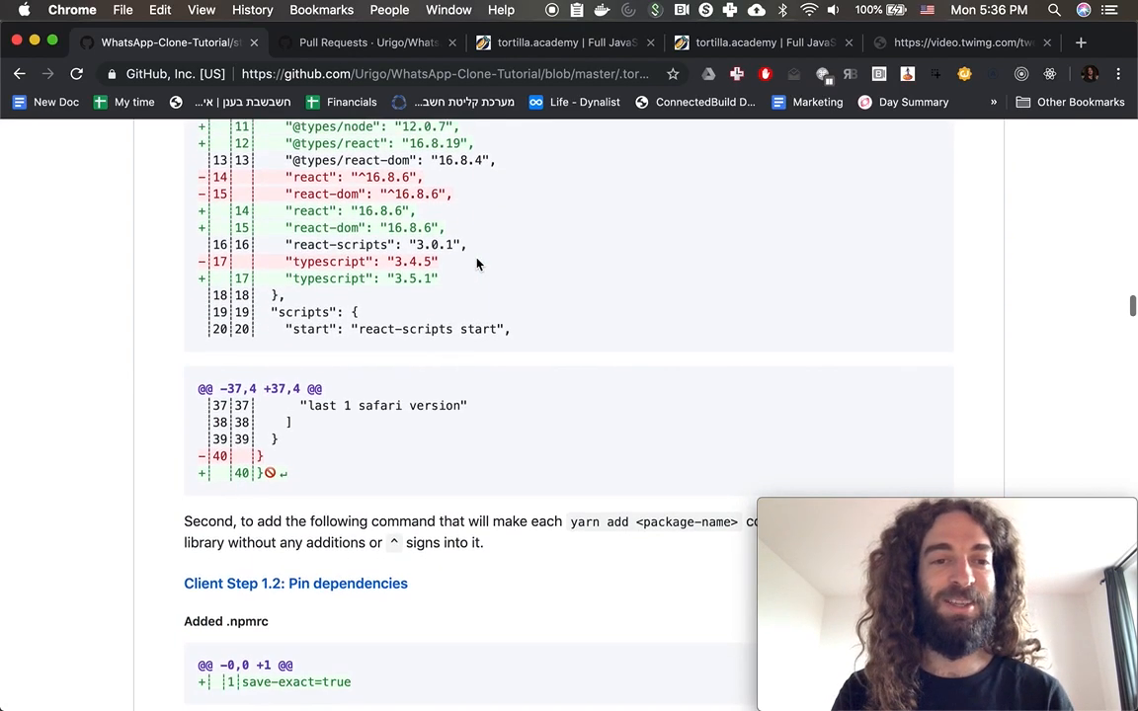
pyautogui.scroll(-3)
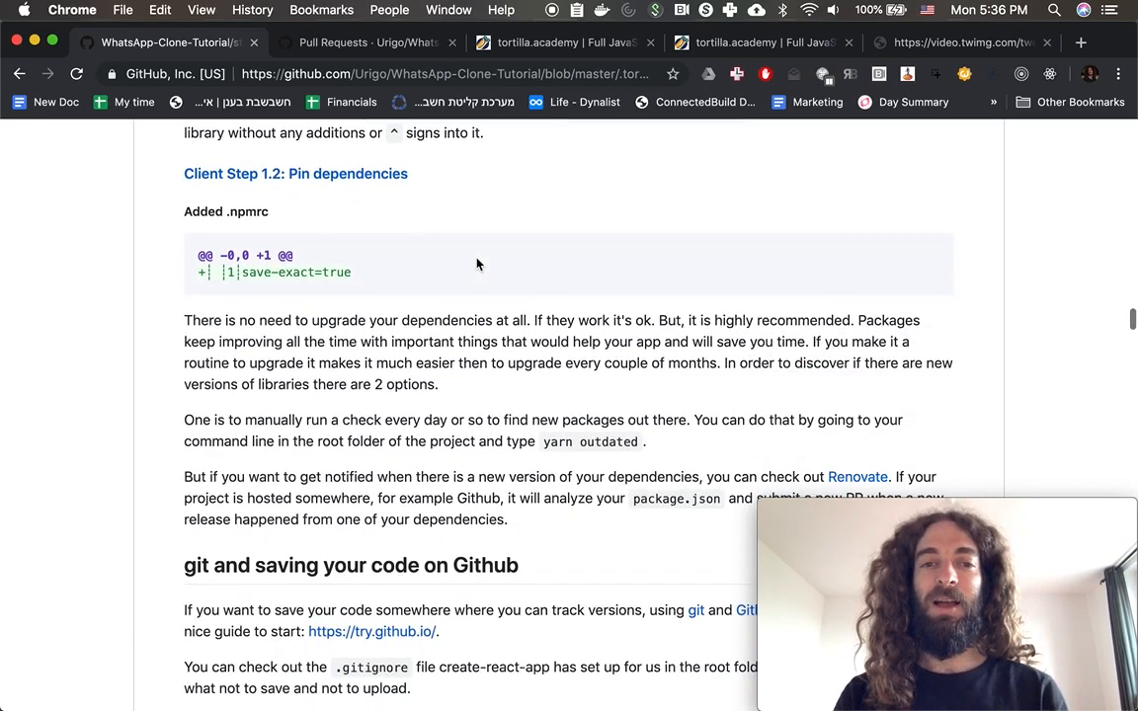
pyautogui.scroll(-3)
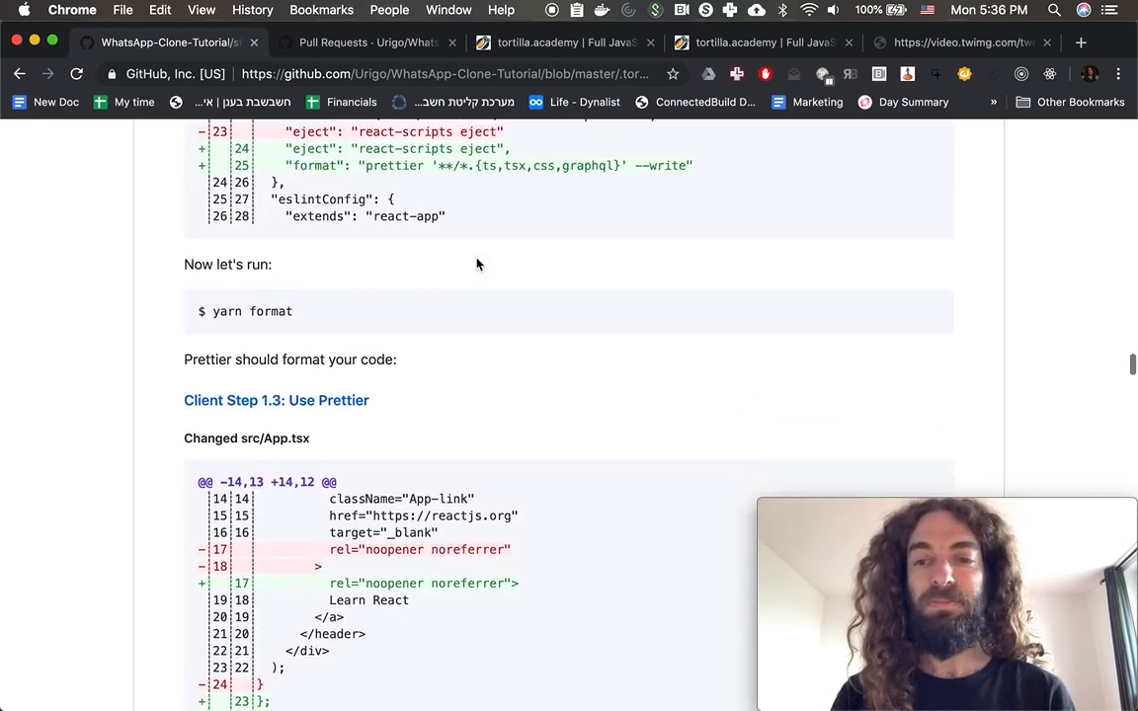
pyautogui.scroll(-3)
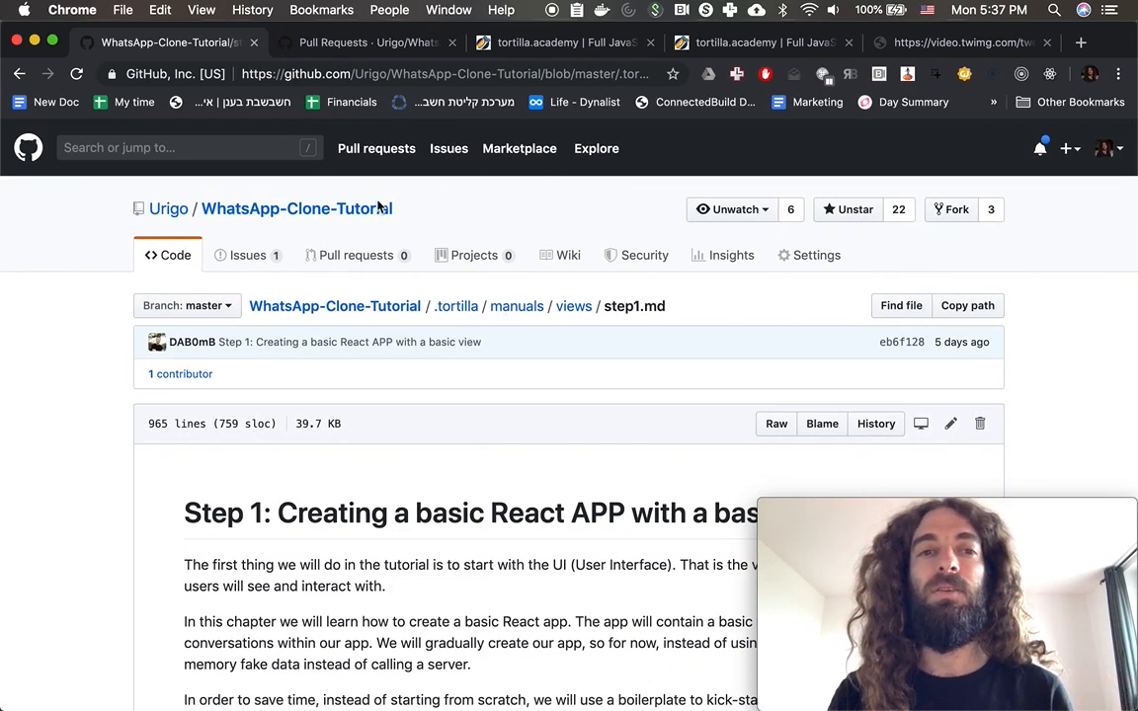
# - Return to the WhatsApp-Clone-Tutorial main page listing manuals, assets, client and server
pyautogui.click(297, 209)
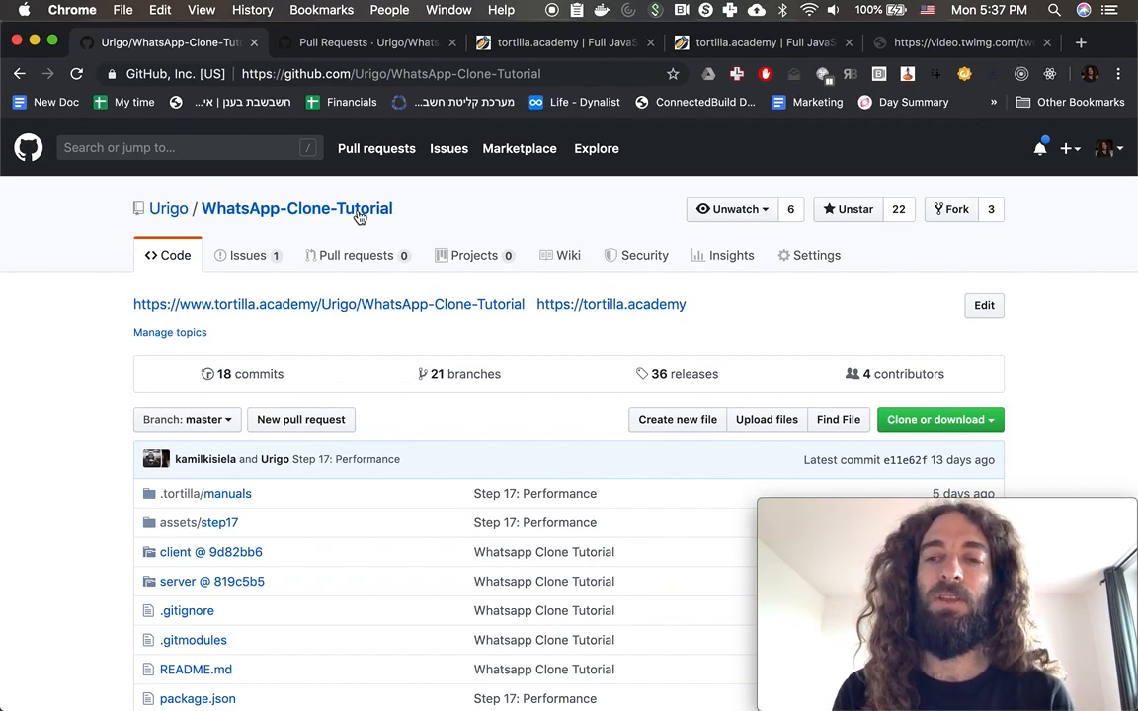
pyautogui.scroll(-3)
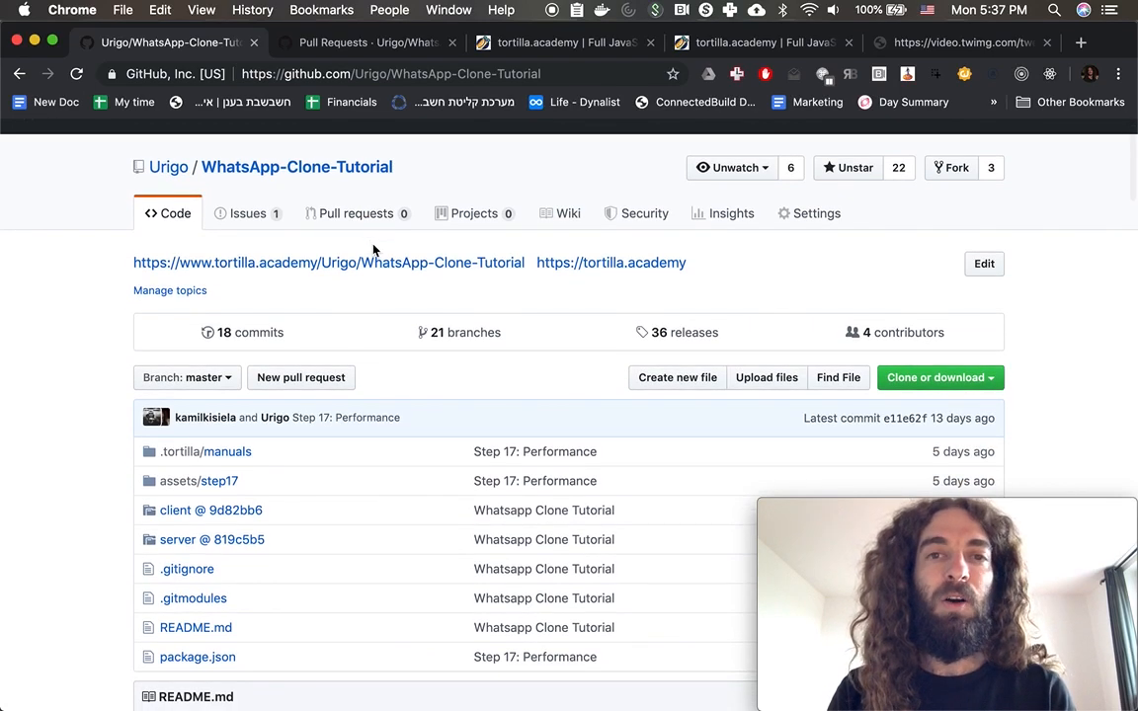
pyautogui.moveTo(383, 263)
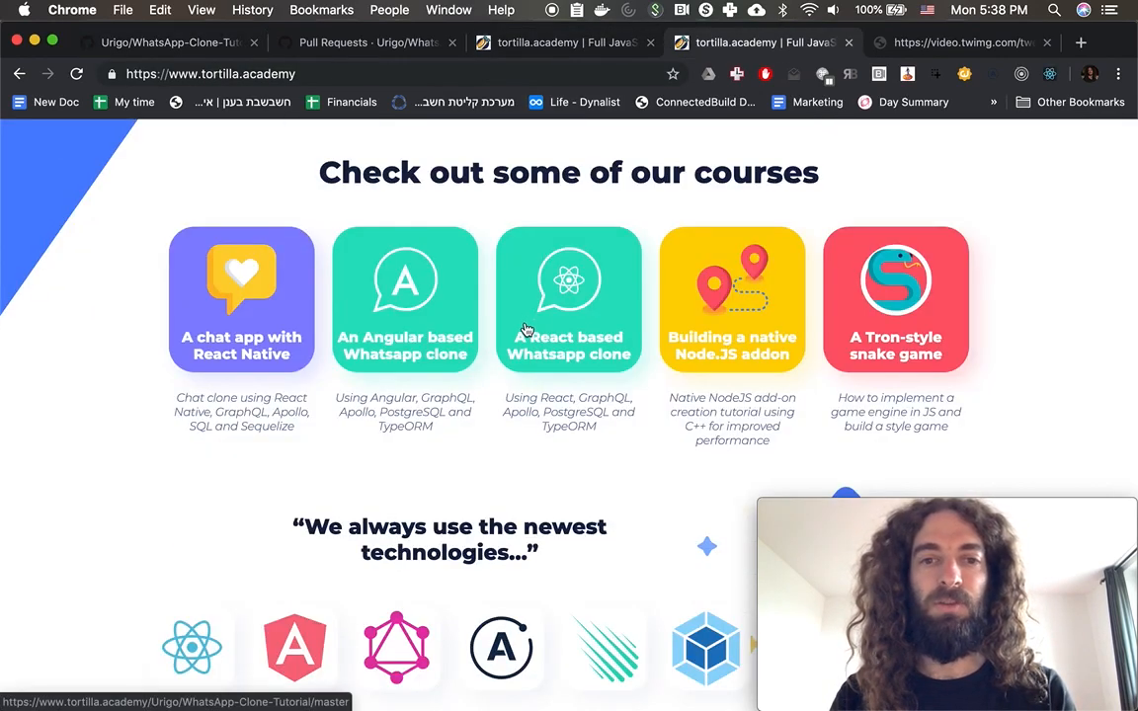
# - Enter the 'A React based Whatsapp clone' course and scroll its steps down to 17 Performance
pyautogui.click(569, 301)
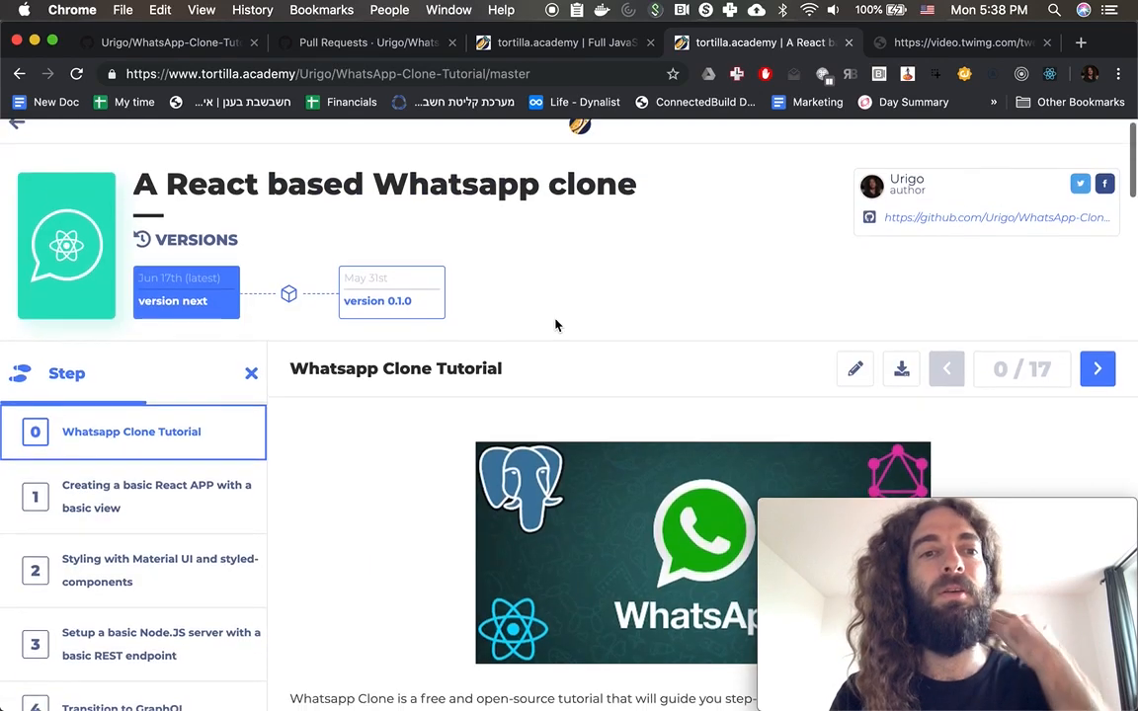
pyautogui.scroll(-3)
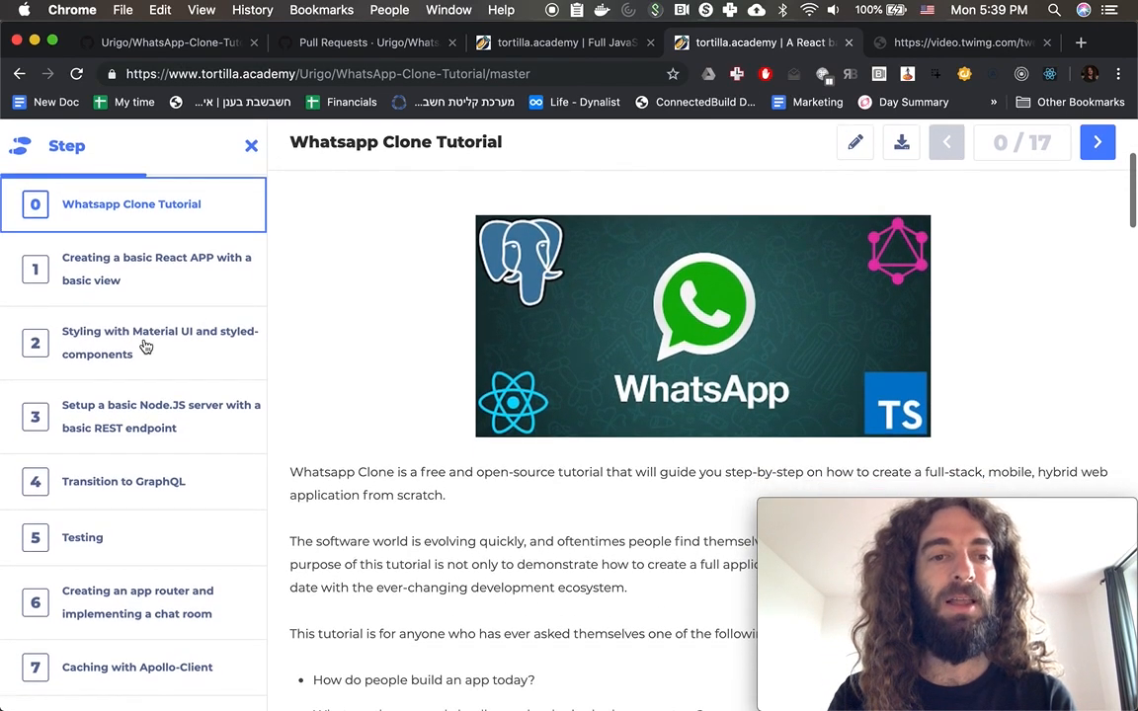
pyautogui.scroll(-3)
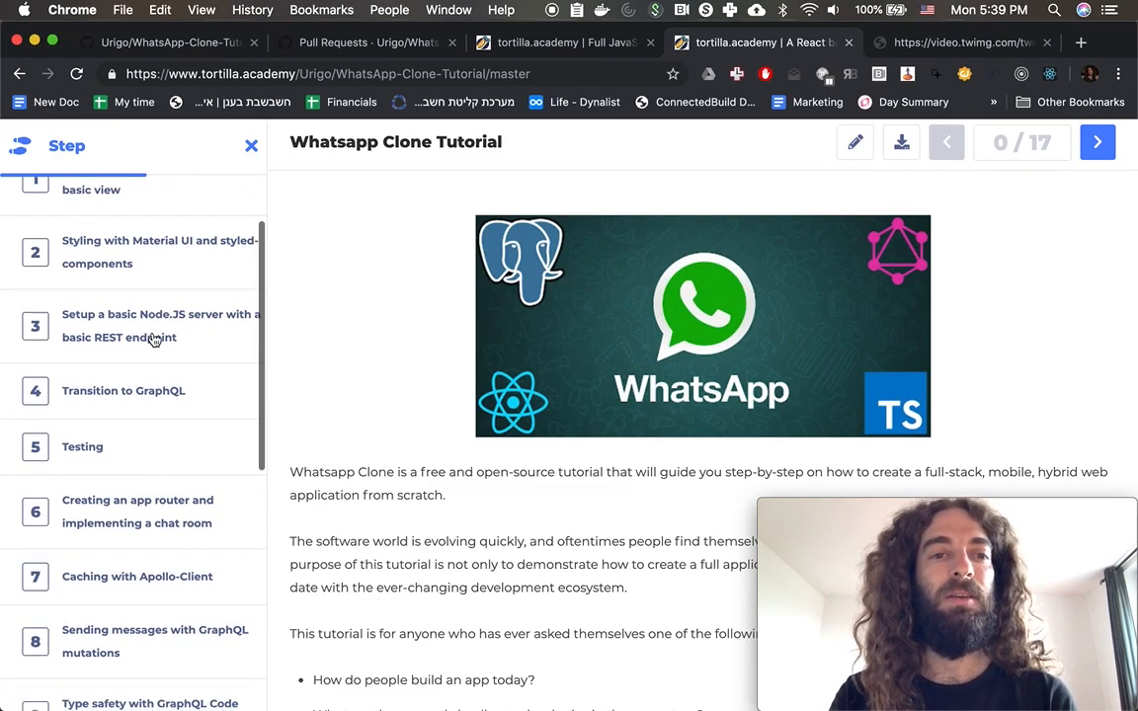
pyautogui.moveTo(174, 340)
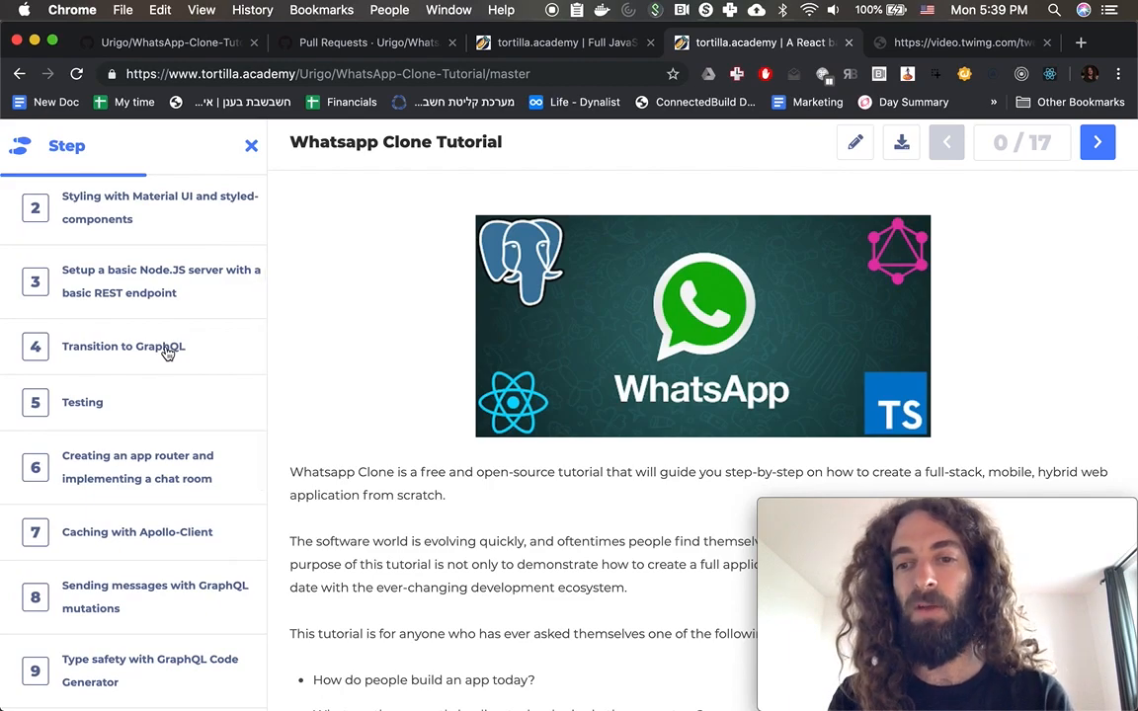
pyautogui.scroll(-3)
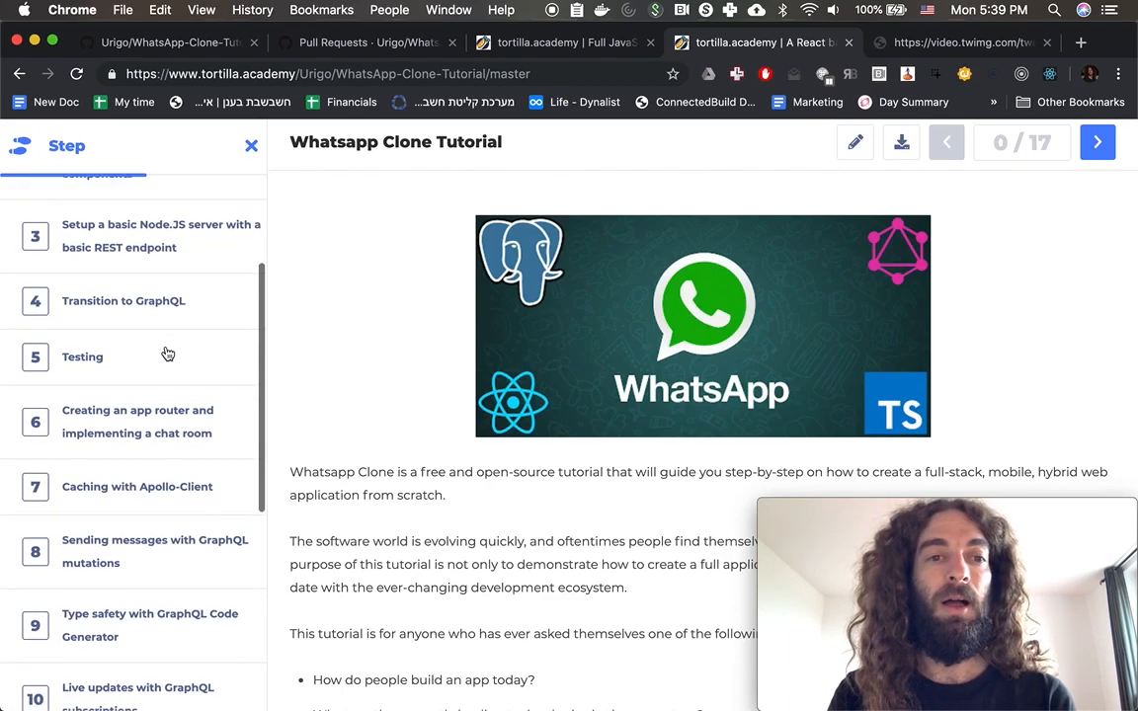
pyautogui.scroll(-3)
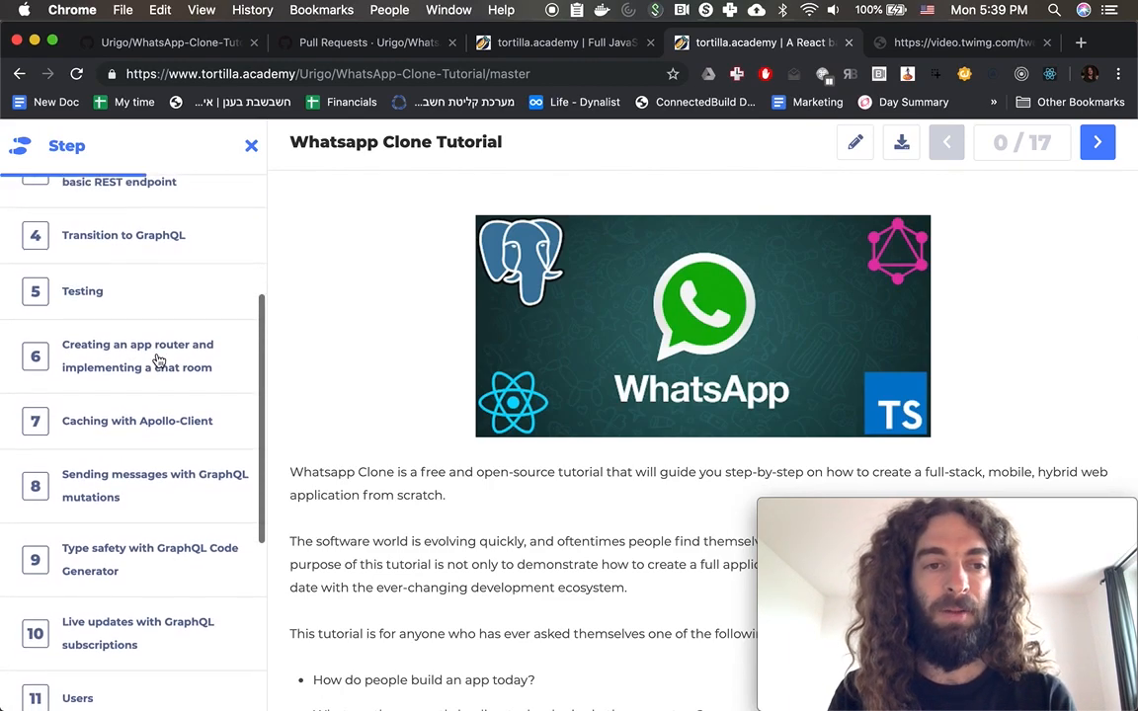
pyautogui.scroll(-3)
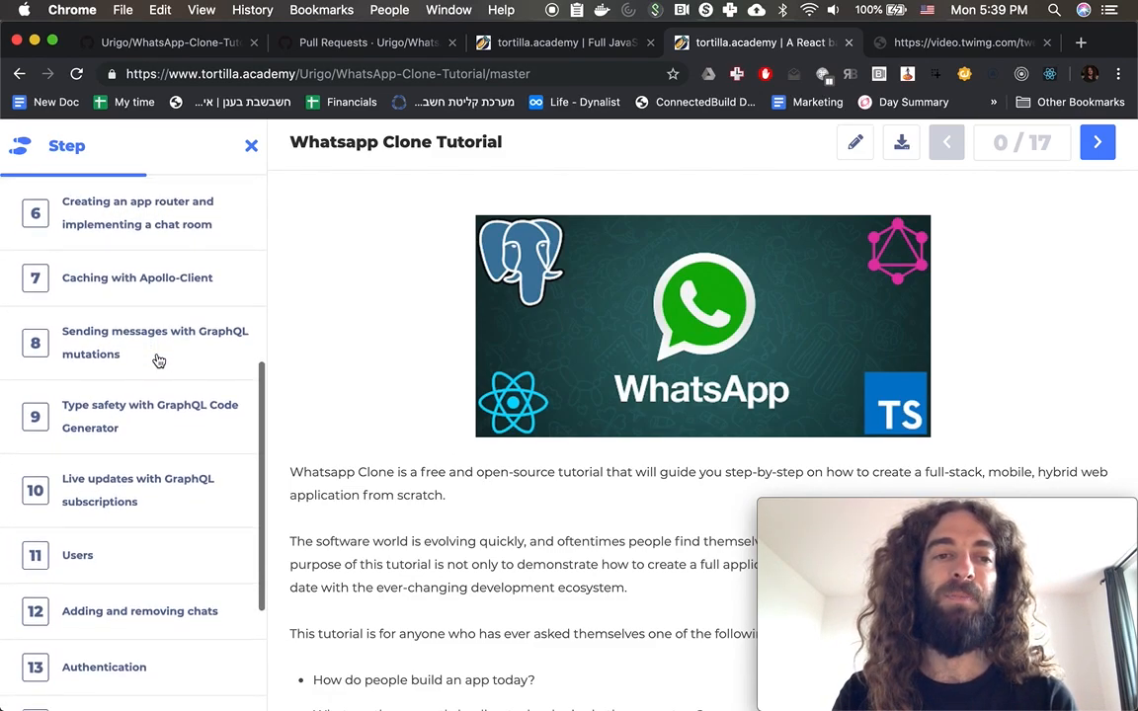
pyautogui.scroll(-3)
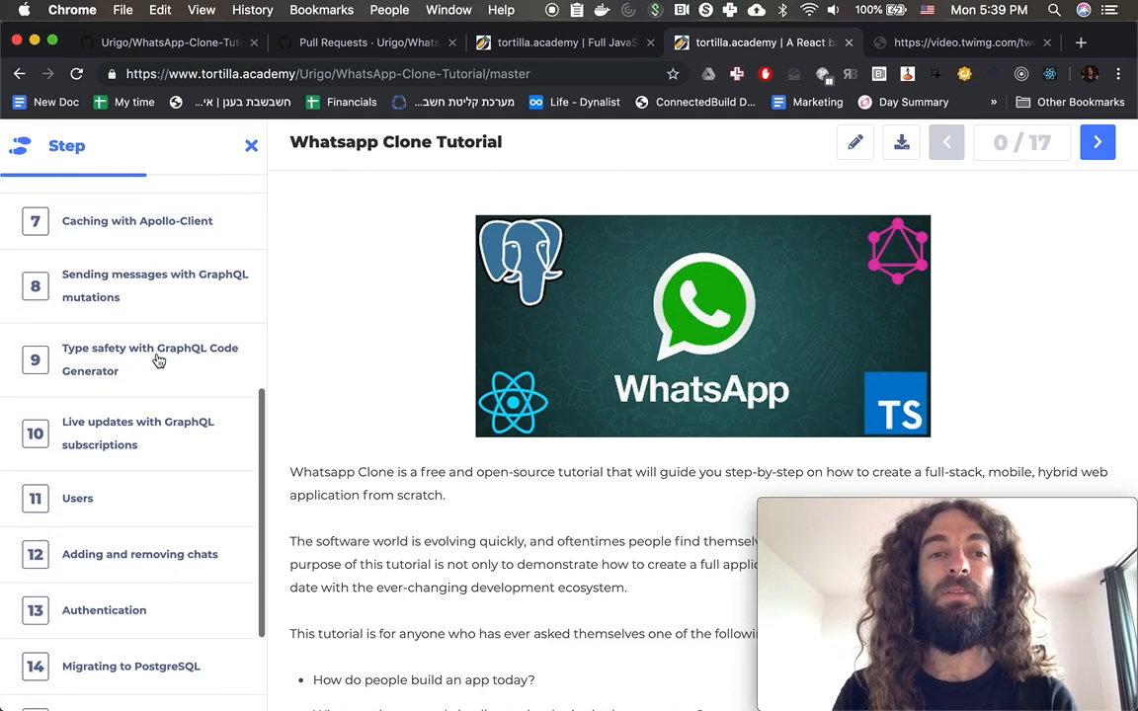
pyautogui.scroll(-3)
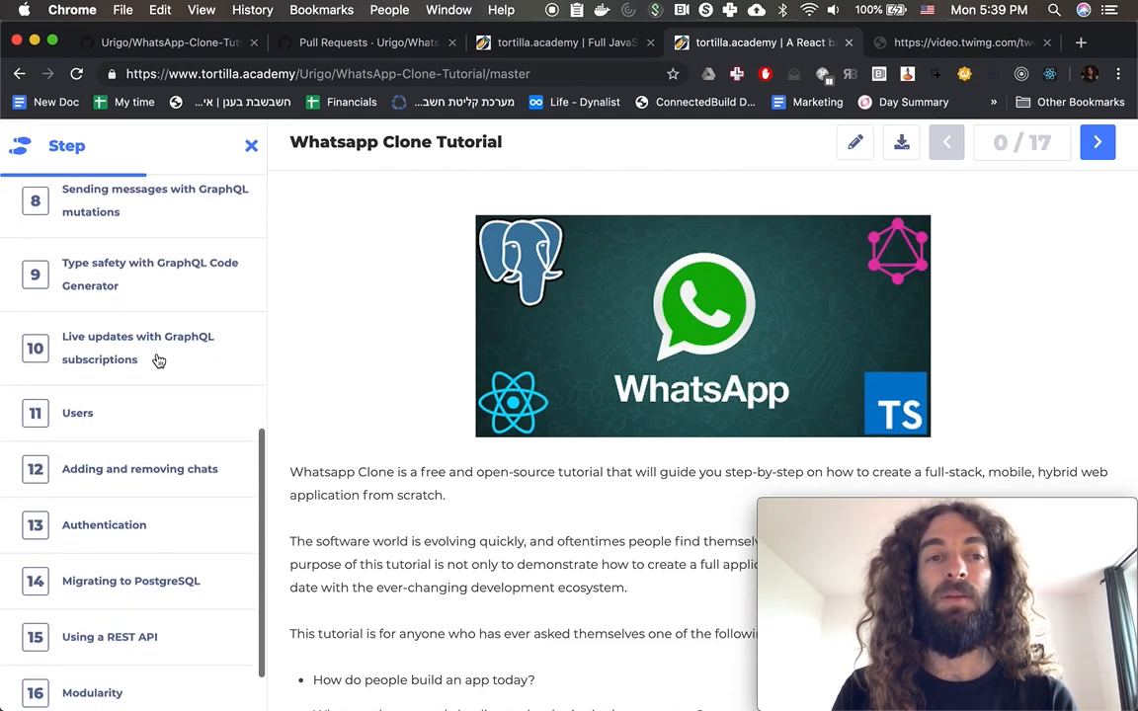
pyautogui.scroll(-3)
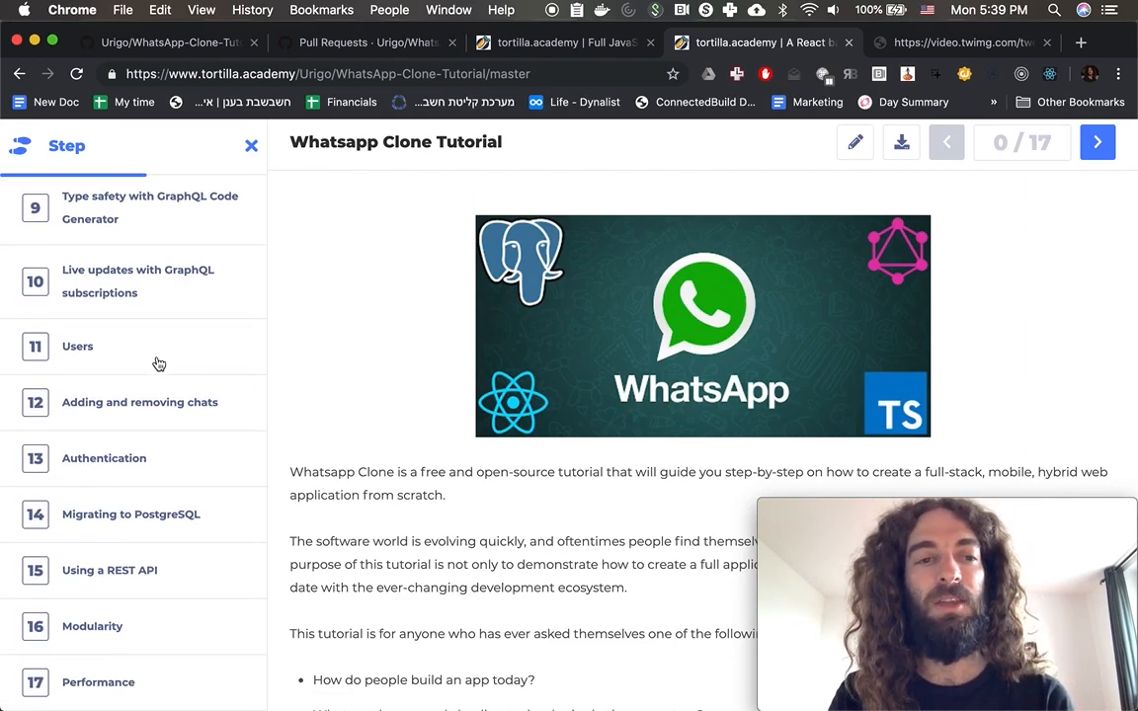
pyautogui.moveTo(160, 510)
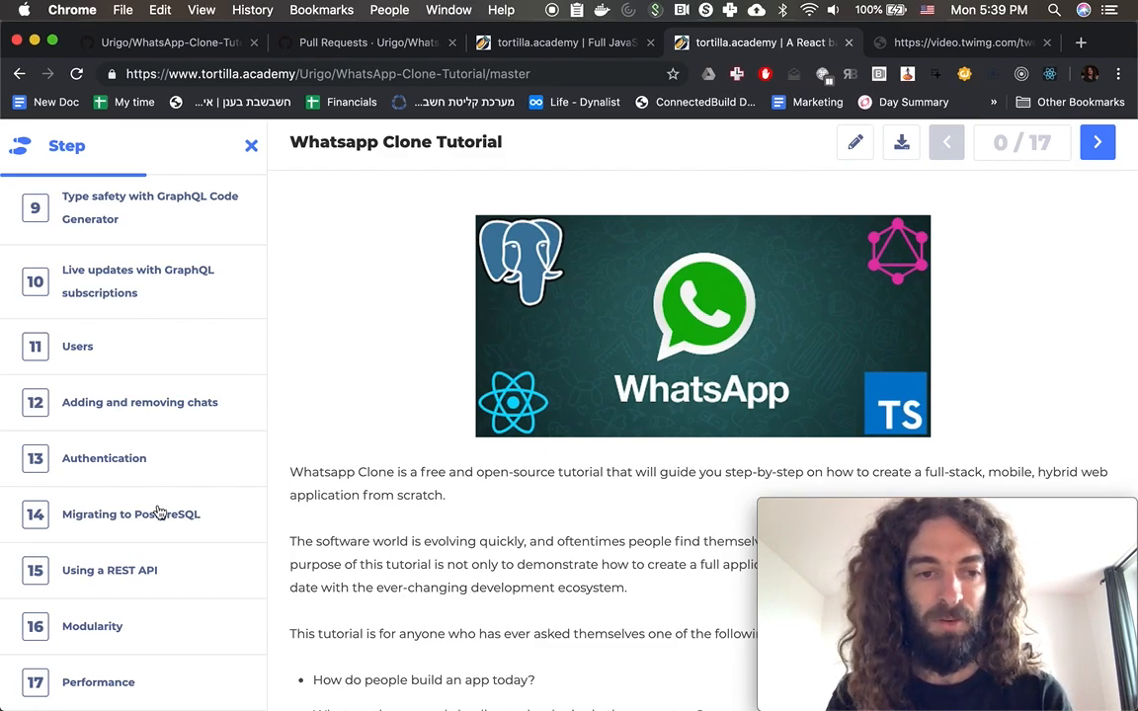
pyautogui.moveTo(154, 569)
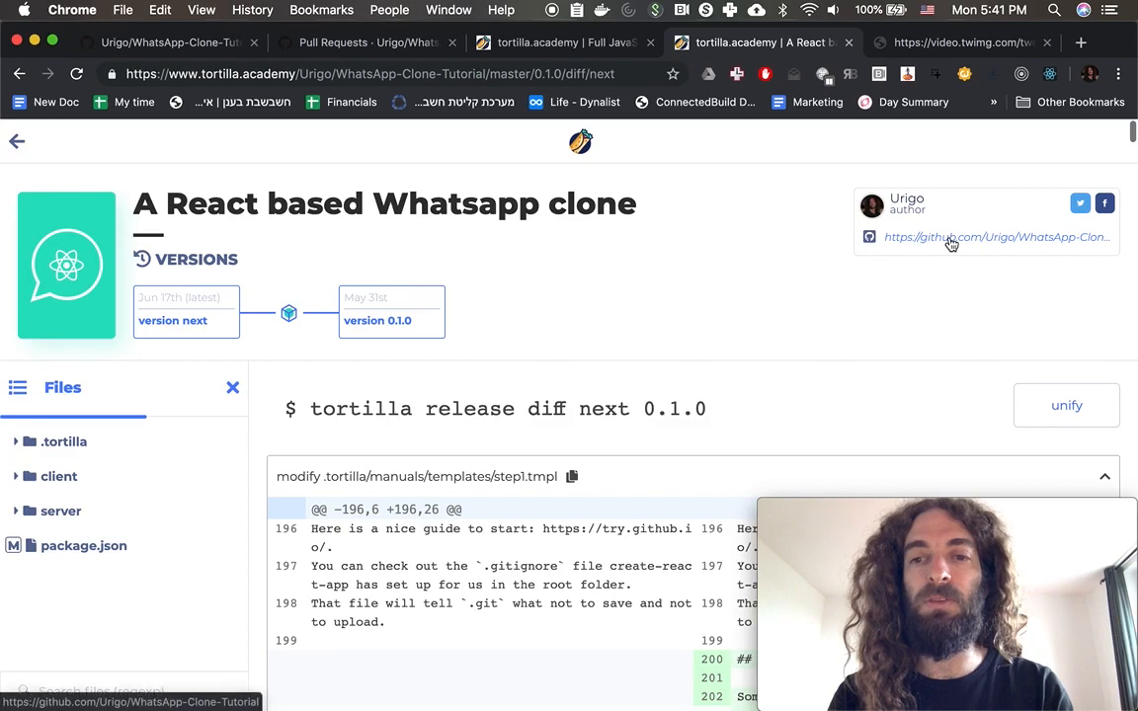
pyautogui.moveTo(340, 174)
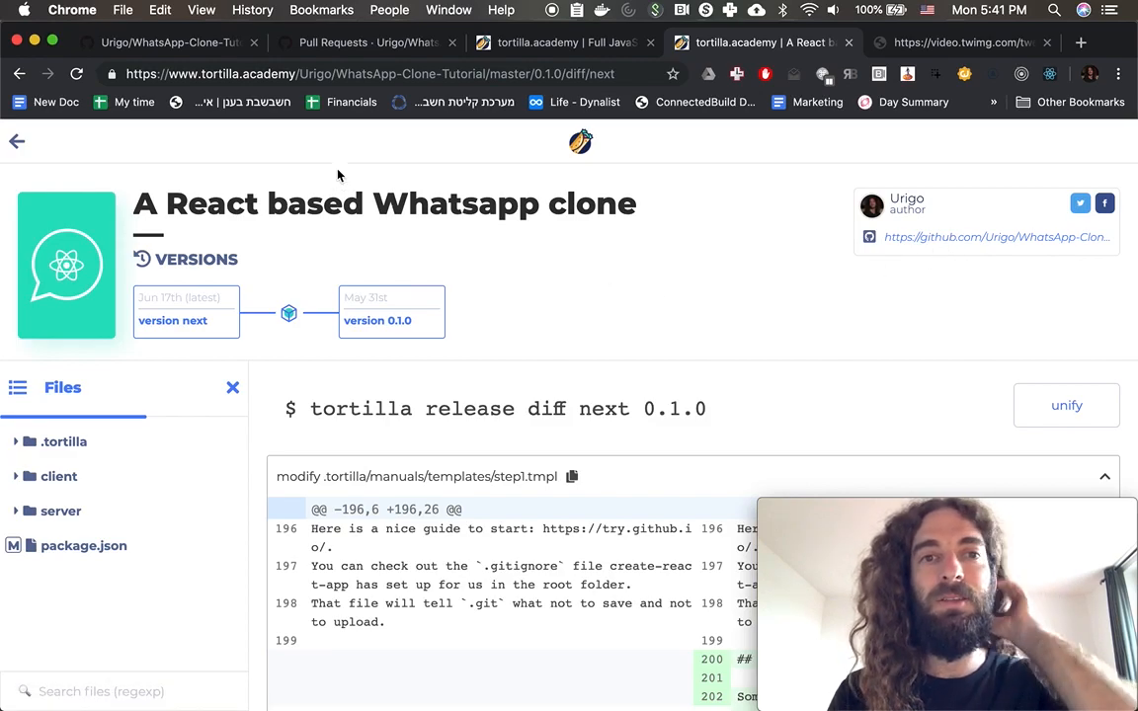
pyautogui.moveTo(374, 44)
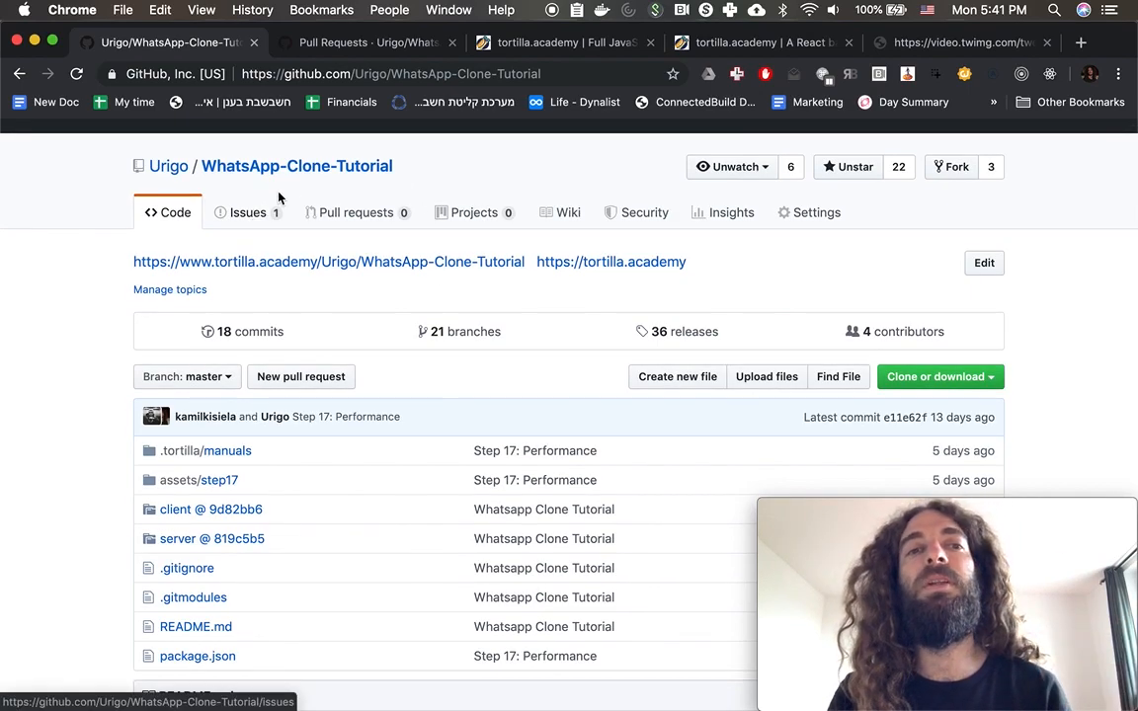
# - Follow the 'client @ 9d82bb6' submodule to the WhatsApp-Clone-Client-React repository
pyautogui.scroll(-3)
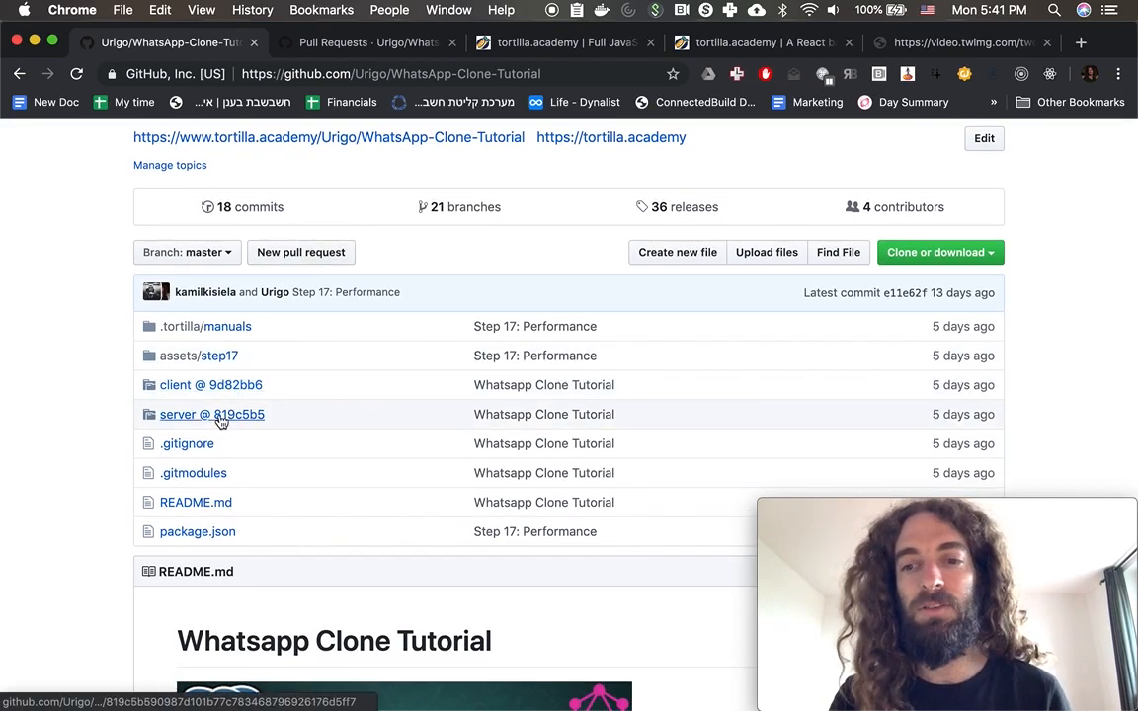
pyautogui.moveTo(212, 415)
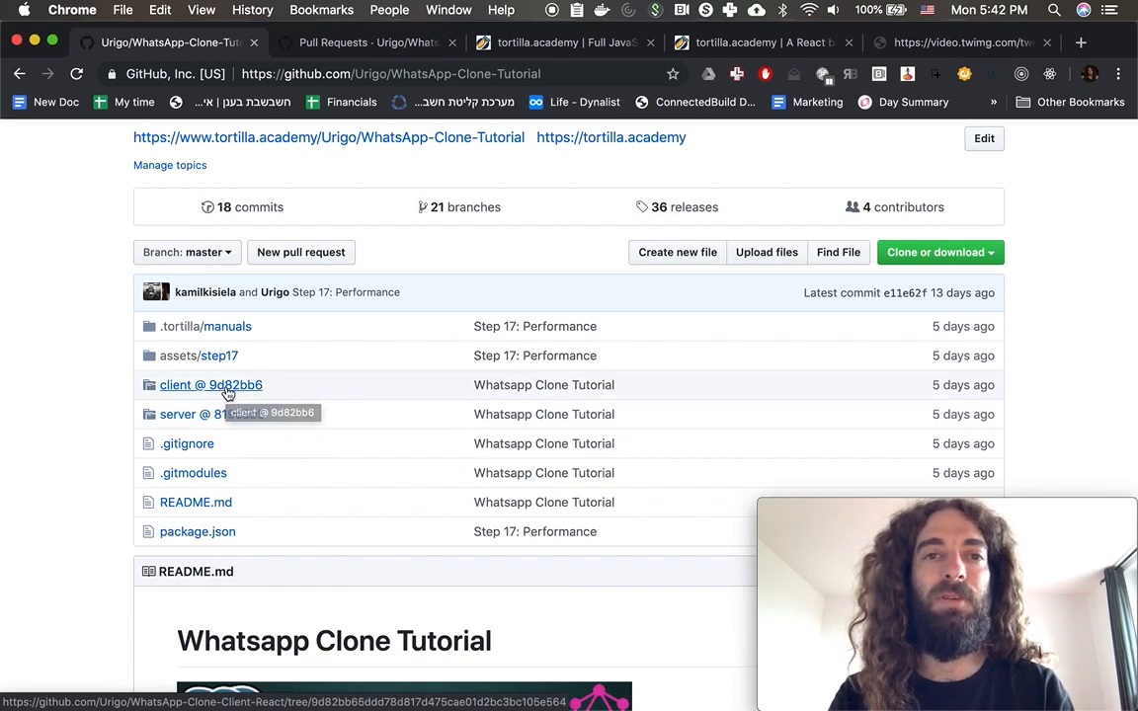
pyautogui.click(198, 383)
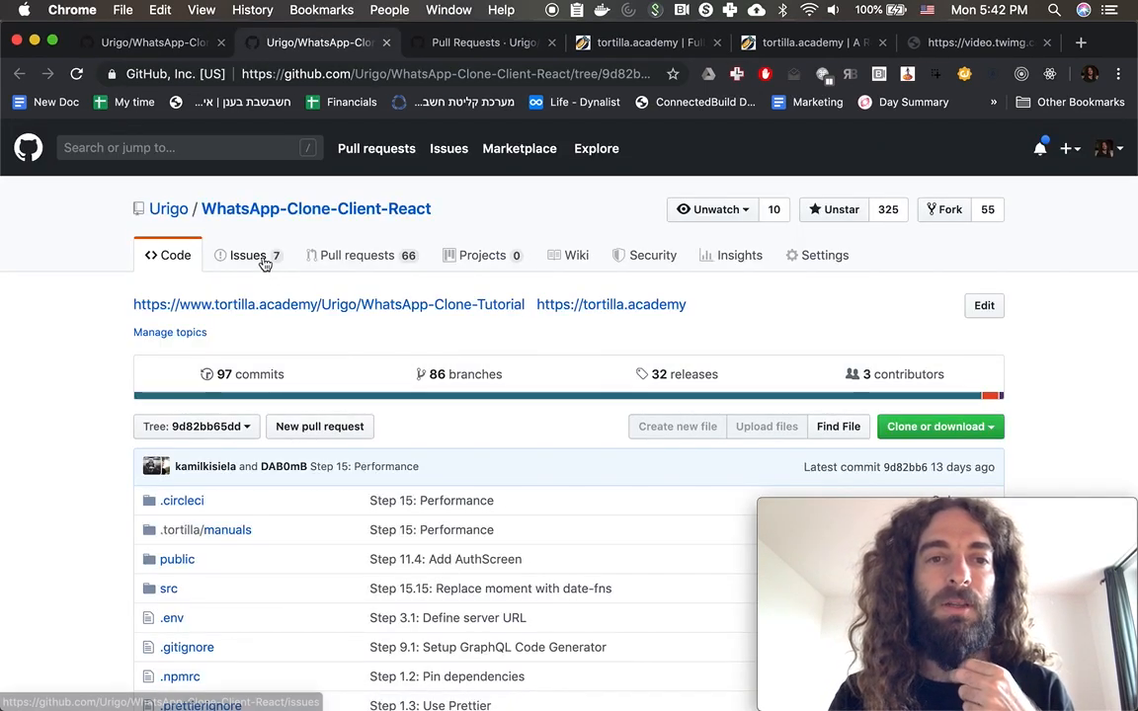
# - Show the WhatsApp-Clone-Client-React issues list with its 7 open issues
pyautogui.click(247, 255)
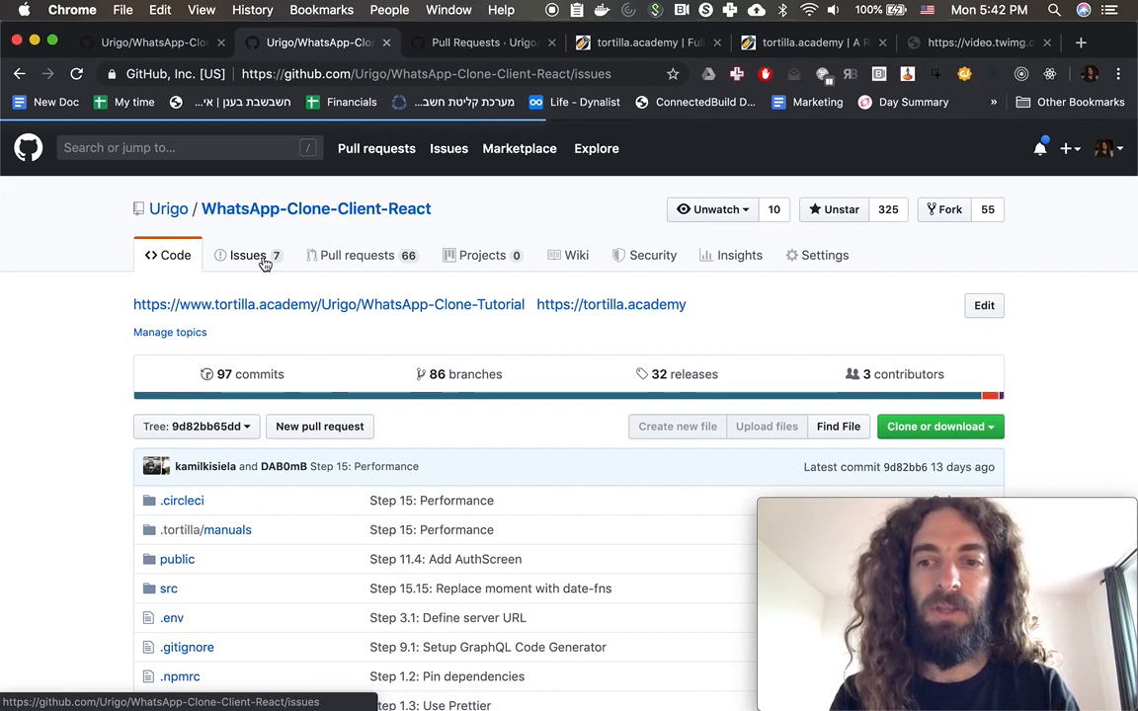
pyautogui.click(247, 255)
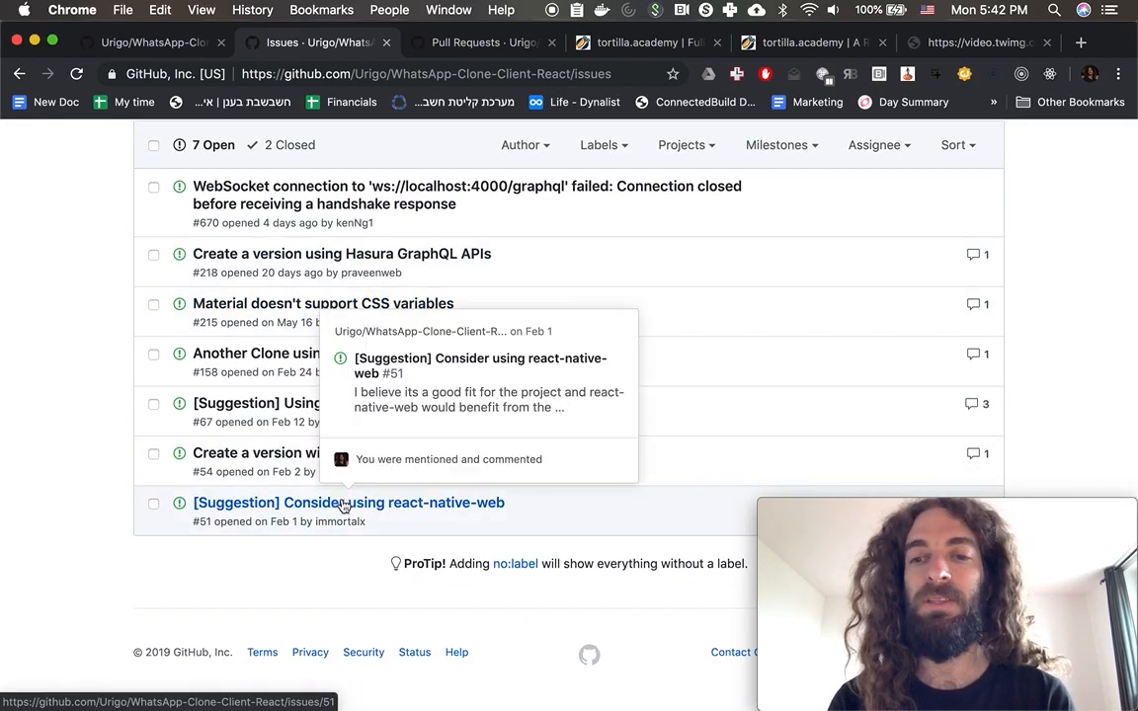
pyautogui.moveTo(267, 581)
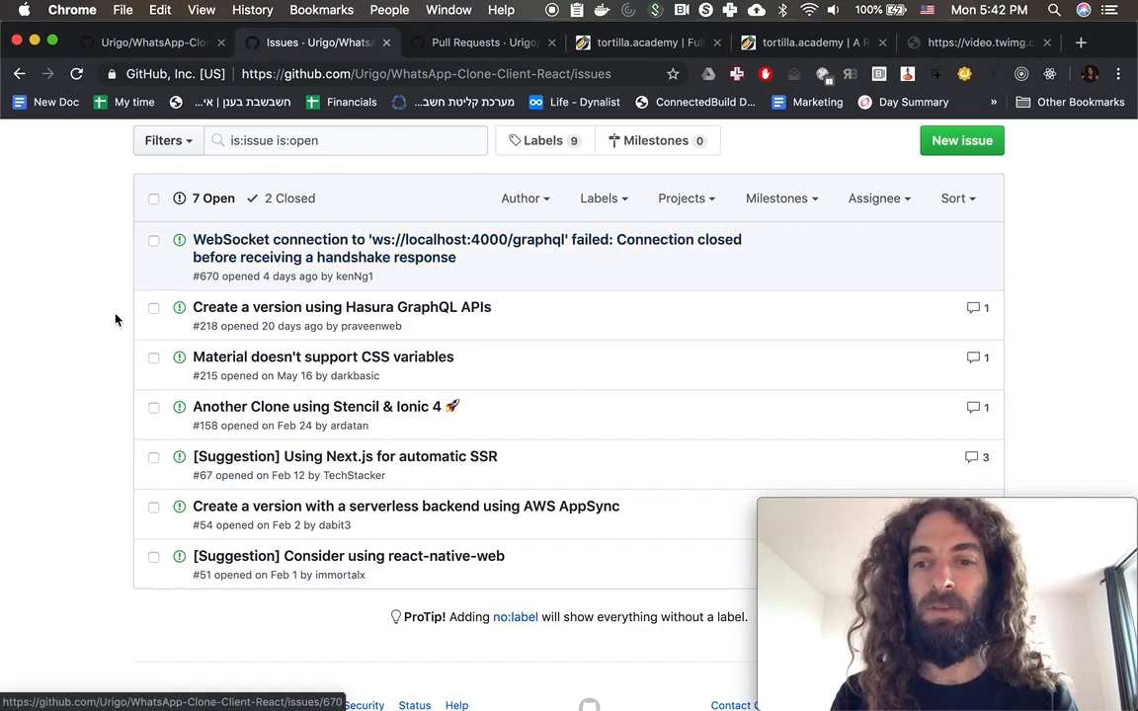
# - Scroll the open issues down to the oldest suggestion, #51
pyautogui.scroll(-3)
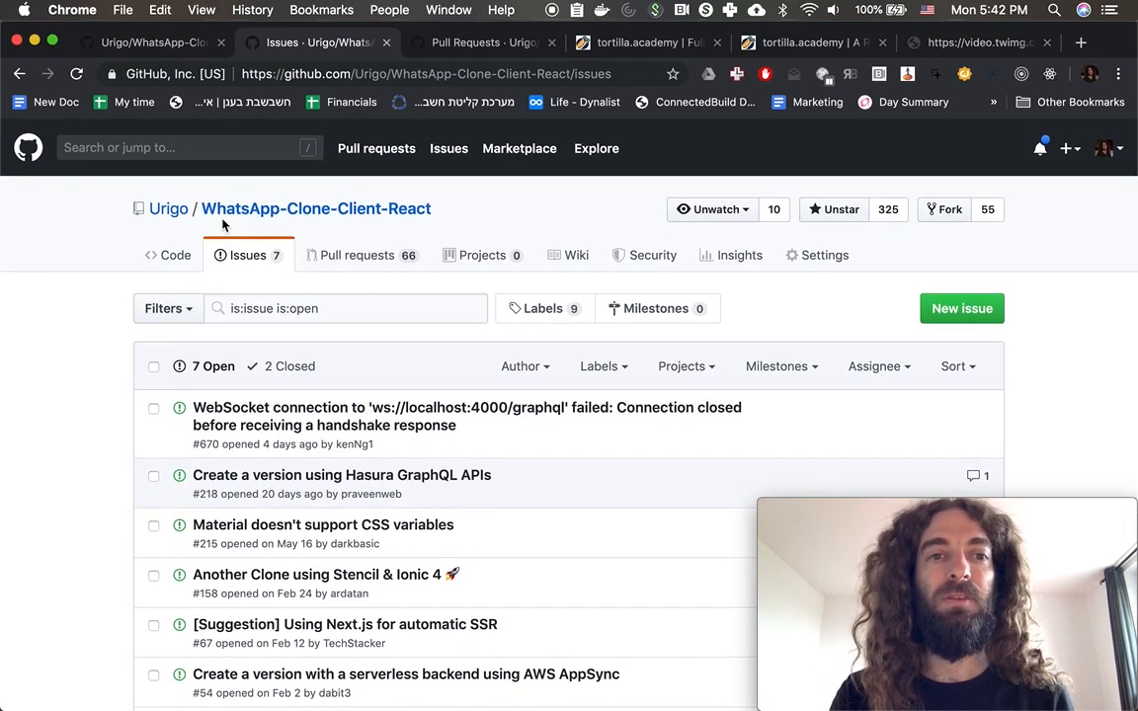
pyautogui.moveTo(289, 176)
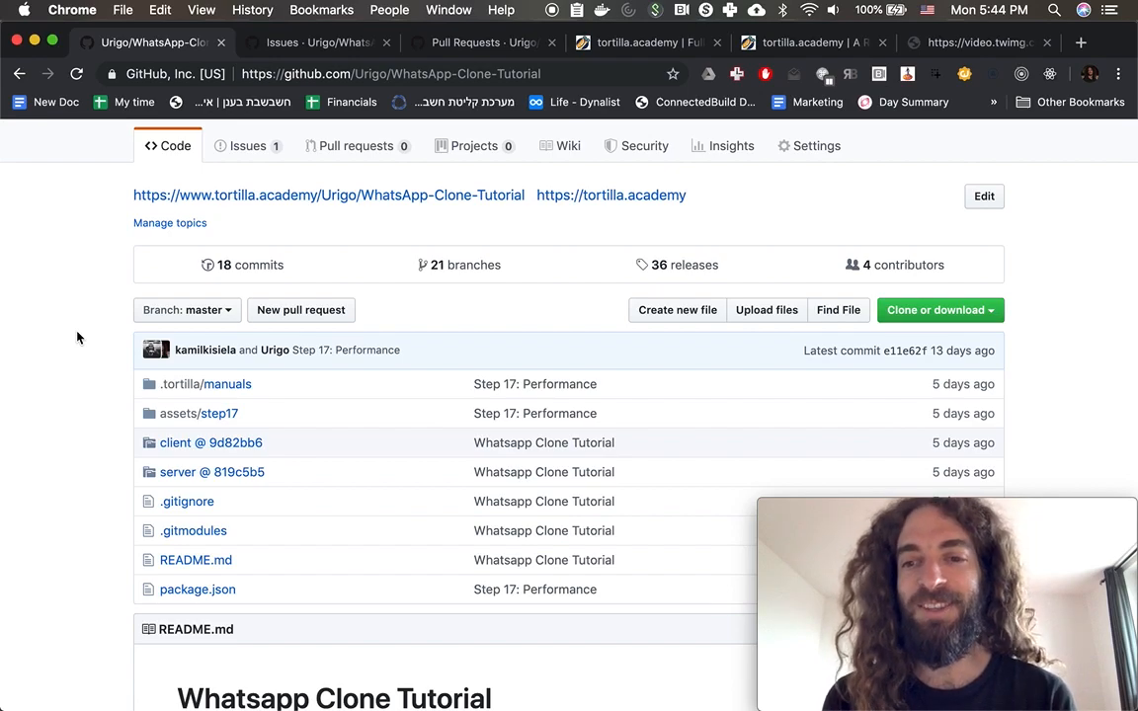
# - Go from the WhatsApp-Clone-Tutorial repo to The Guild organization page in a new tab
pyautogui.scroll(-3)
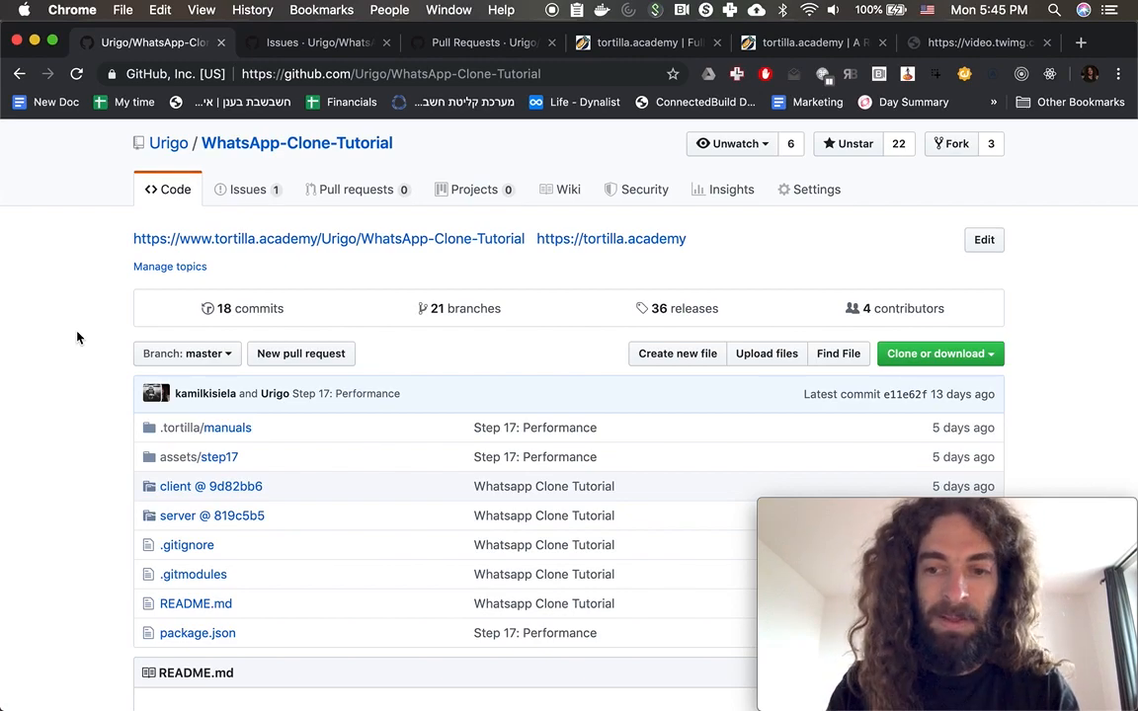
pyautogui.click(1079, 42)
pyautogui.write('https://github.com/the-guild-org')
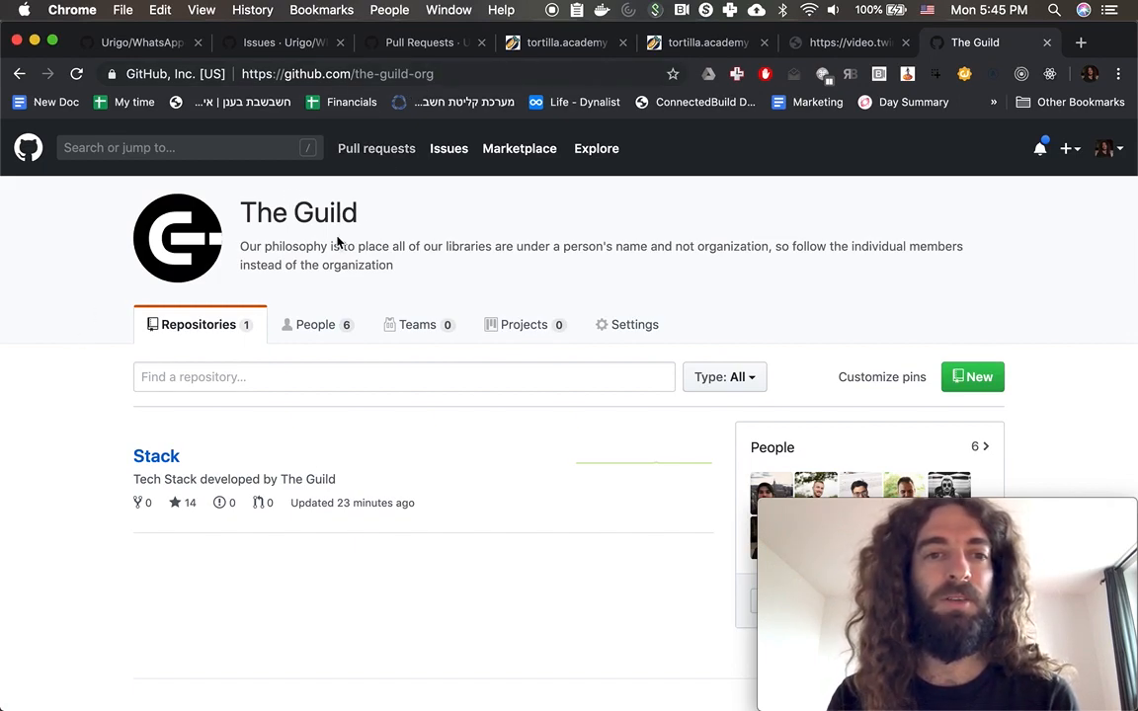
pyautogui.moveTo(241, 245); pyautogui.dragTo(392, 265)
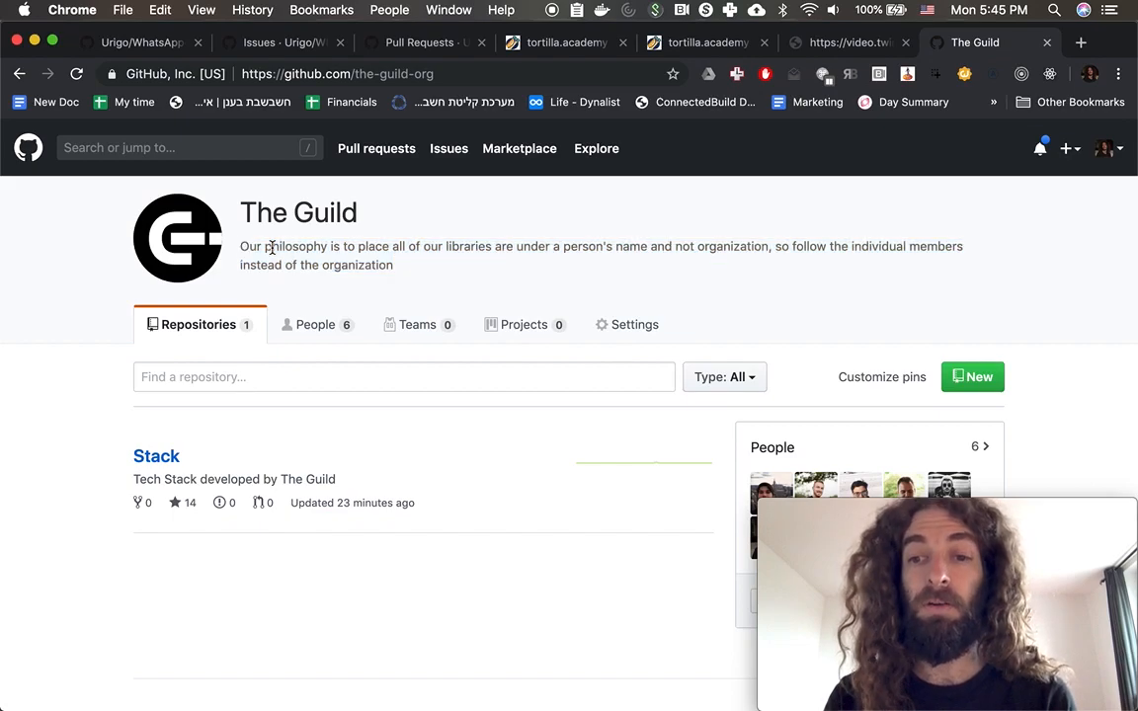
pyautogui.scroll(-3)
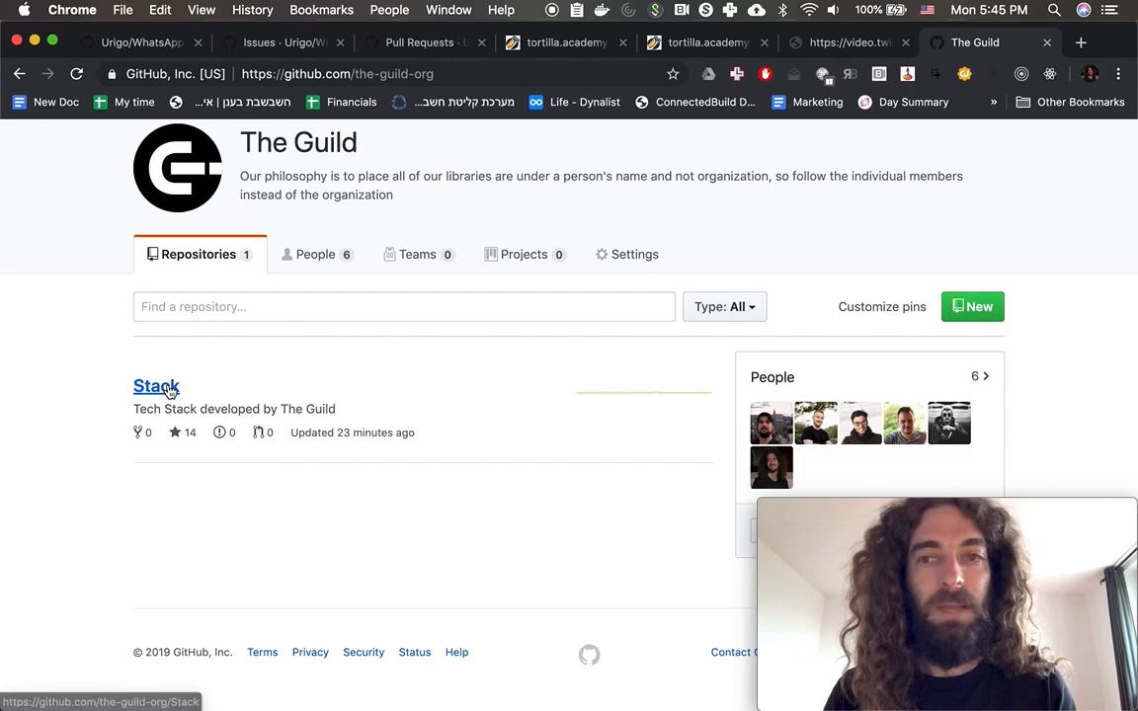
# - Enter The Guild's Stack repository and read through its README list of GraphQL libraries
pyautogui.click(156, 385)
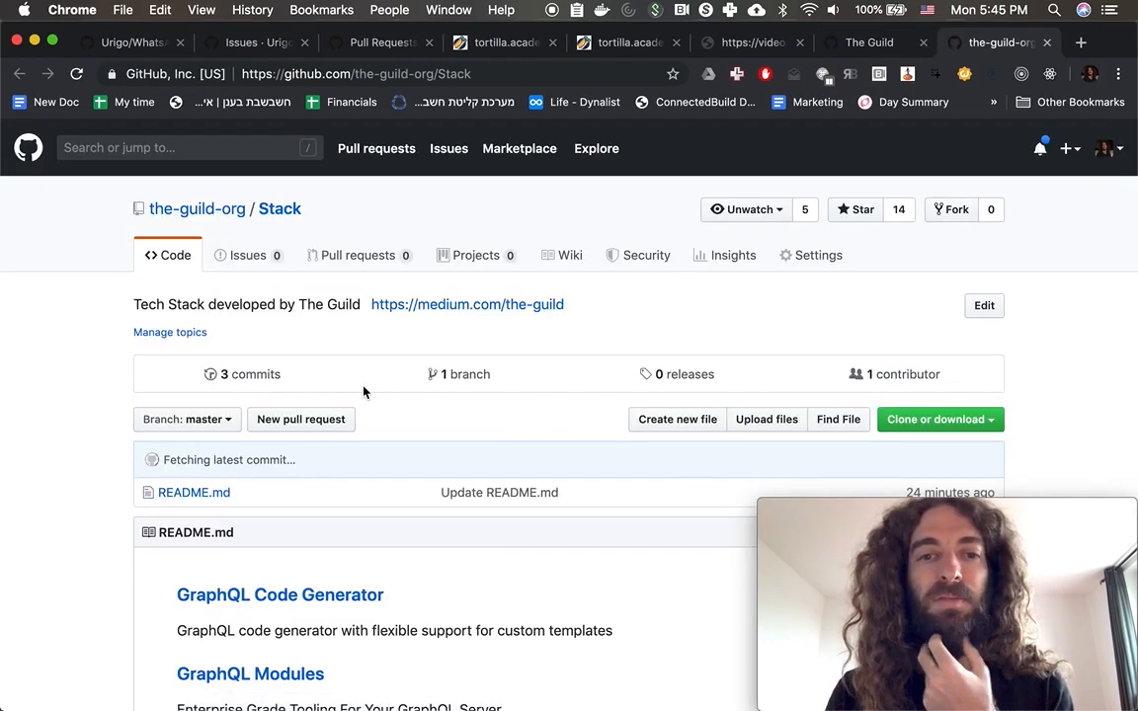
pyautogui.scroll(-3)
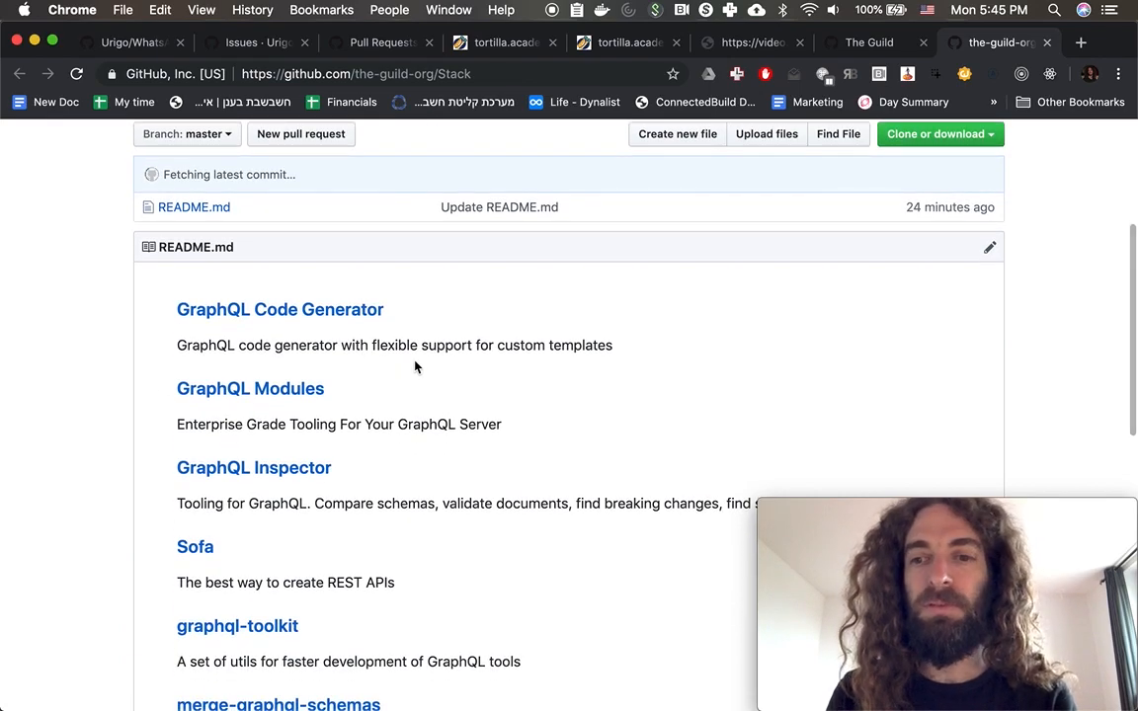
pyautogui.scroll(-3)
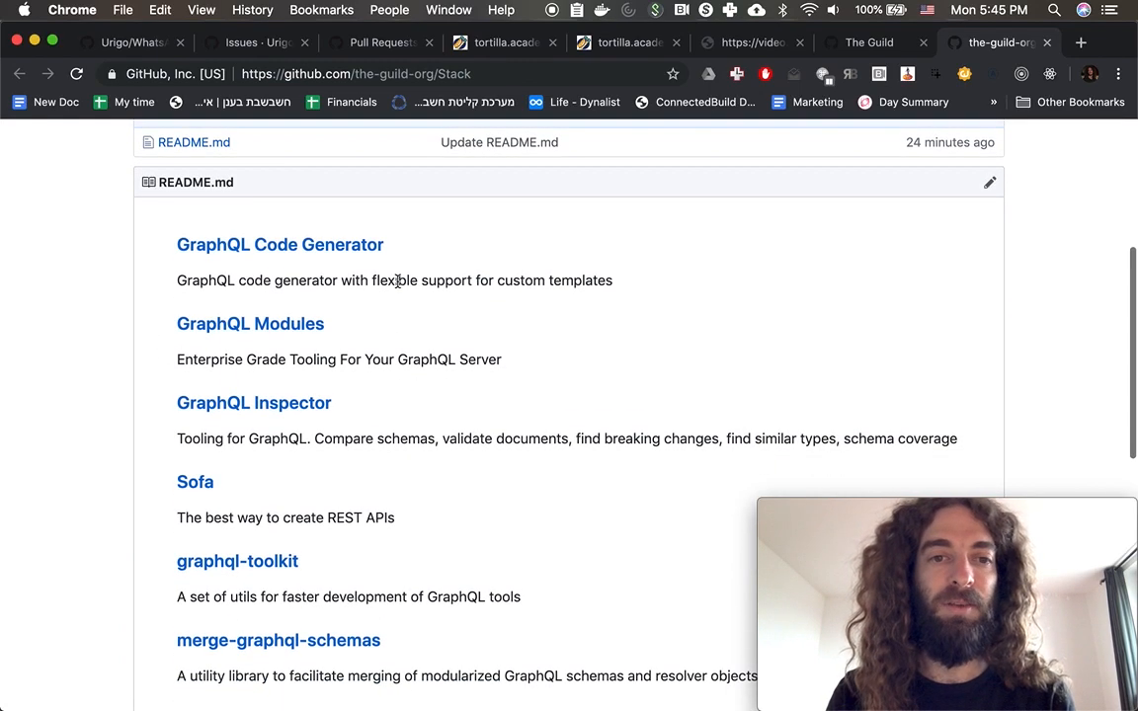
pyautogui.scroll(-3)
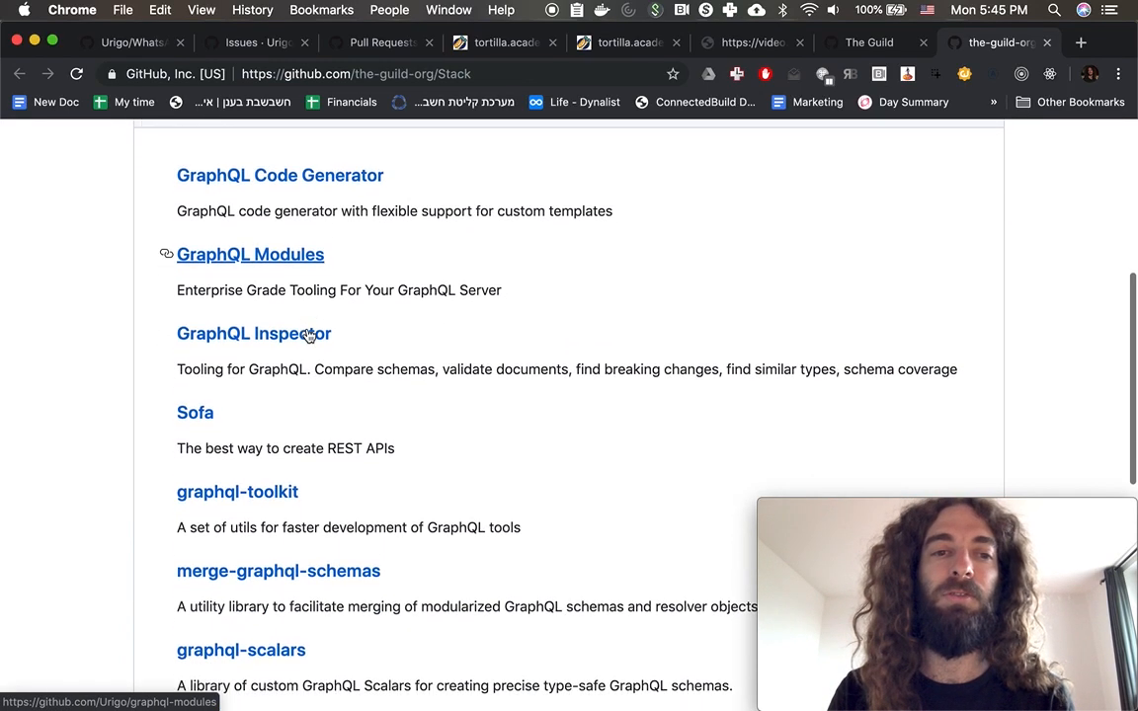
pyautogui.scroll(-3)
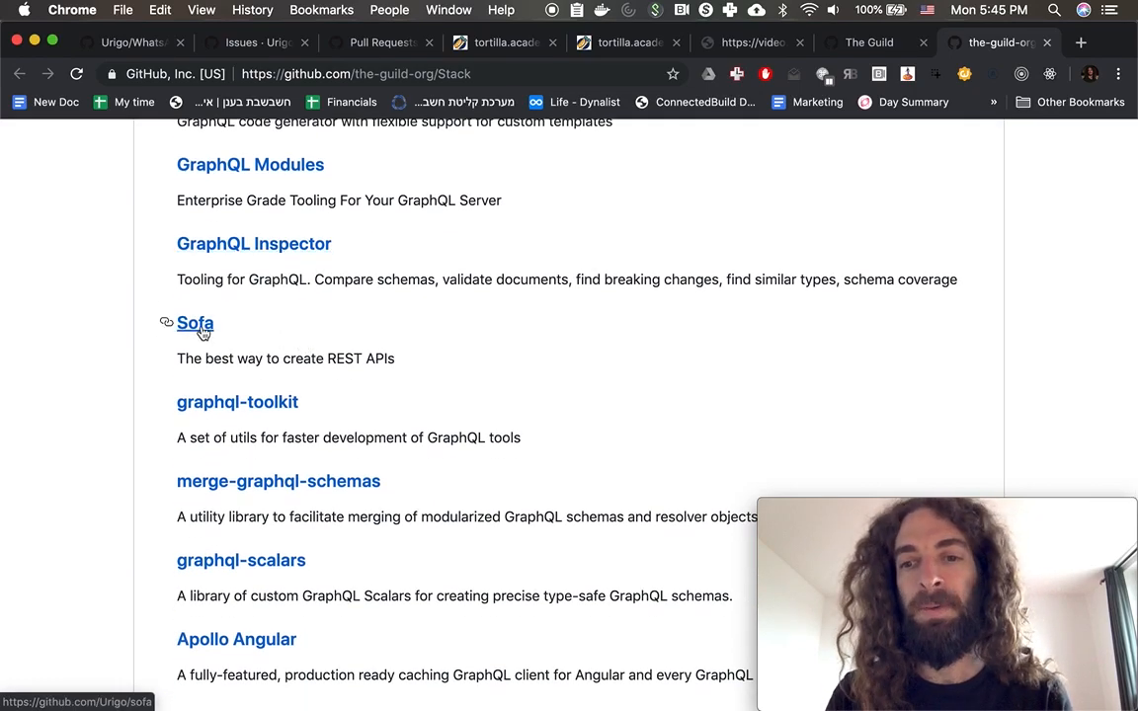
pyautogui.scroll(-3)
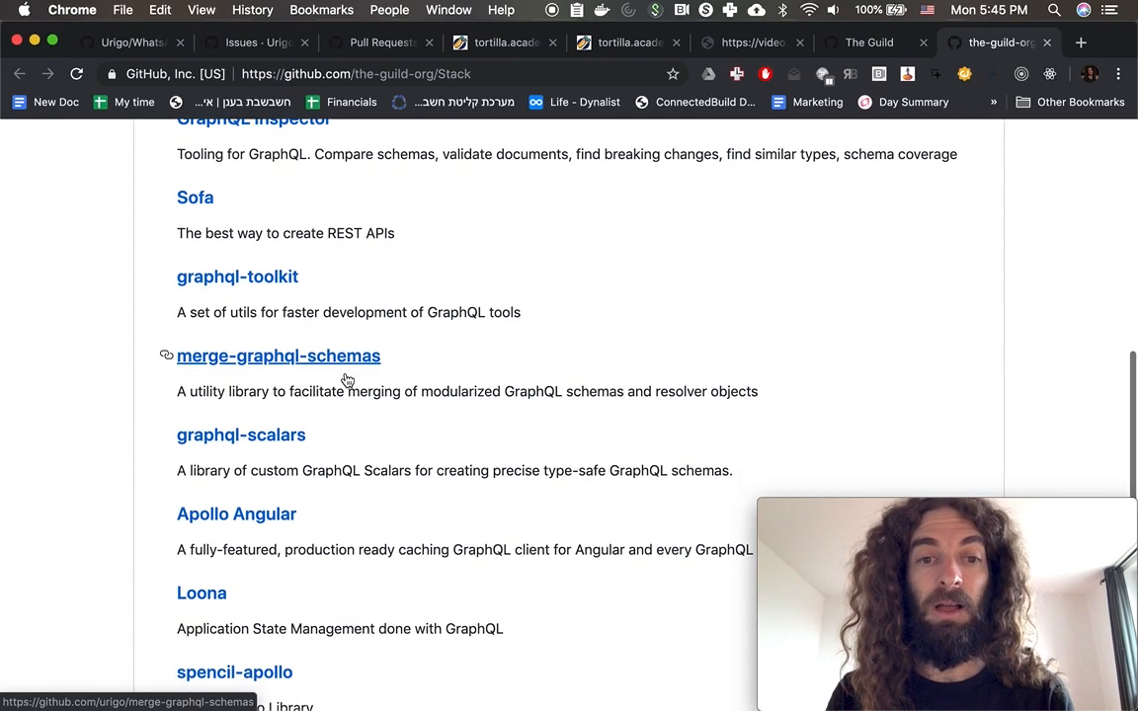
pyautogui.scroll(-3)
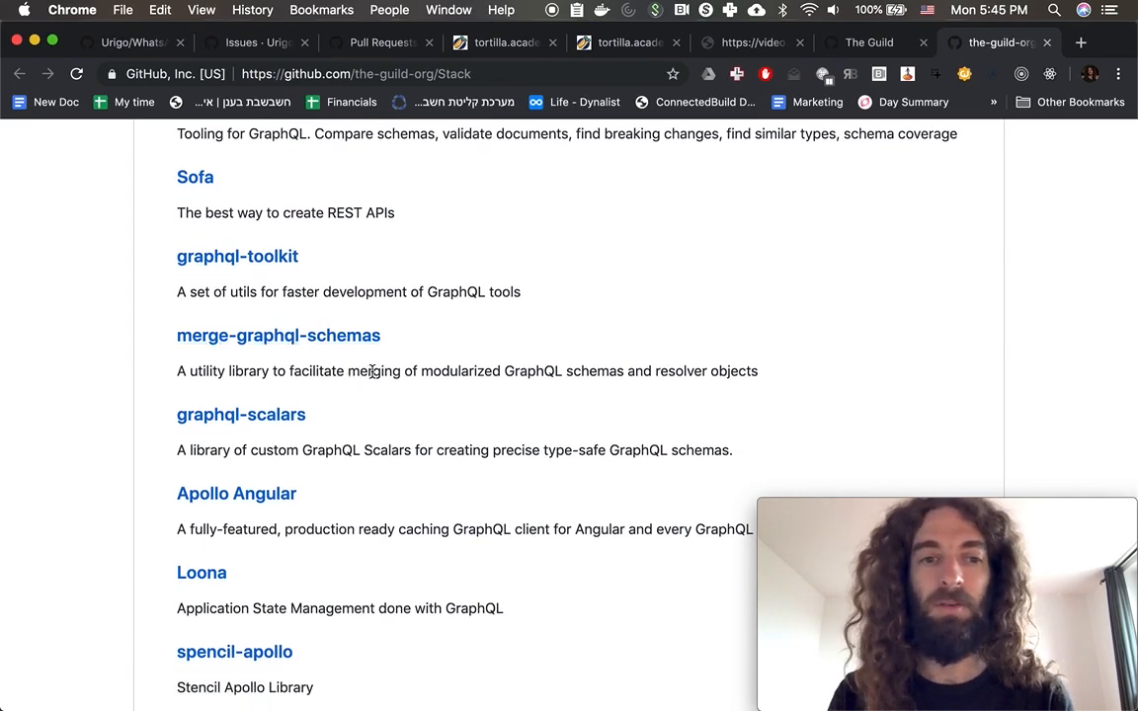
pyautogui.scroll(-3)
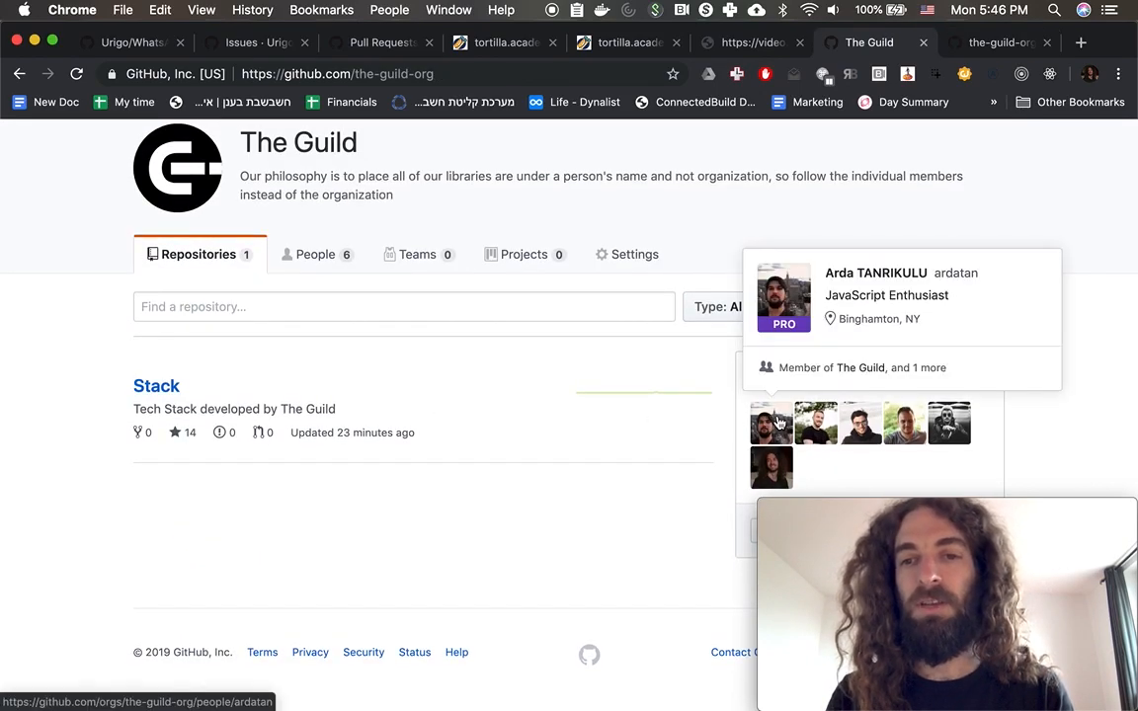
pyautogui.moveTo(948, 423)
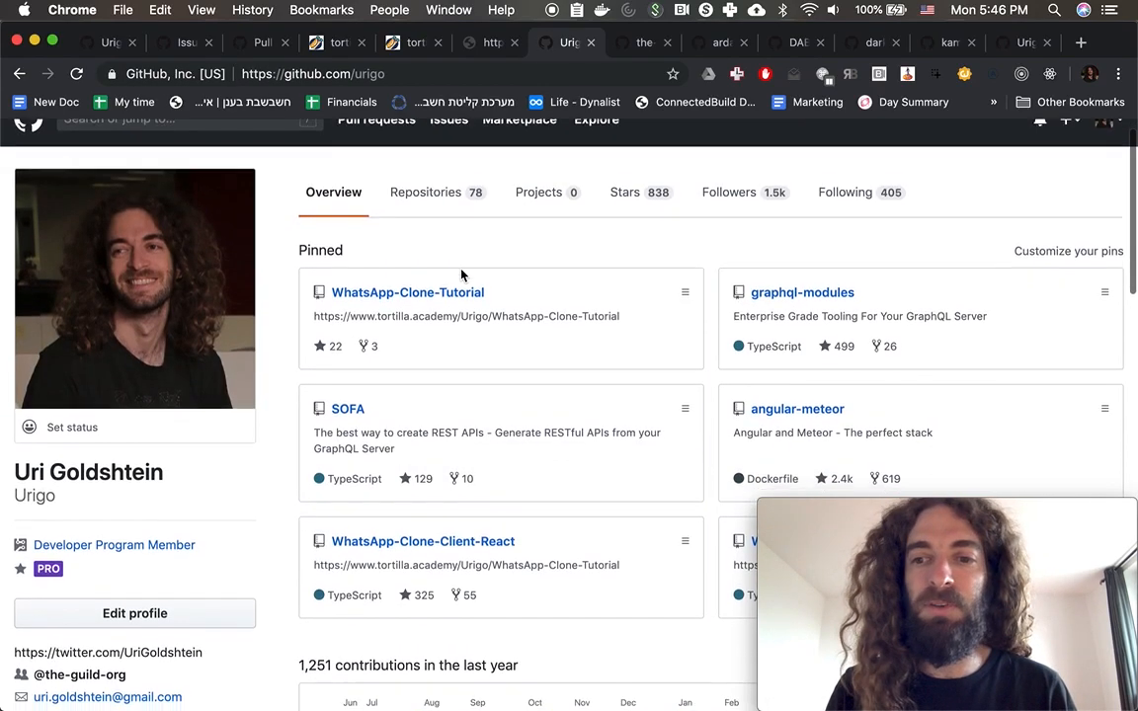
pyautogui.scroll(-3)
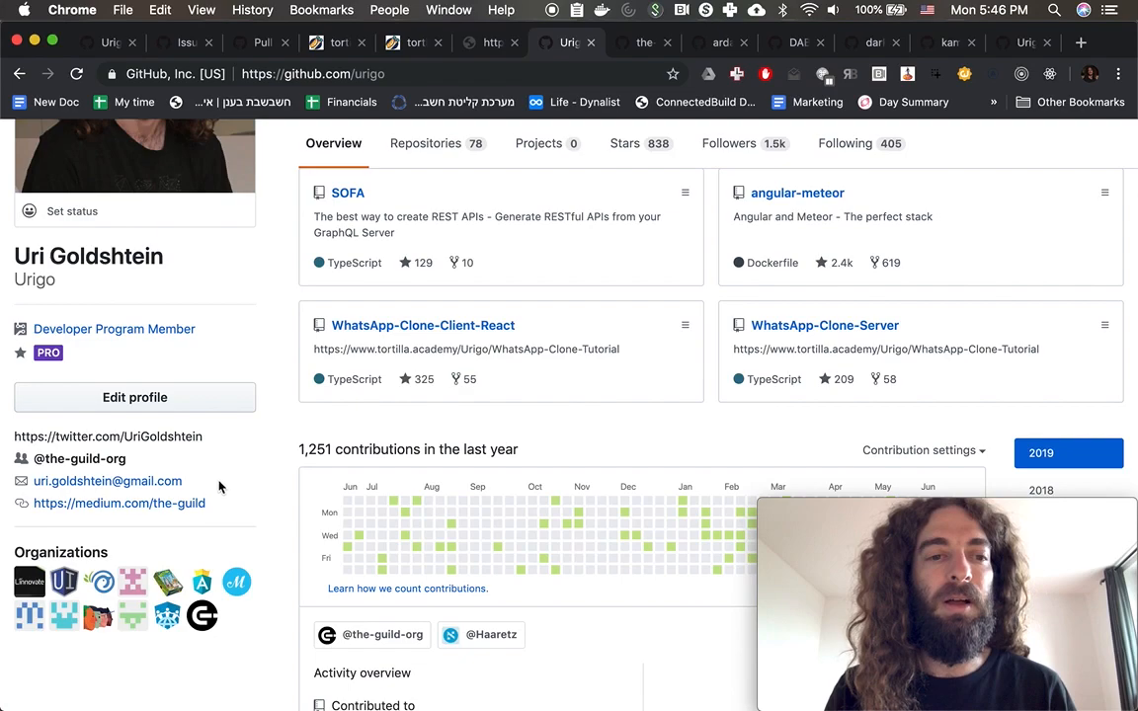
pyautogui.moveTo(154, 443)
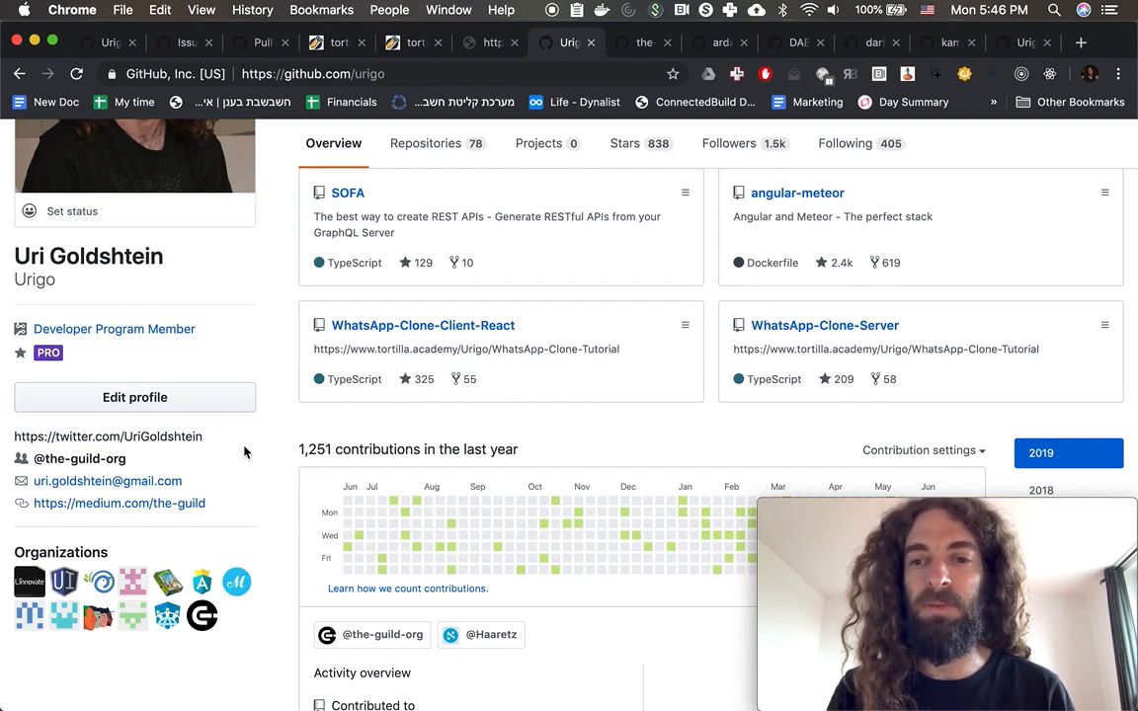
pyautogui.scroll(3)
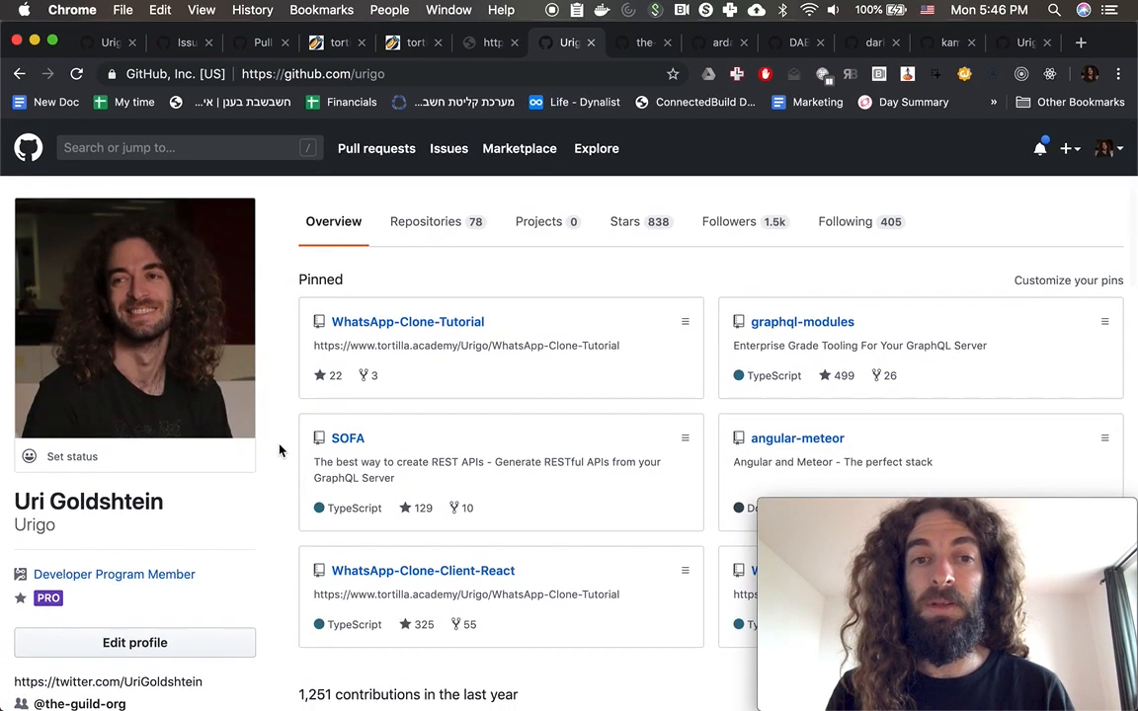